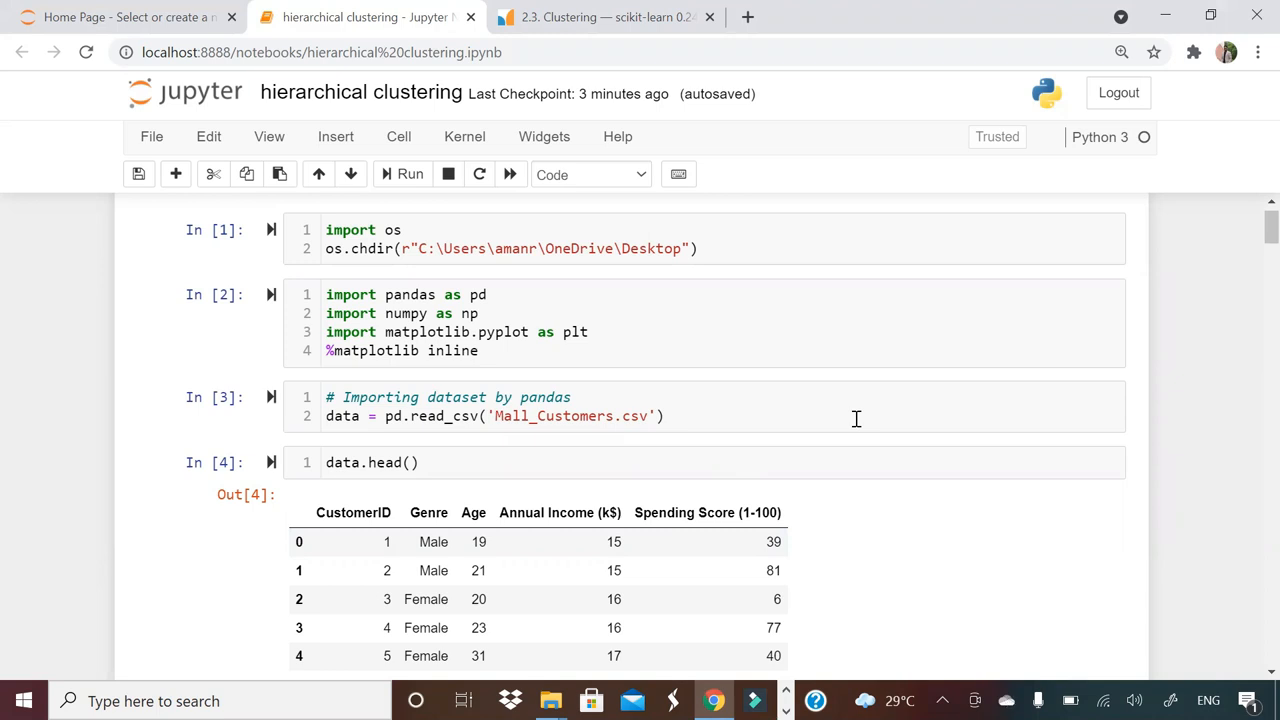
{"action": "mouse_move", "coordinate": [1252, 228]}
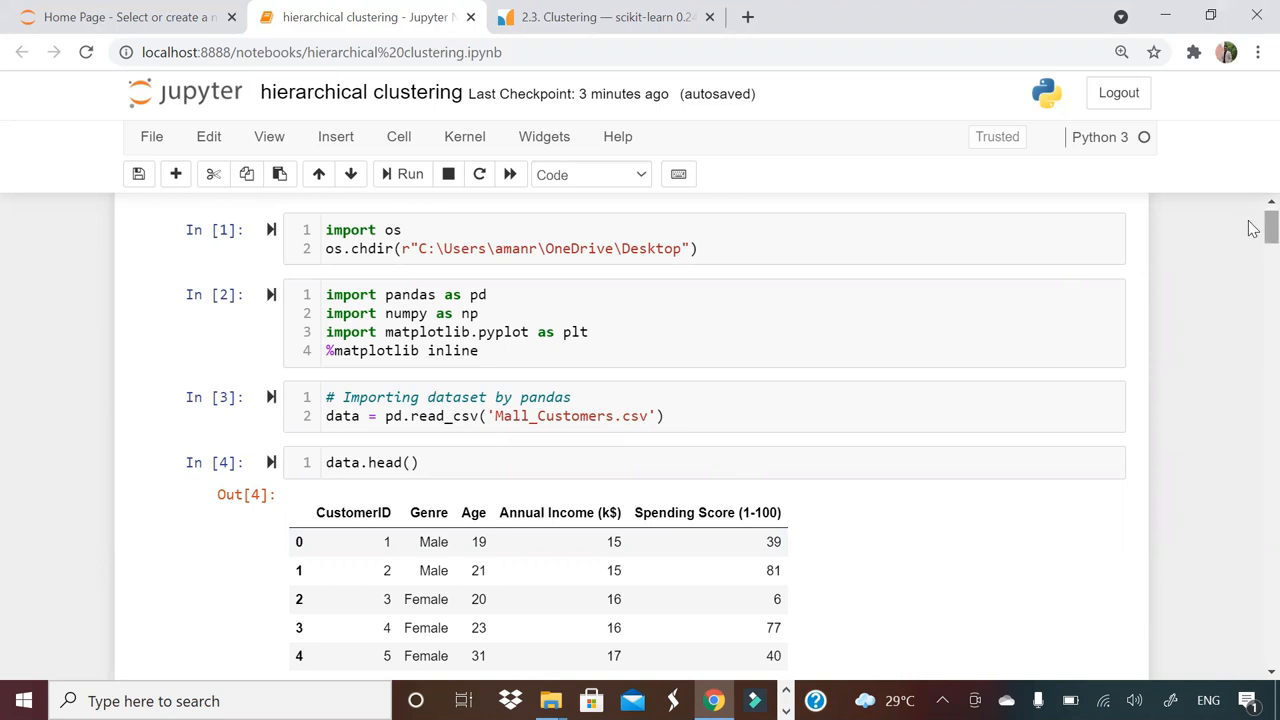
Step: Rerun the working-directory cell and the pandas, numpy and matplotlib imports cell
{"action": "scroll", "scroll_direction": "down", "scroll_amount": 3}
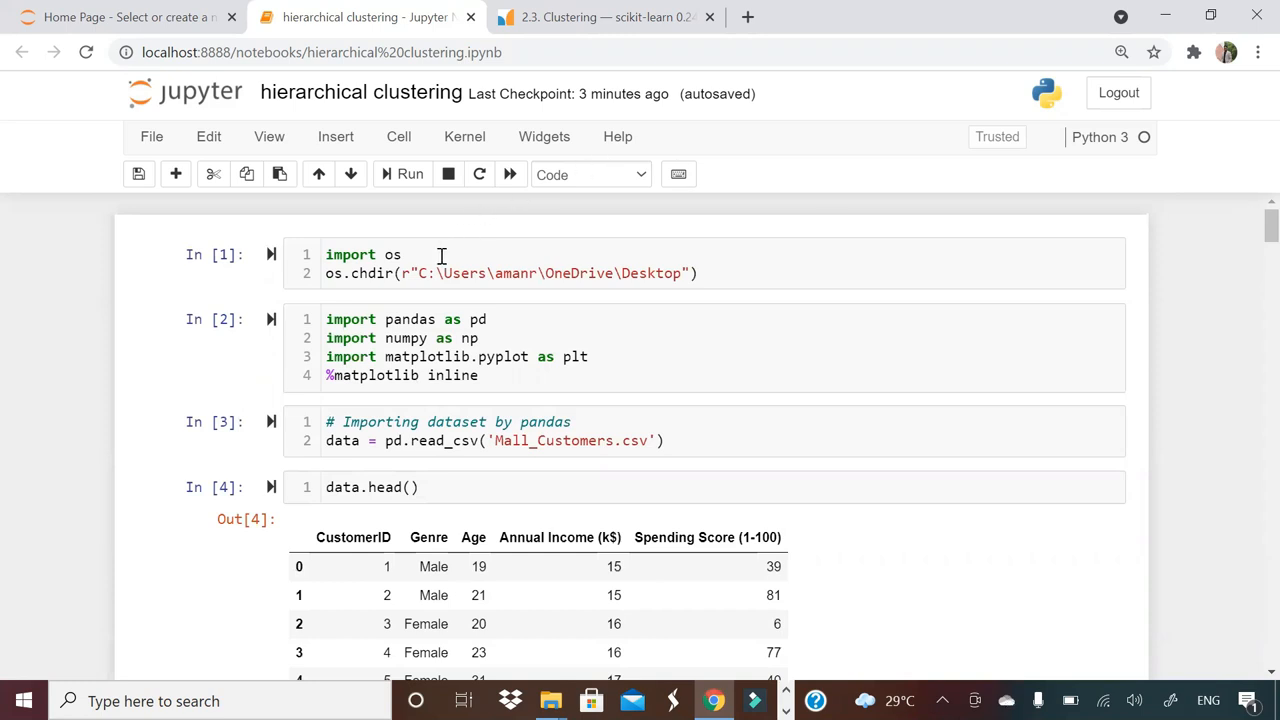
{"action": "left_click", "coordinate": [402, 174]}
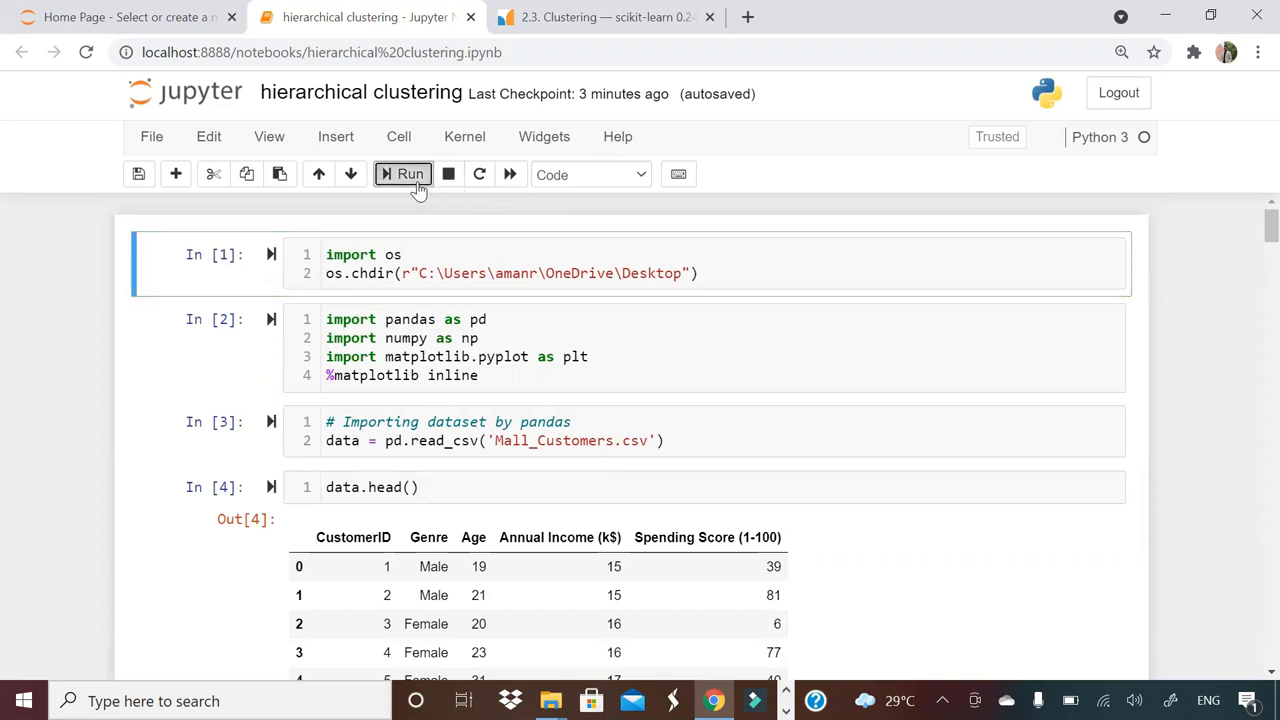
{"action": "left_click", "coordinate": [410, 174]}
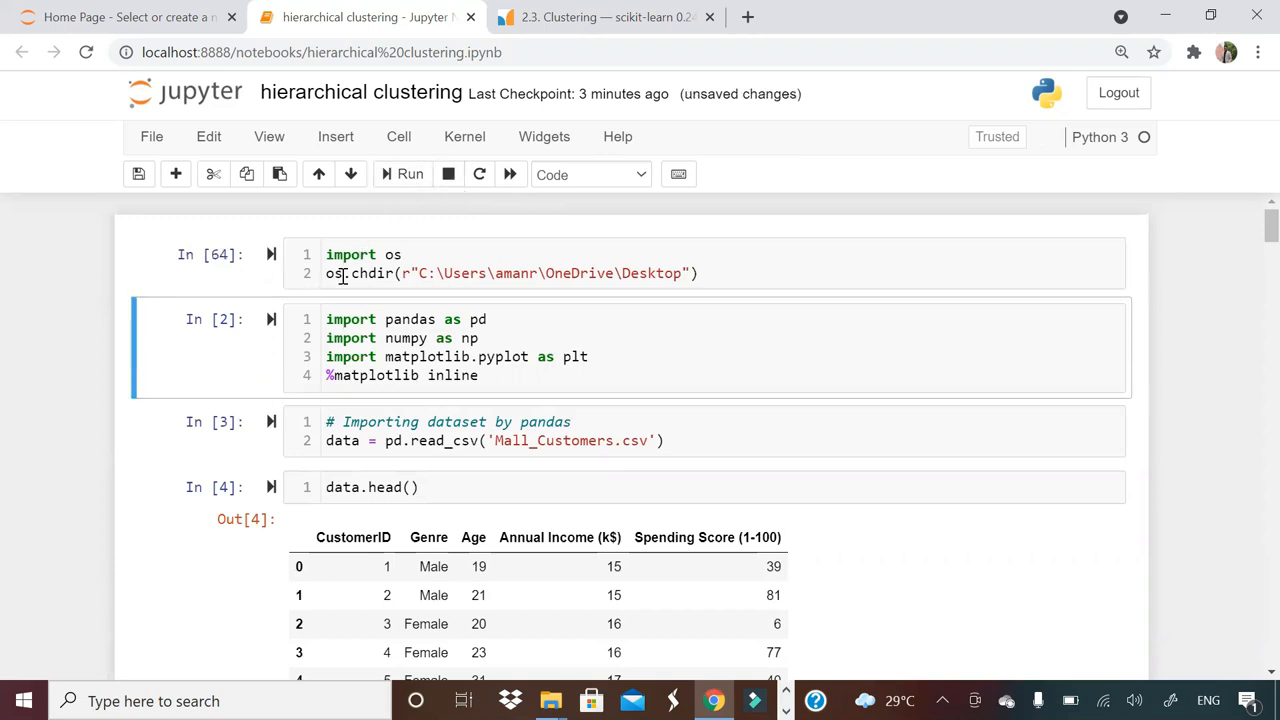
{"action": "double_click", "coordinate": [652, 272]}
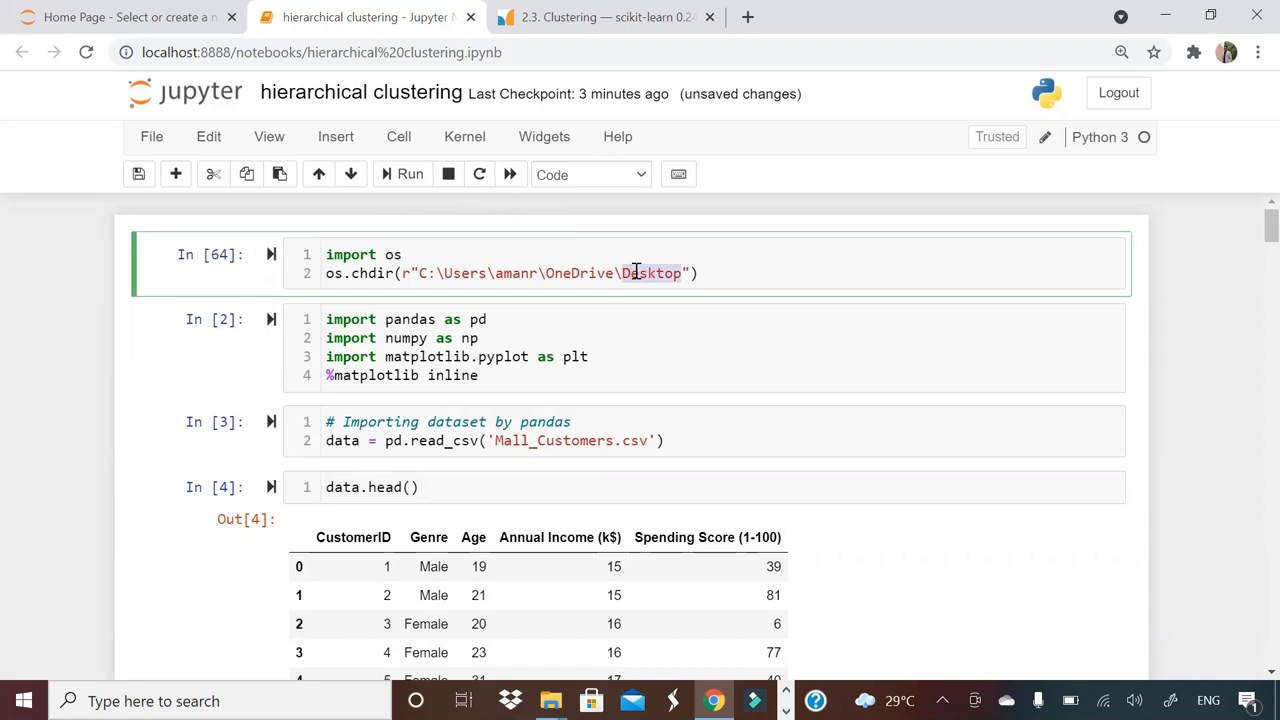
{"action": "left_click", "coordinate": [408, 174]}
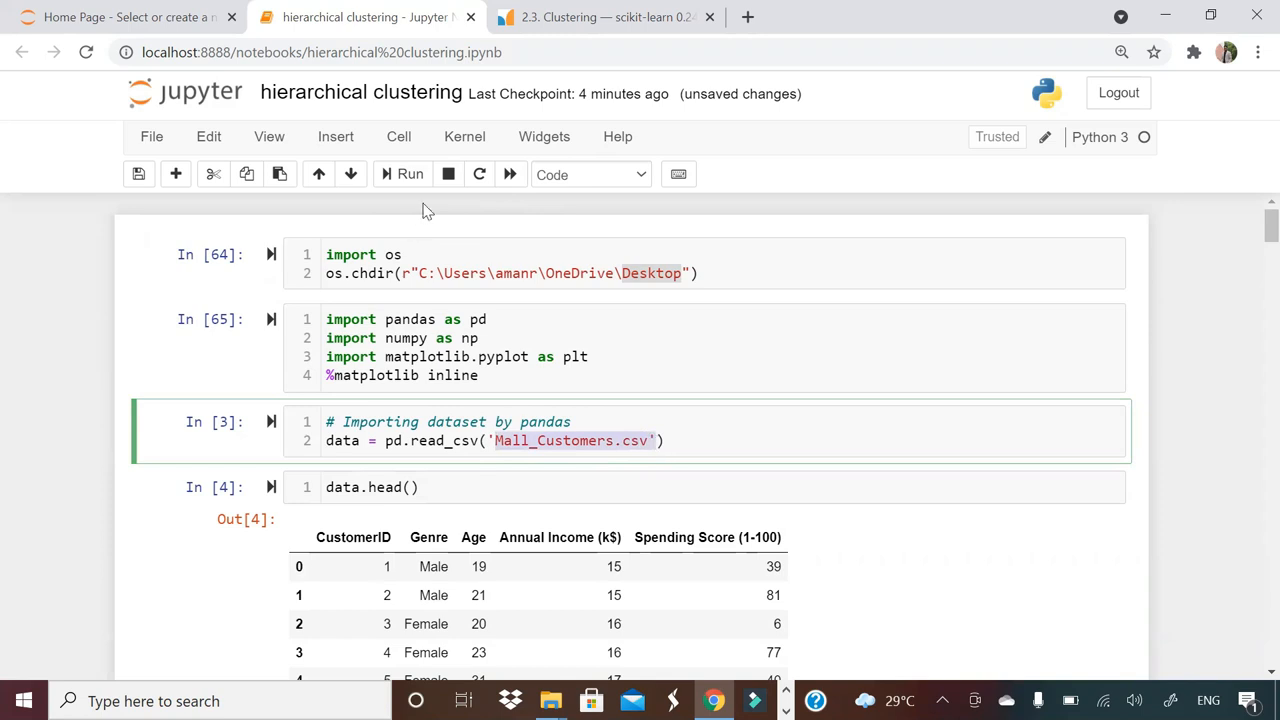
Step: Rerun the Mall_Customers.csv loading and preview cells, showing the first five customer rows
{"action": "left_click", "coordinate": [404, 174]}
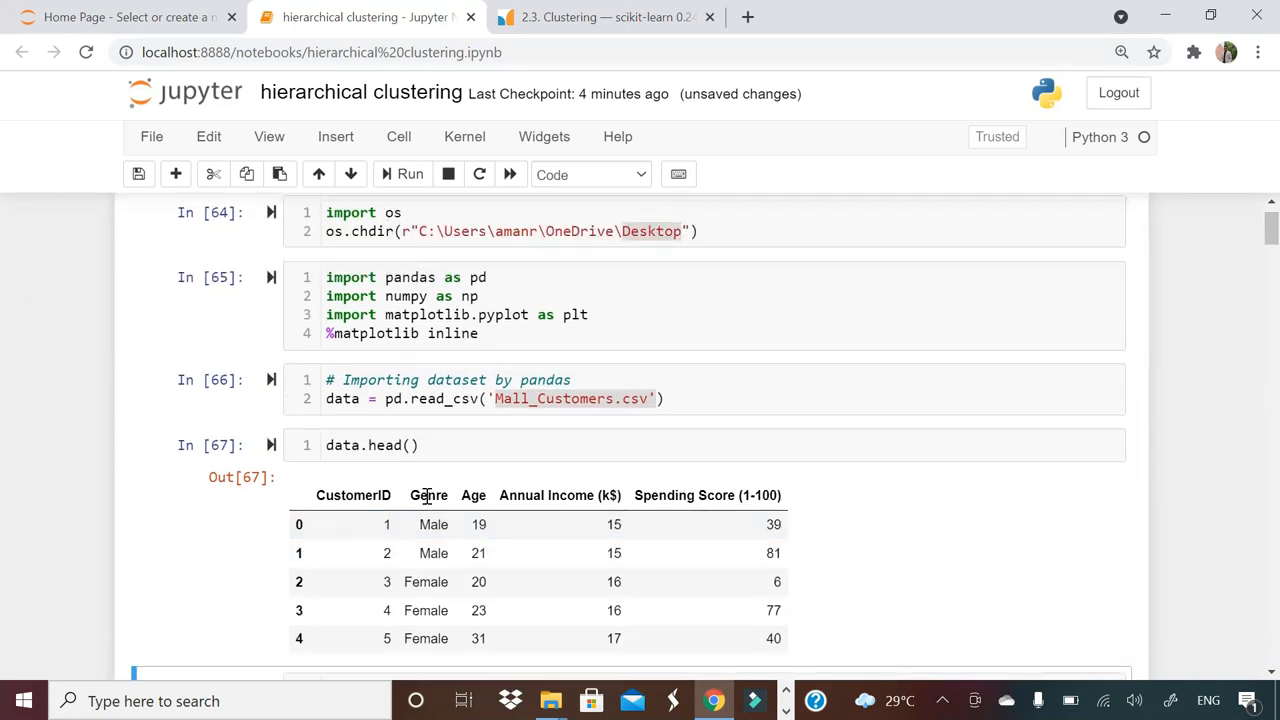
{"action": "double_click", "coordinate": [472, 496]}
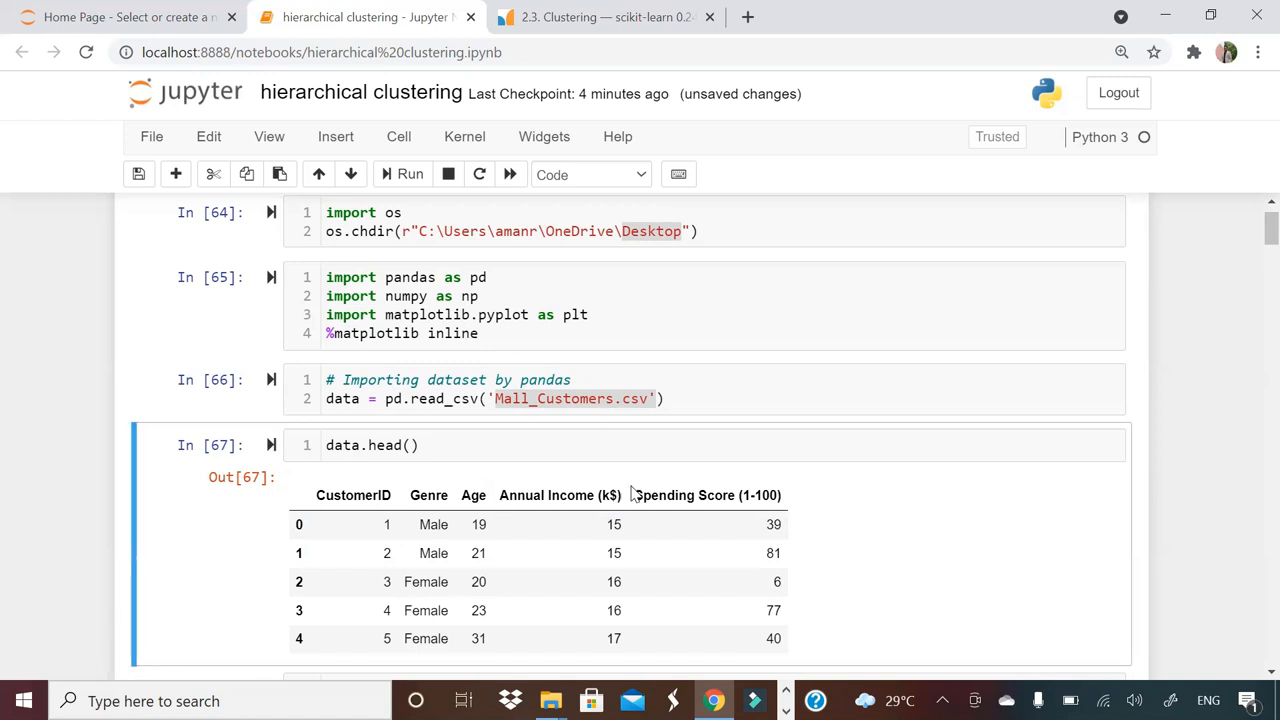
{"action": "double_click", "coordinate": [704, 496]}
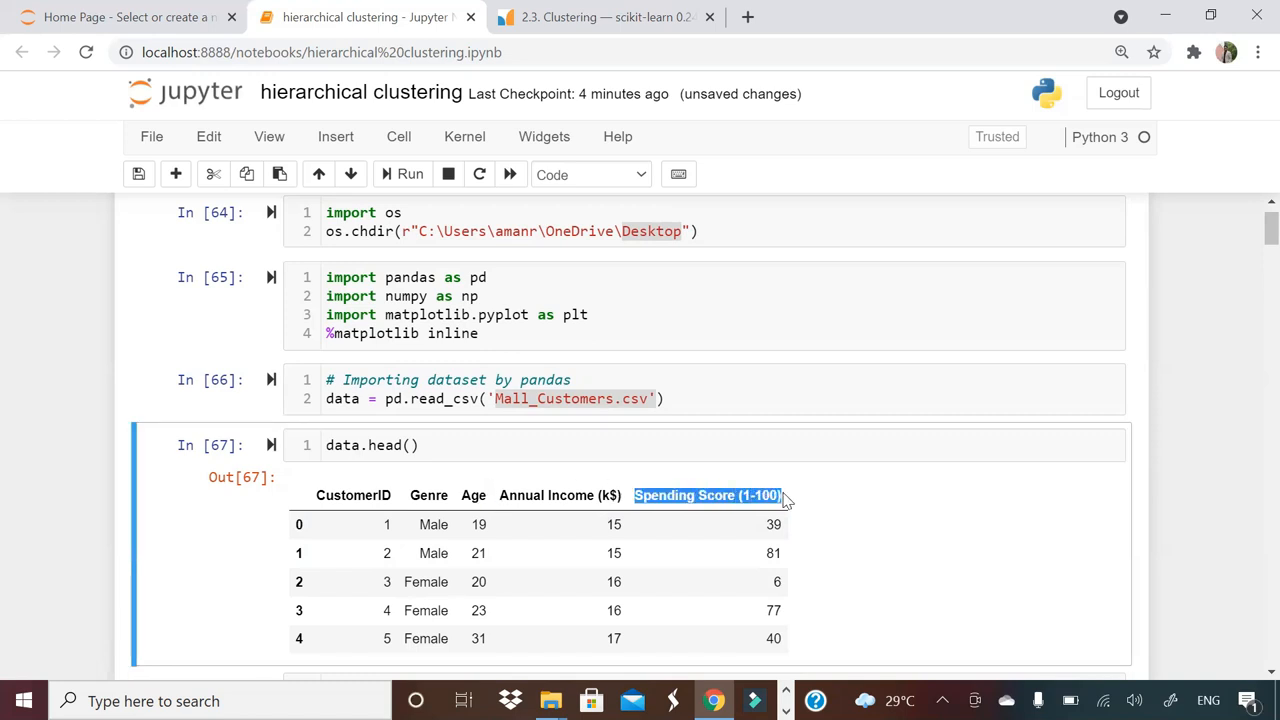
{"action": "left_click", "coordinate": [736, 444]}
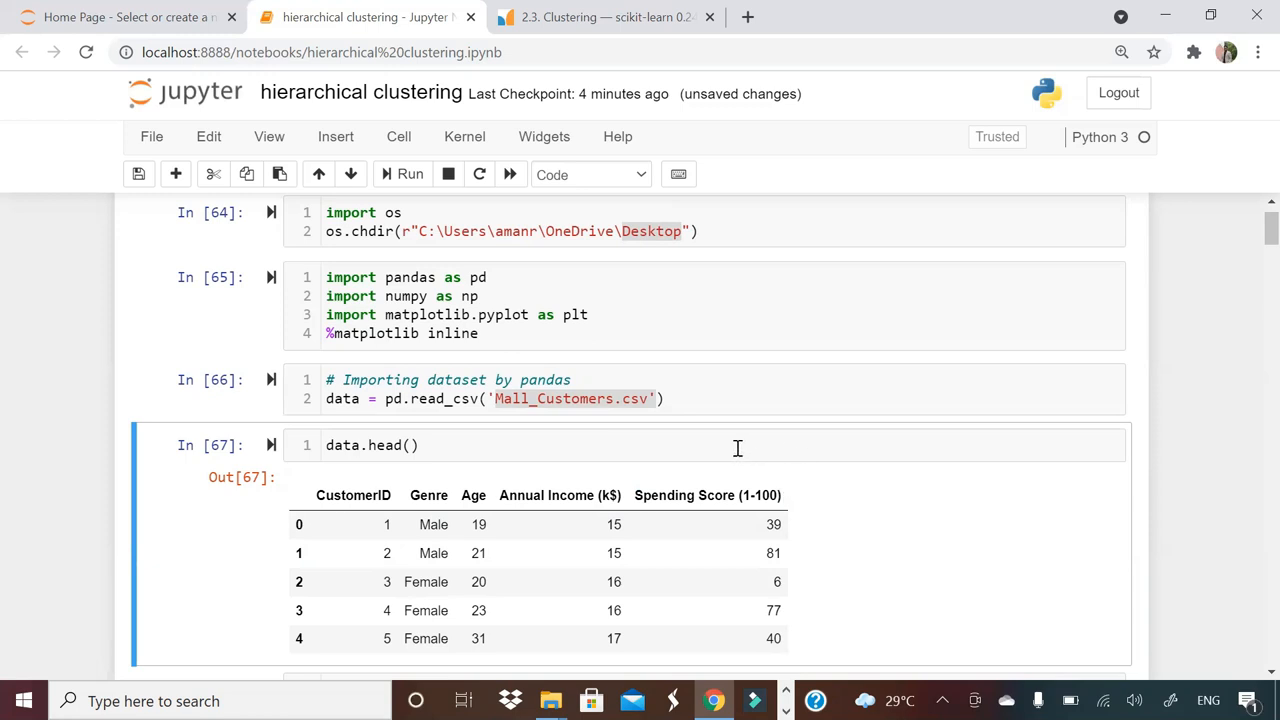
{"action": "mouse_move", "coordinate": [452, 436]}
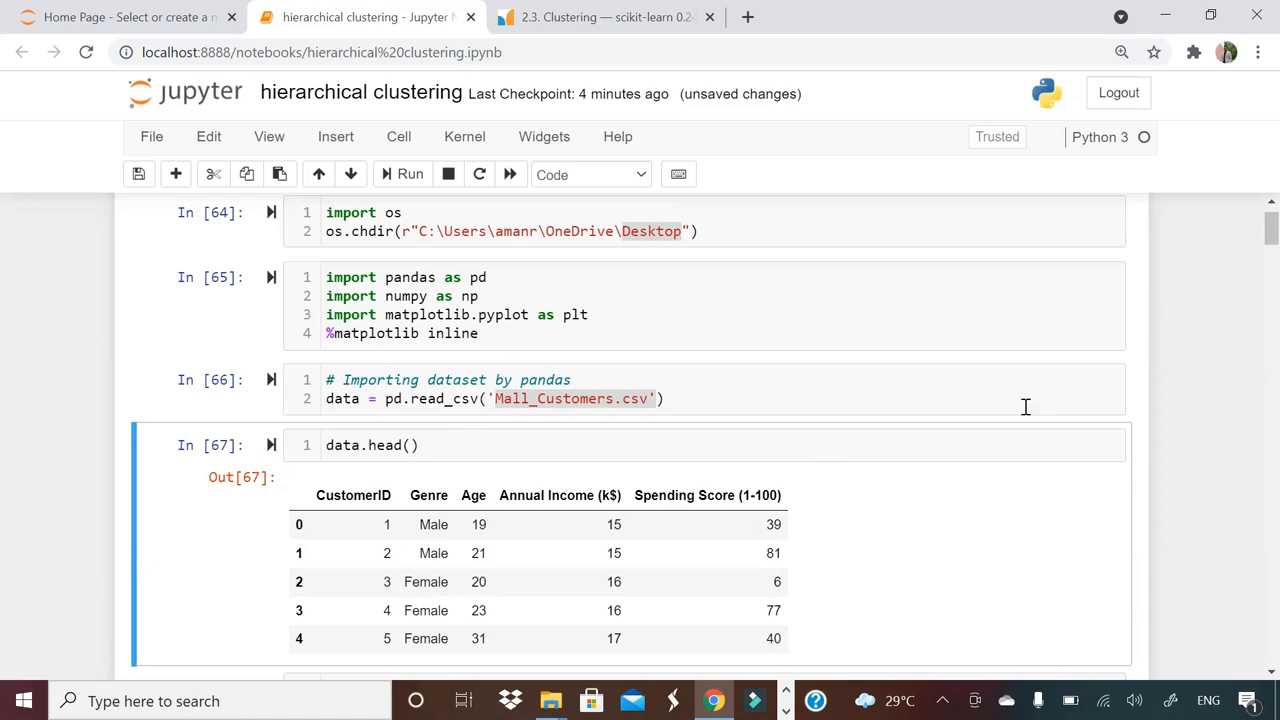
{"action": "mouse_move", "coordinate": [1252, 252]}
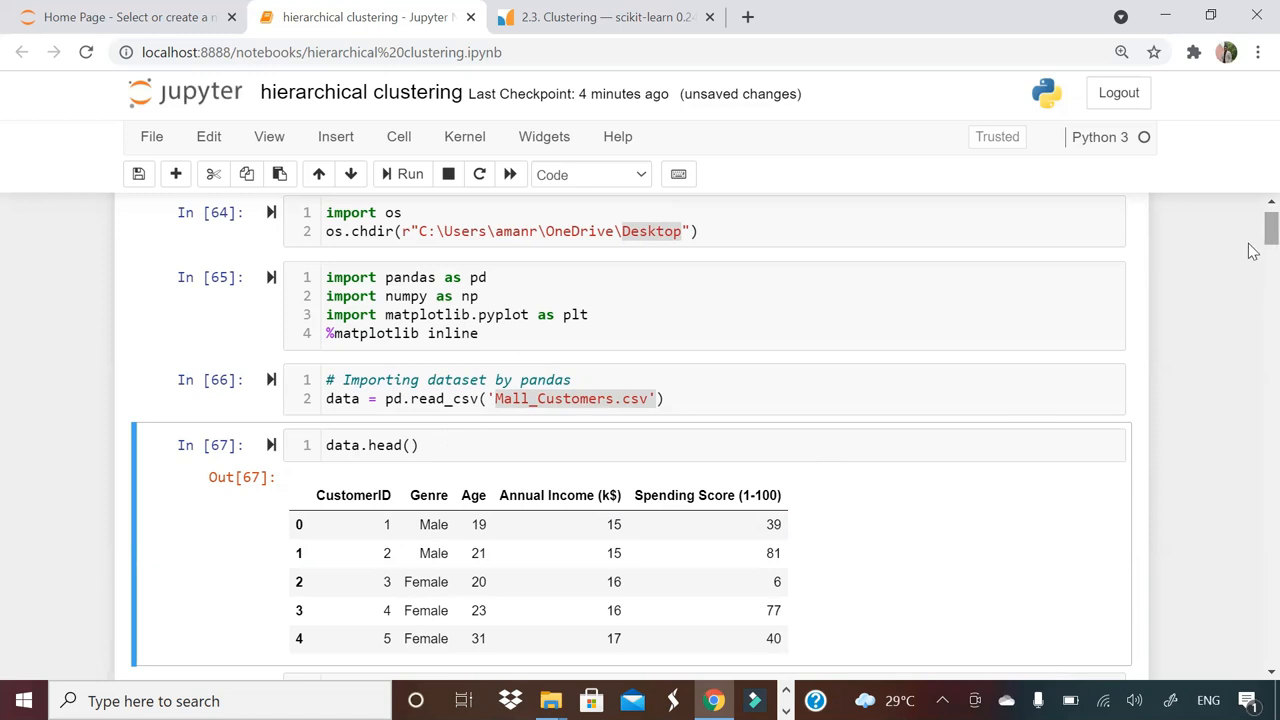
{"action": "scroll", "scroll_direction": "down", "scroll_amount": 3}
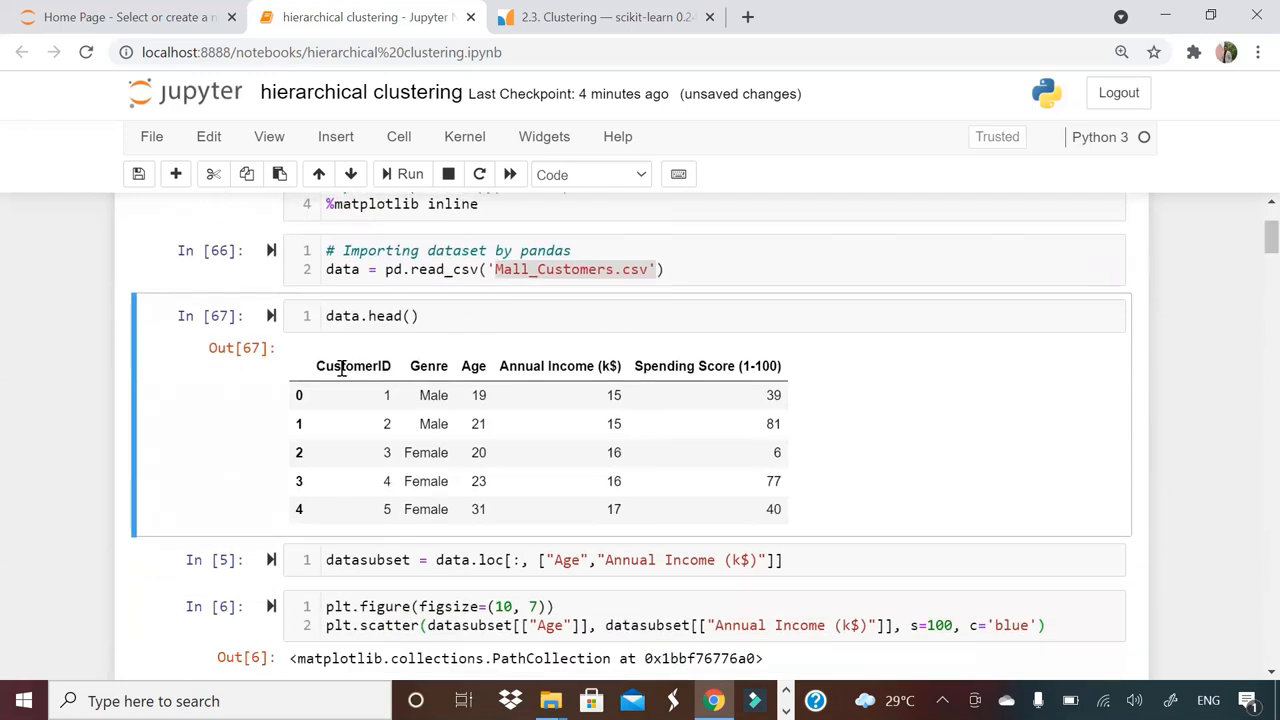
{"action": "double_click", "coordinate": [352, 366]}
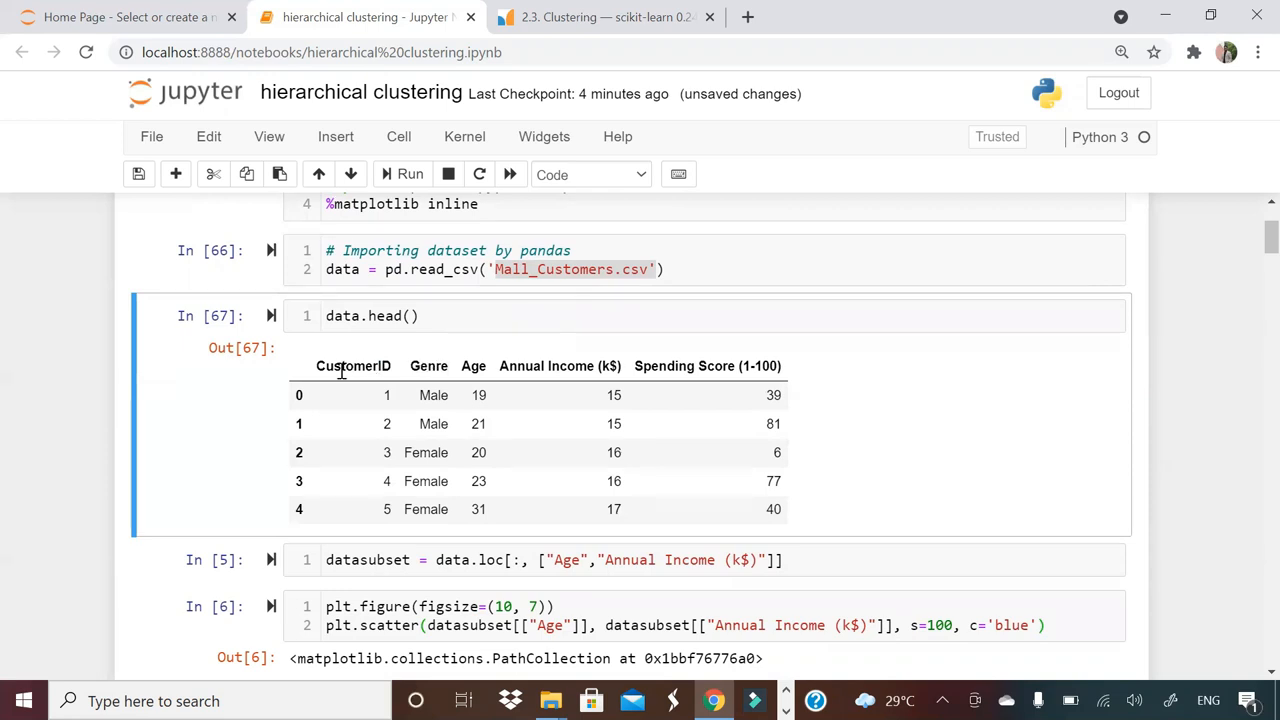
{"action": "double_click", "coordinate": [352, 366]}
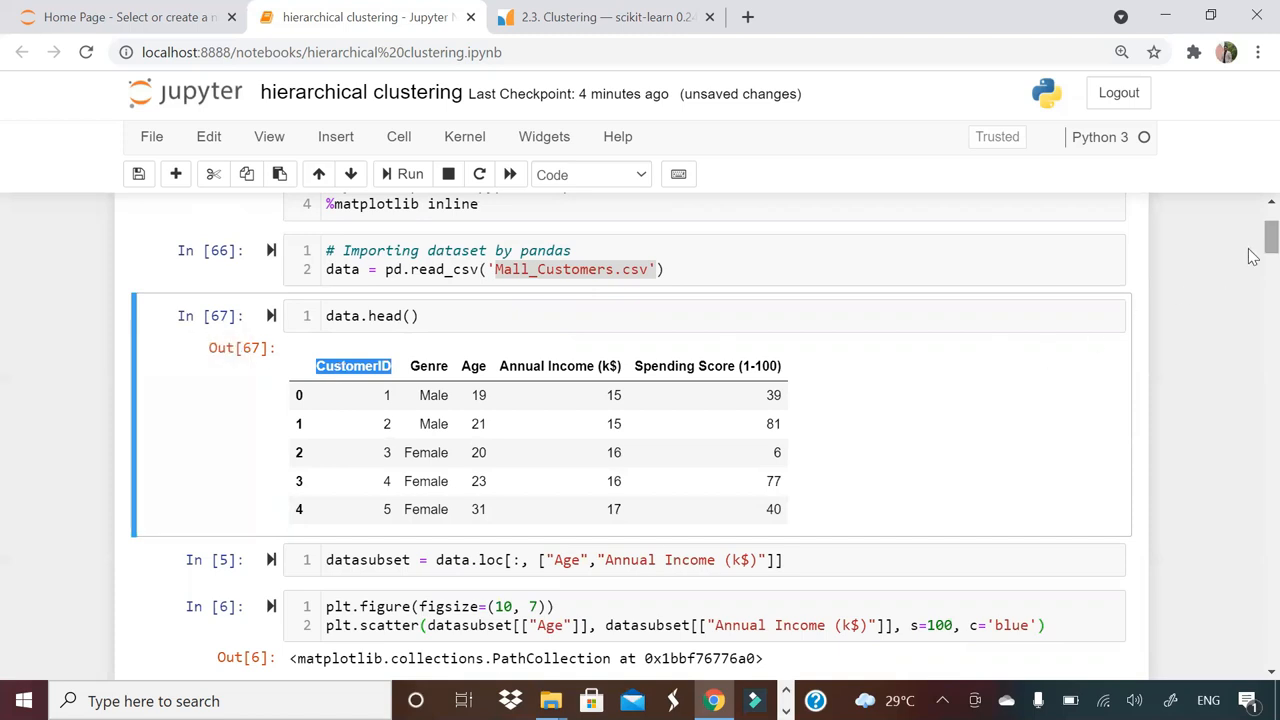
{"action": "scroll", "scroll_direction": "down", "scroll_amount": 3}
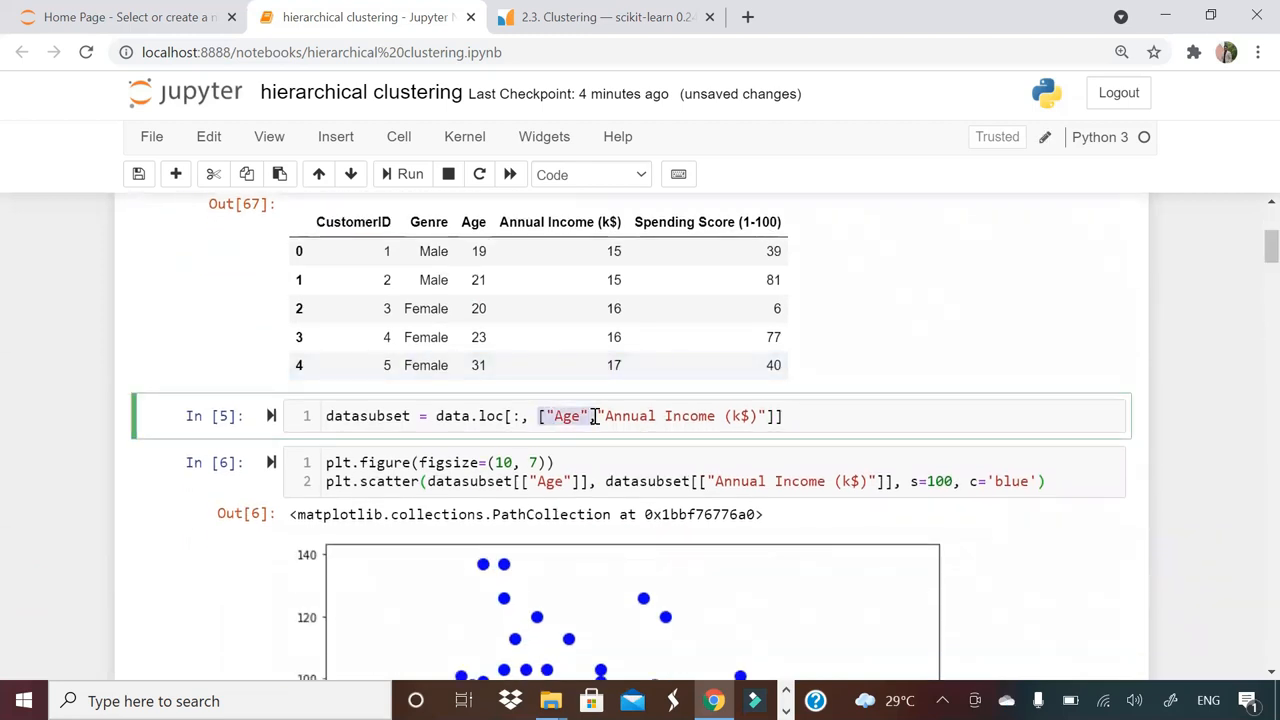
{"action": "left_click", "coordinate": [772, 414]}
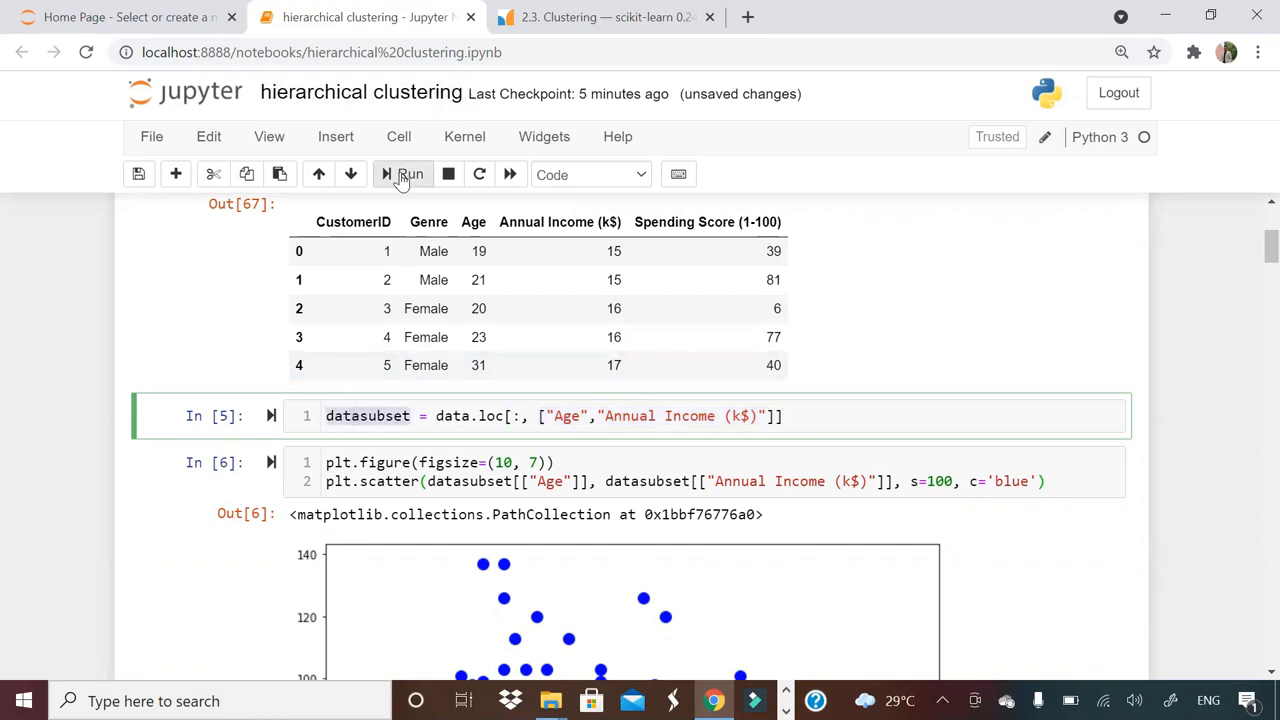
Step: Rerun the Age versus Annual Income subset and its blue scatter plot, scrolling through the output
{"action": "scroll", "scroll_direction": "down", "scroll_amount": 3}
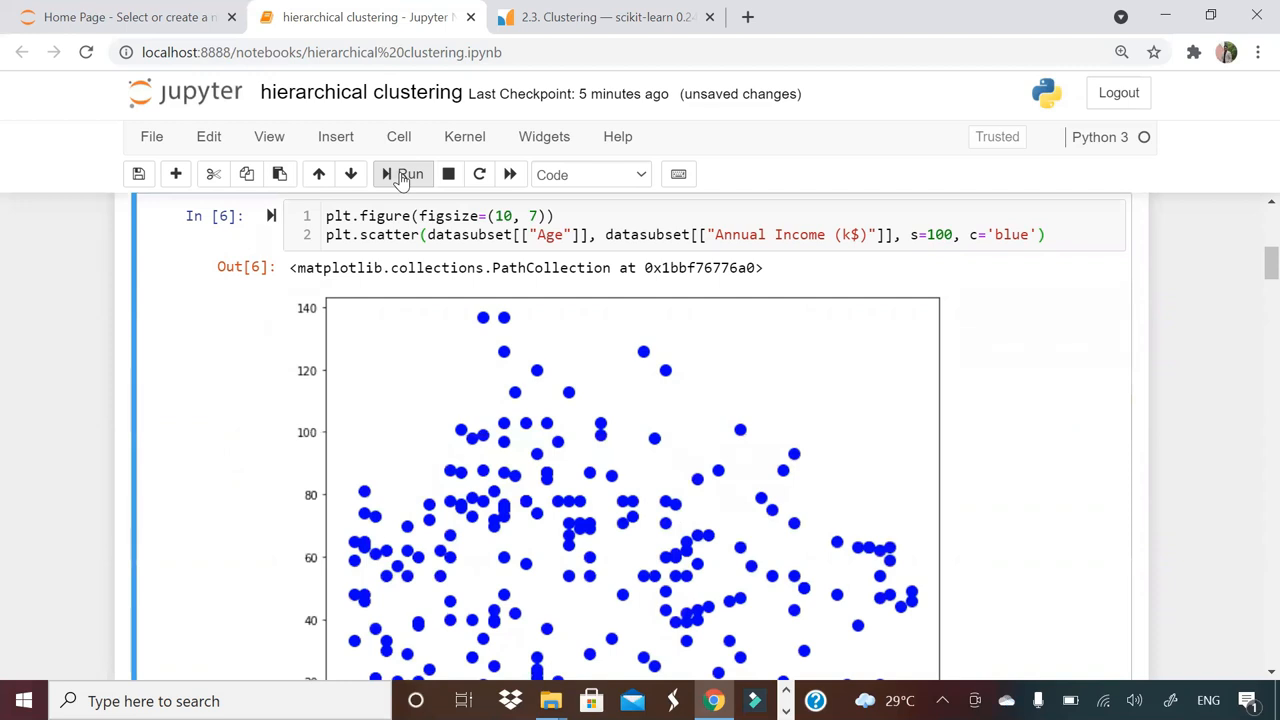
{"action": "left_click", "coordinate": [404, 174]}
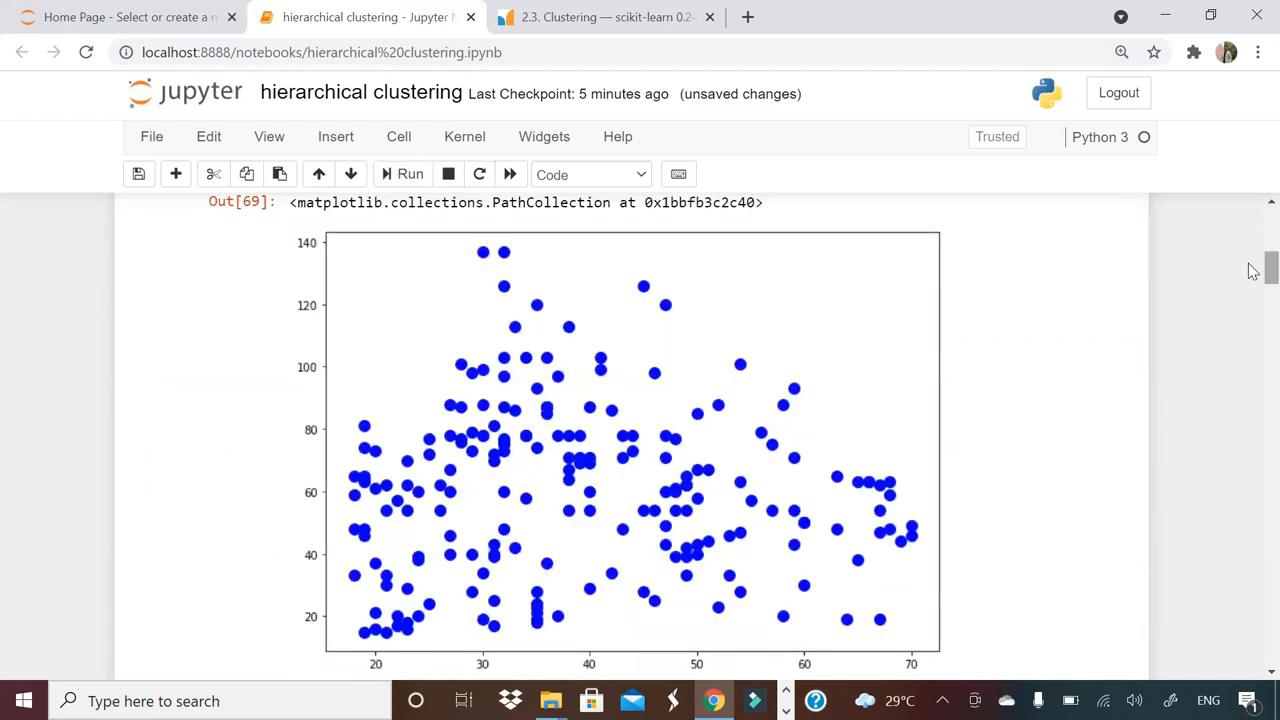
{"action": "scroll", "scroll_direction": "down", "scroll_amount": 3}
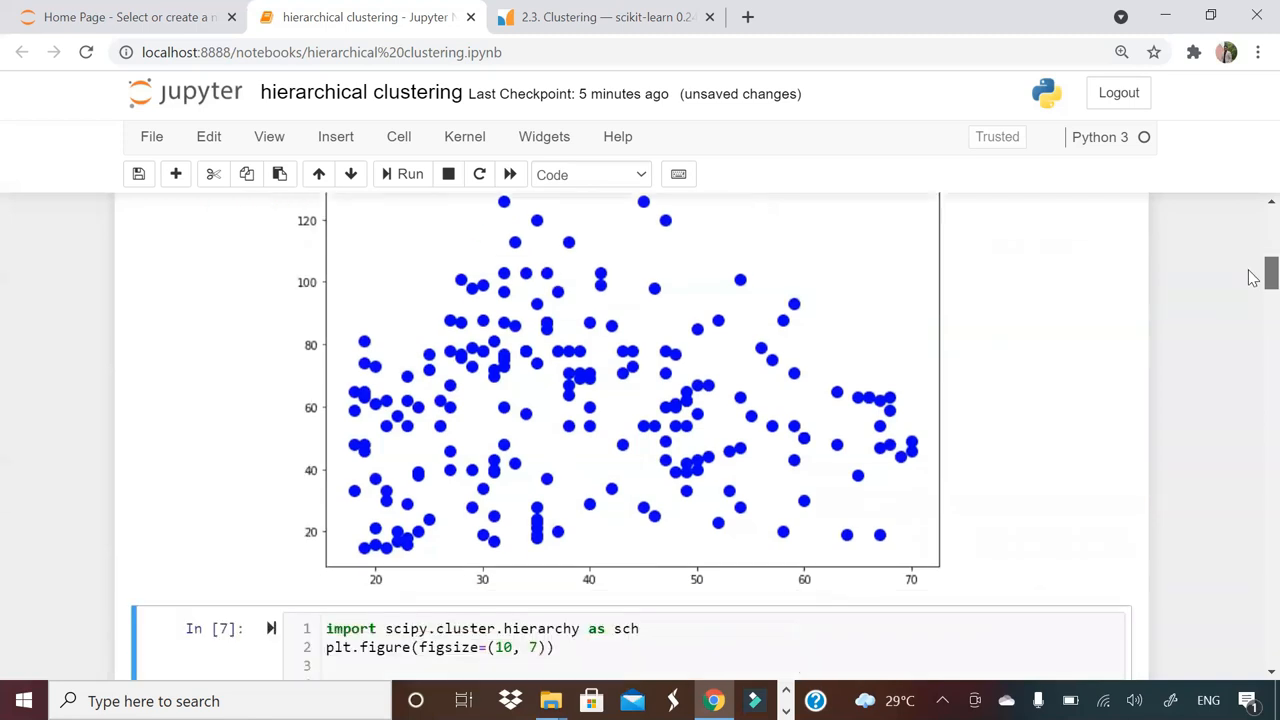
{"action": "scroll", "scroll_direction": "down", "scroll_amount": 3}
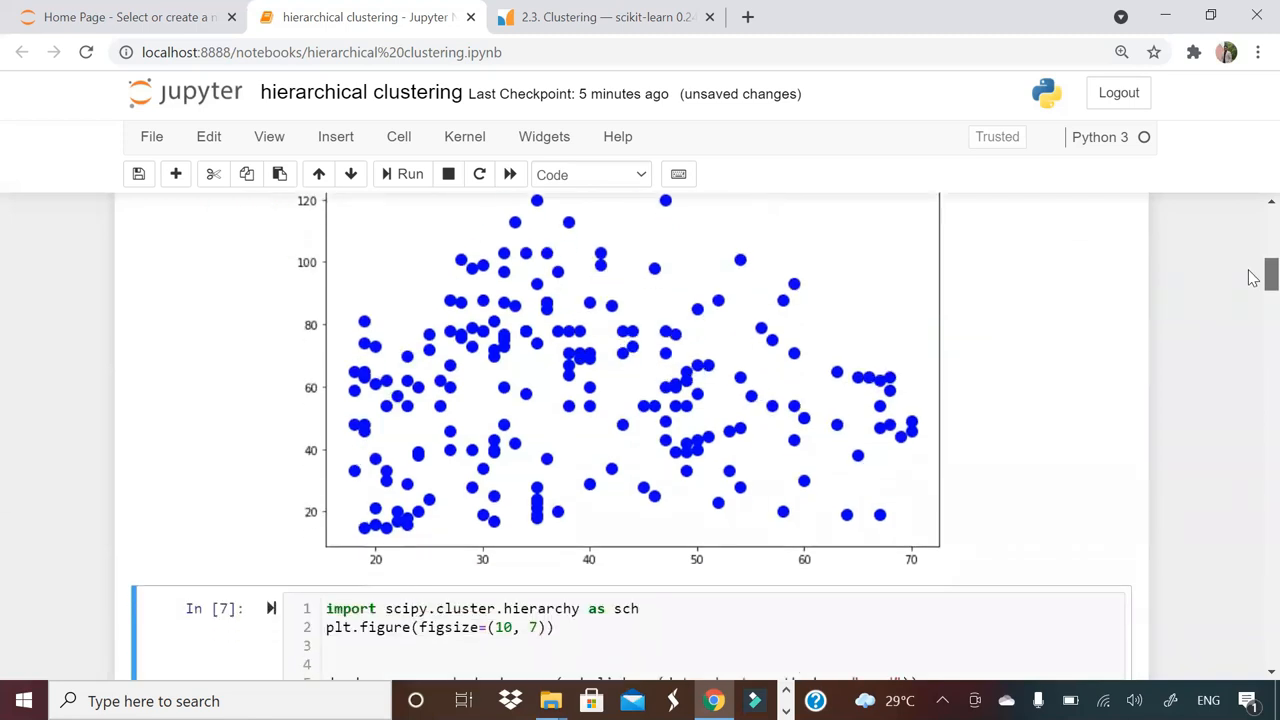
{"action": "scroll", "scroll_direction": "down", "scroll_amount": 3}
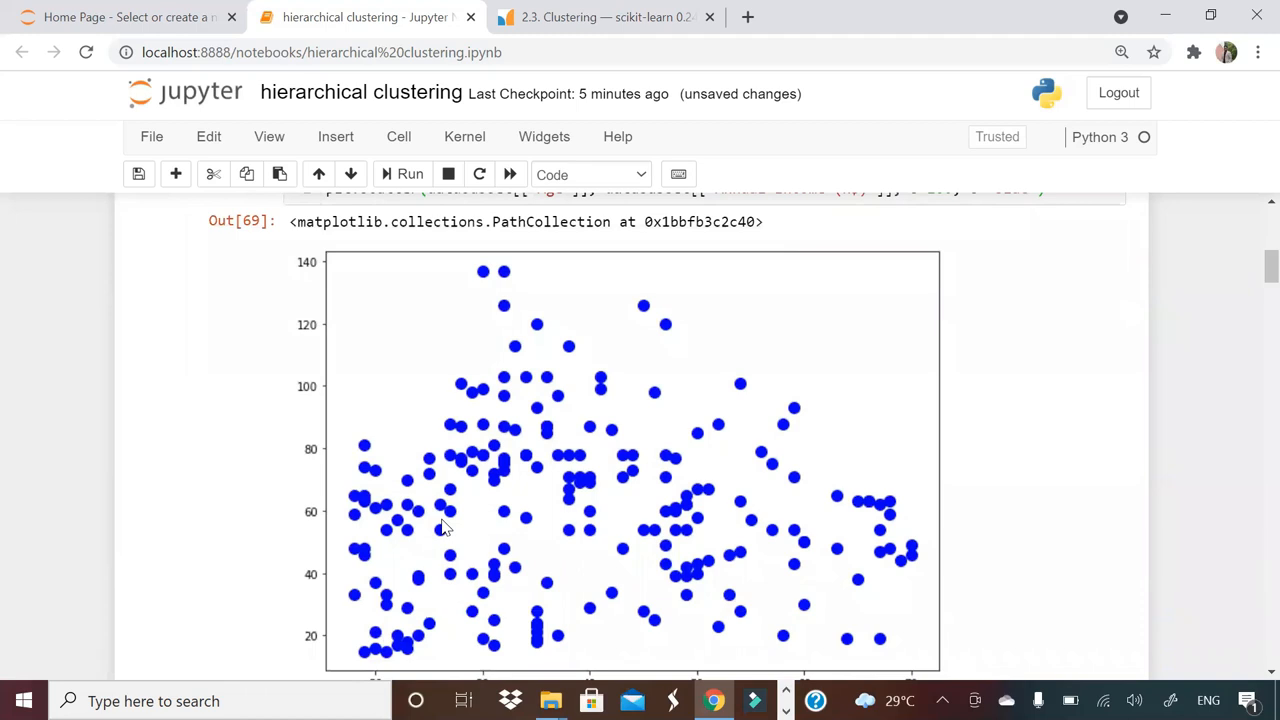
{"action": "mouse_move", "coordinate": [328, 290]}
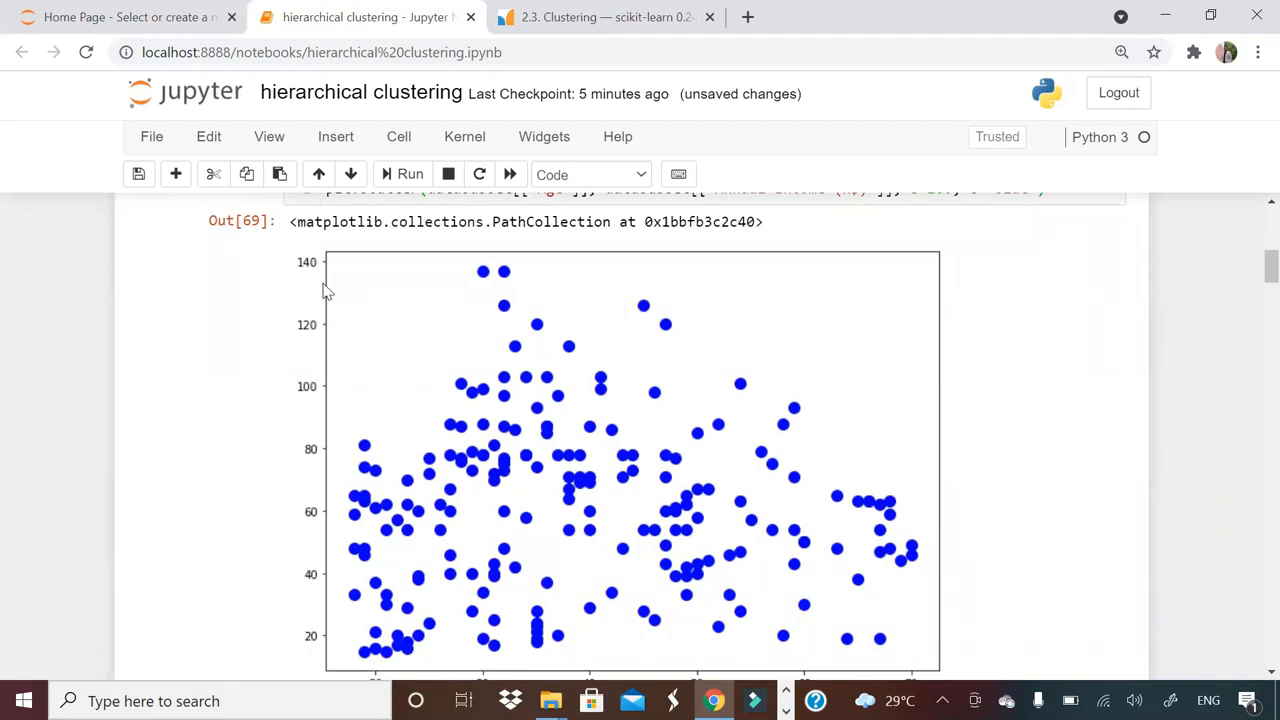
{"action": "mouse_move", "coordinate": [1254, 276]}
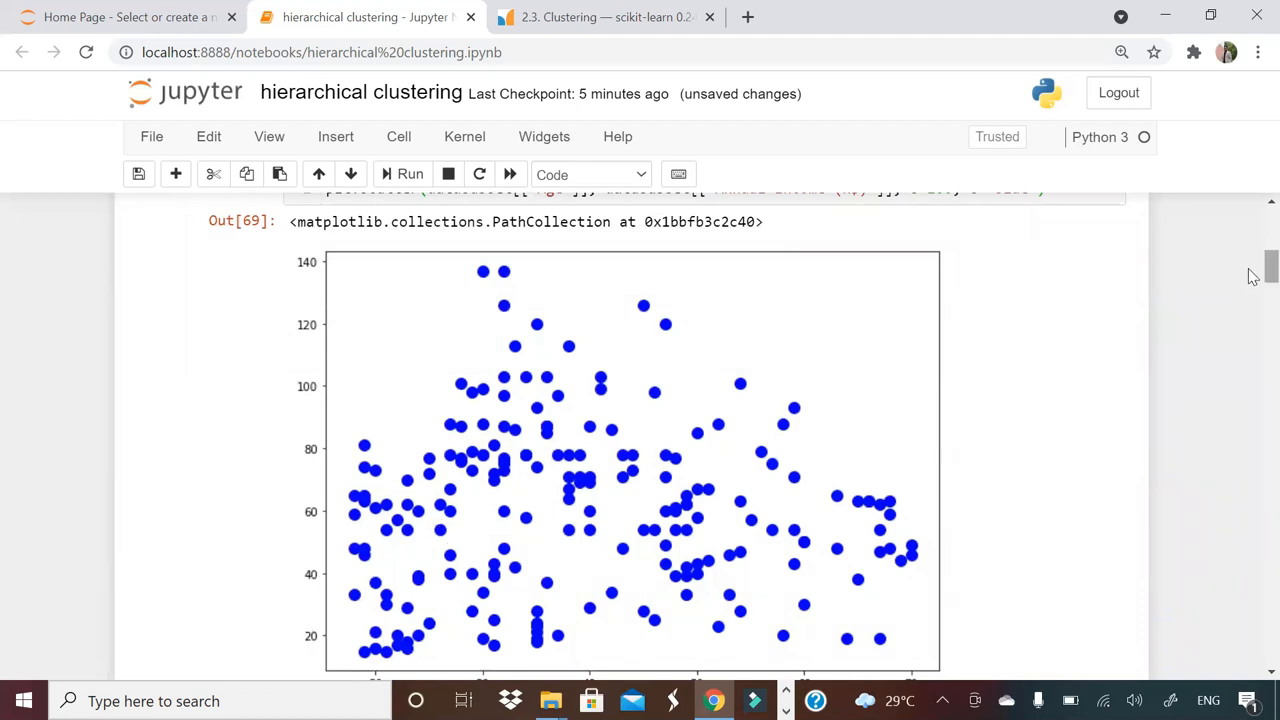
{"action": "scroll", "scroll_direction": "down", "scroll_amount": 3}
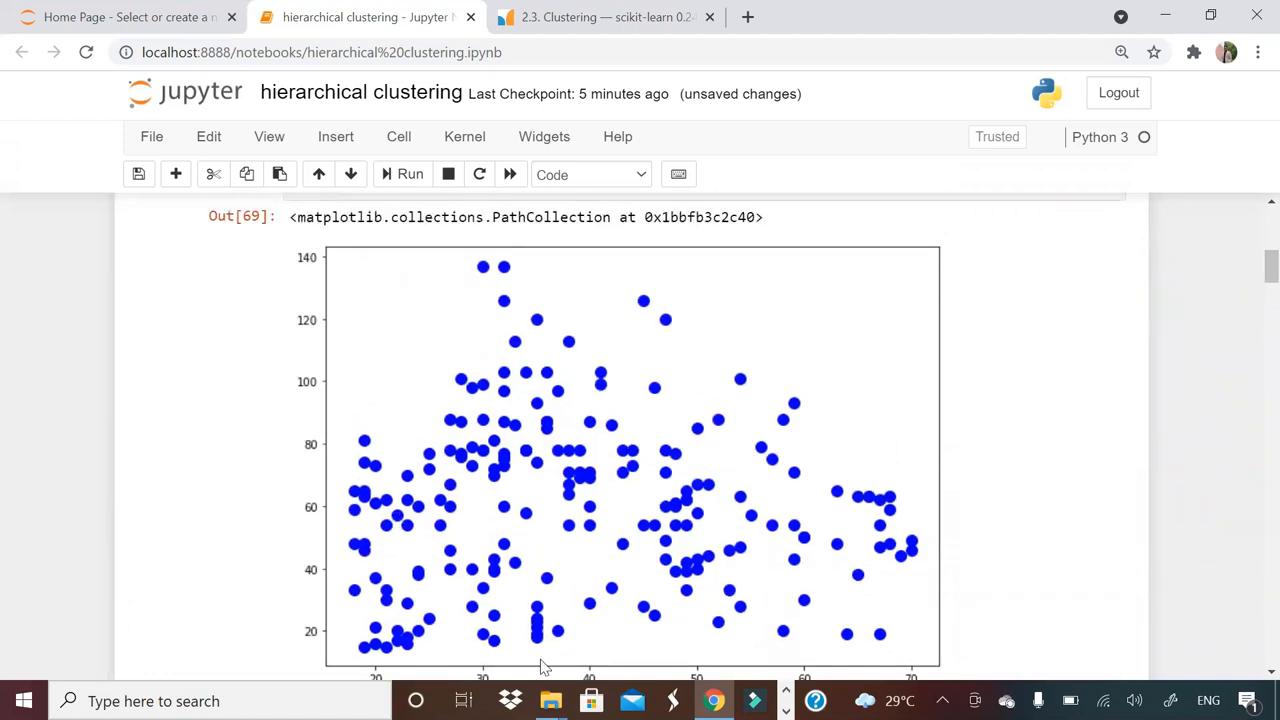
{"action": "mouse_move", "coordinate": [576, 400]}
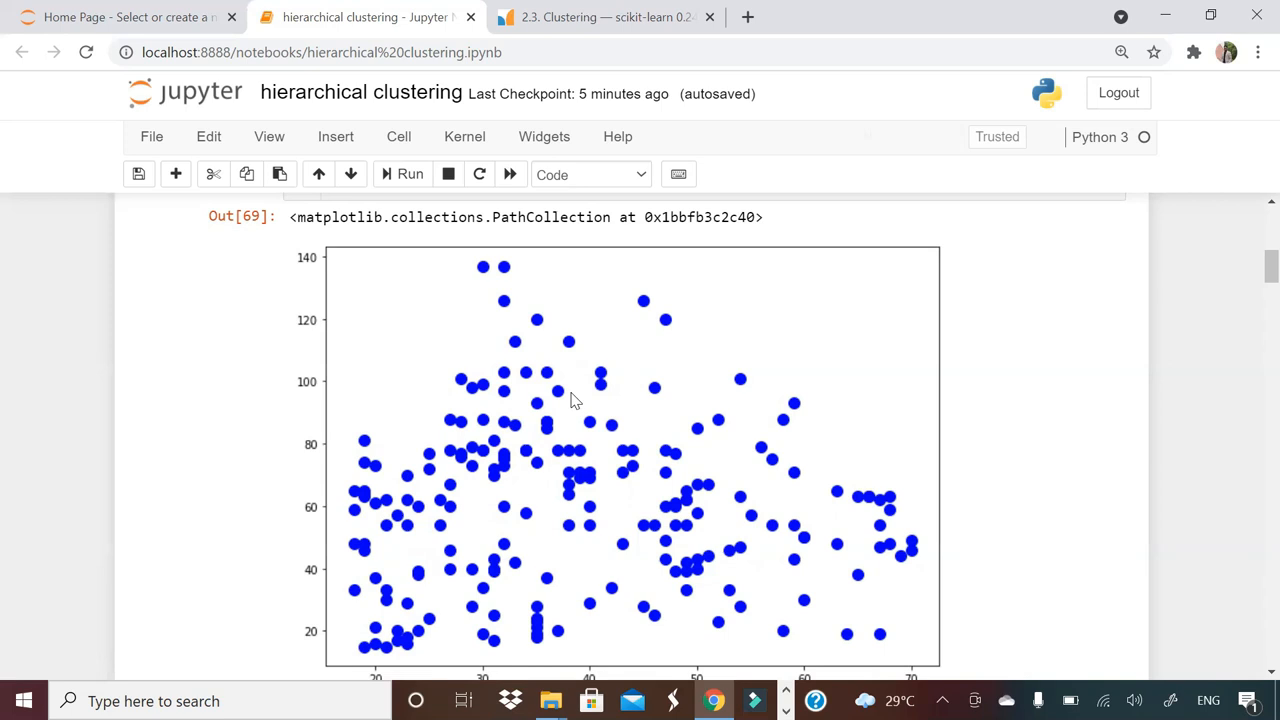
{"action": "mouse_move", "coordinate": [536, 444]}
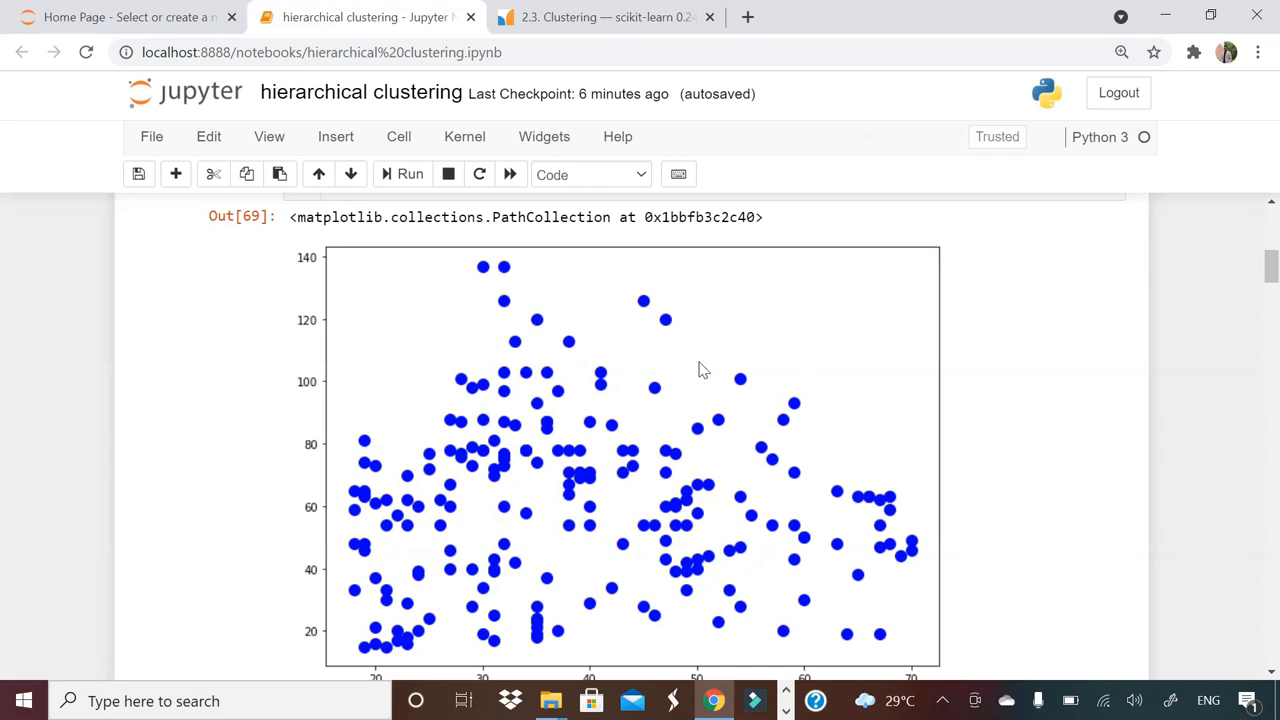
{"action": "mouse_move", "coordinate": [1252, 268]}
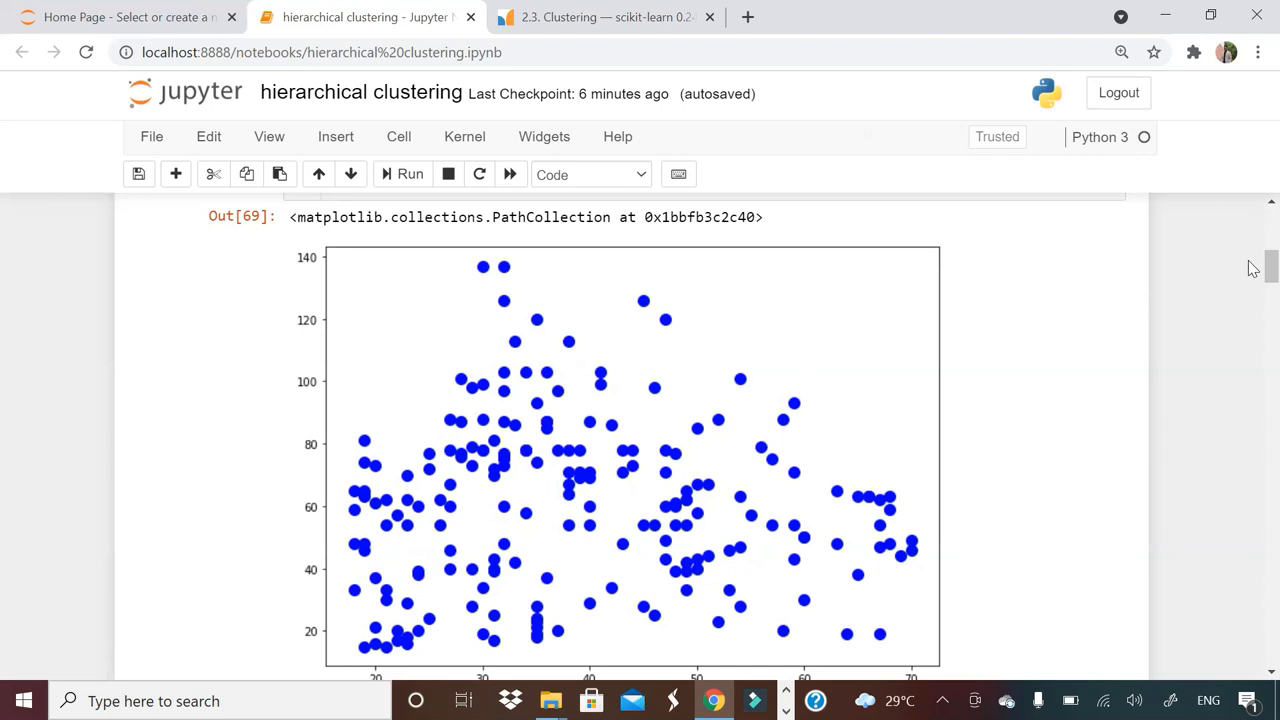
Step: Edit the Ward-linkage dendrogram cell to add the largest-vertical-distance comment
{"action": "scroll", "scroll_direction": "down", "scroll_amount": 3}
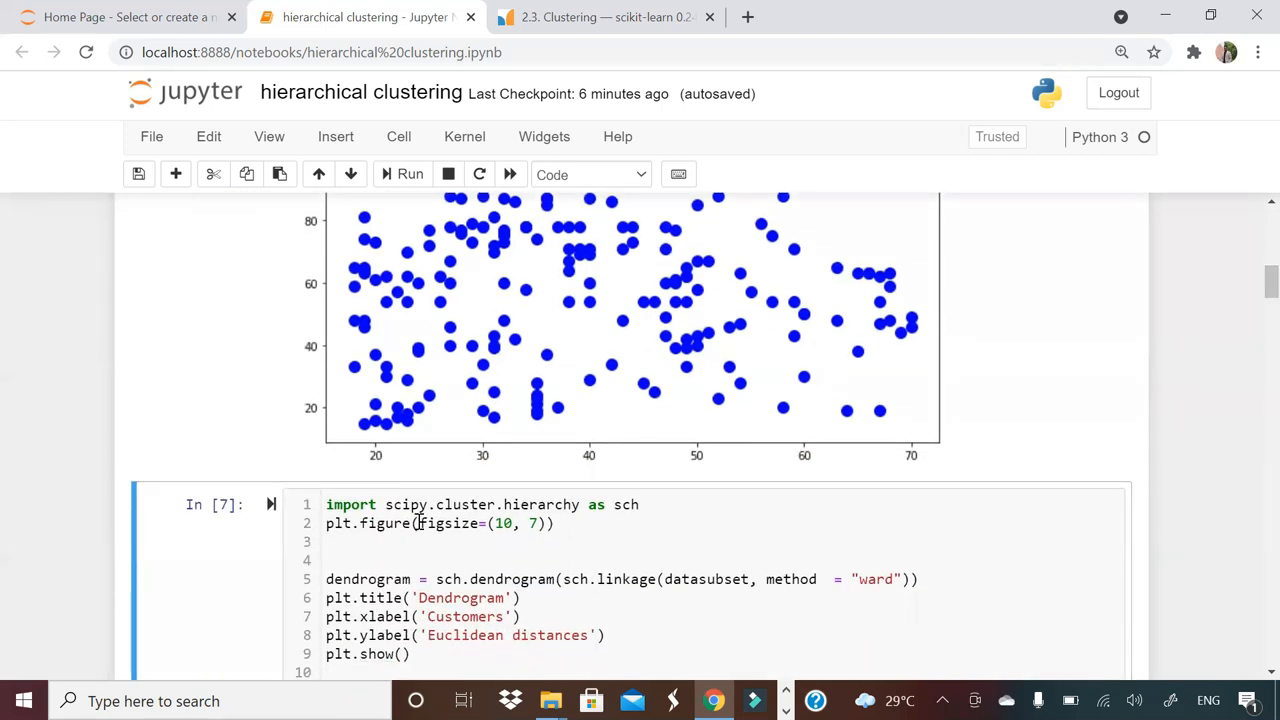
{"action": "left_click", "coordinate": [400, 560]}
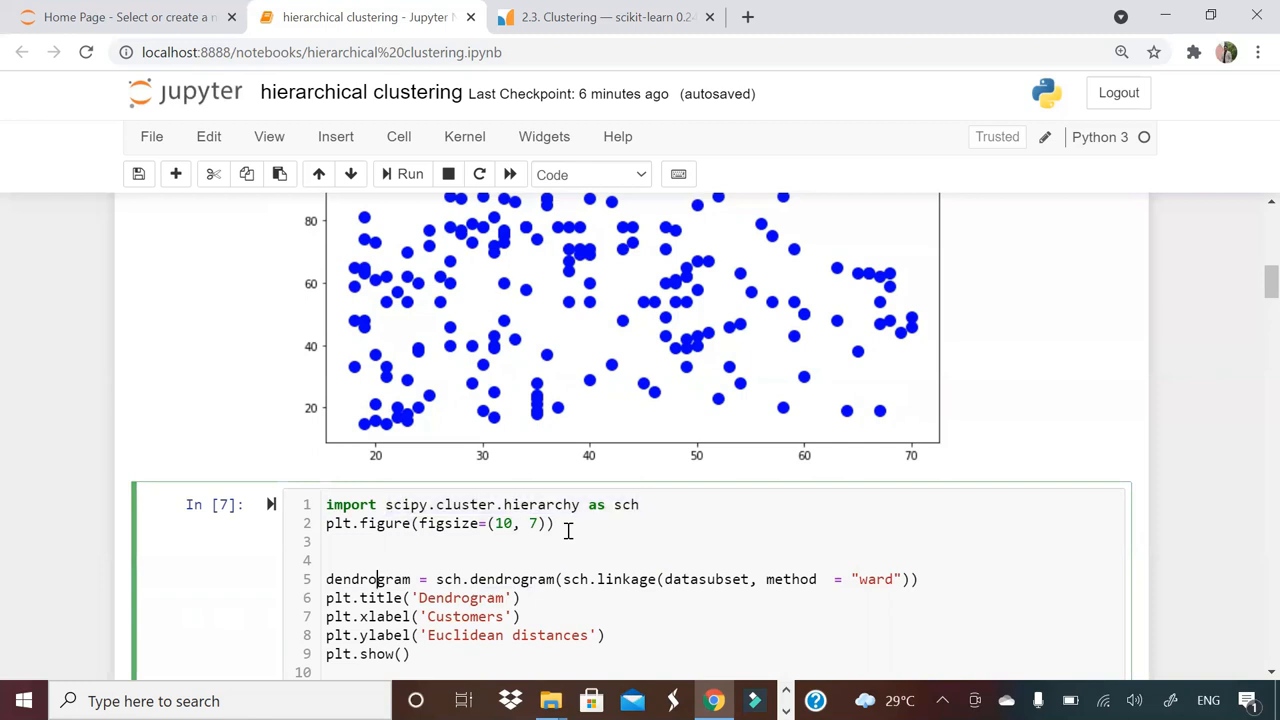
{"action": "double_click", "coordinate": [492, 578]}
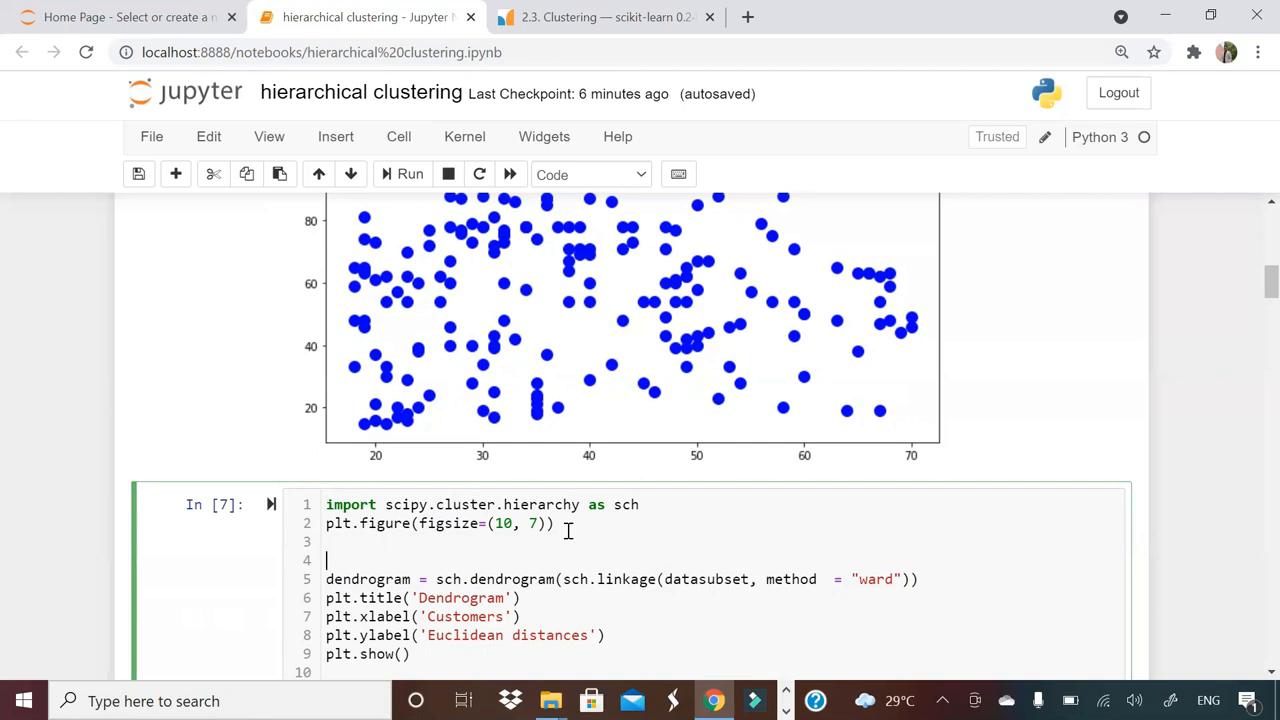
{"action": "mouse_move", "coordinate": [1252, 284]}
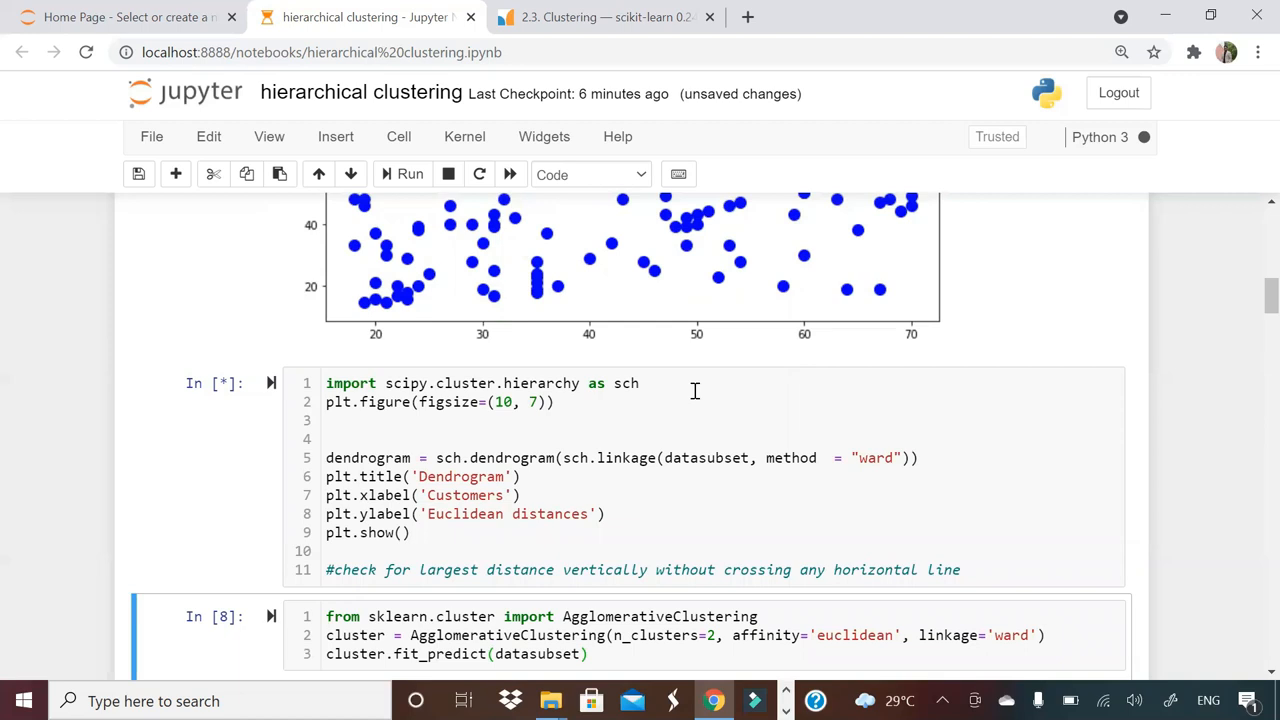
{"action": "left_click", "coordinate": [408, 174]}
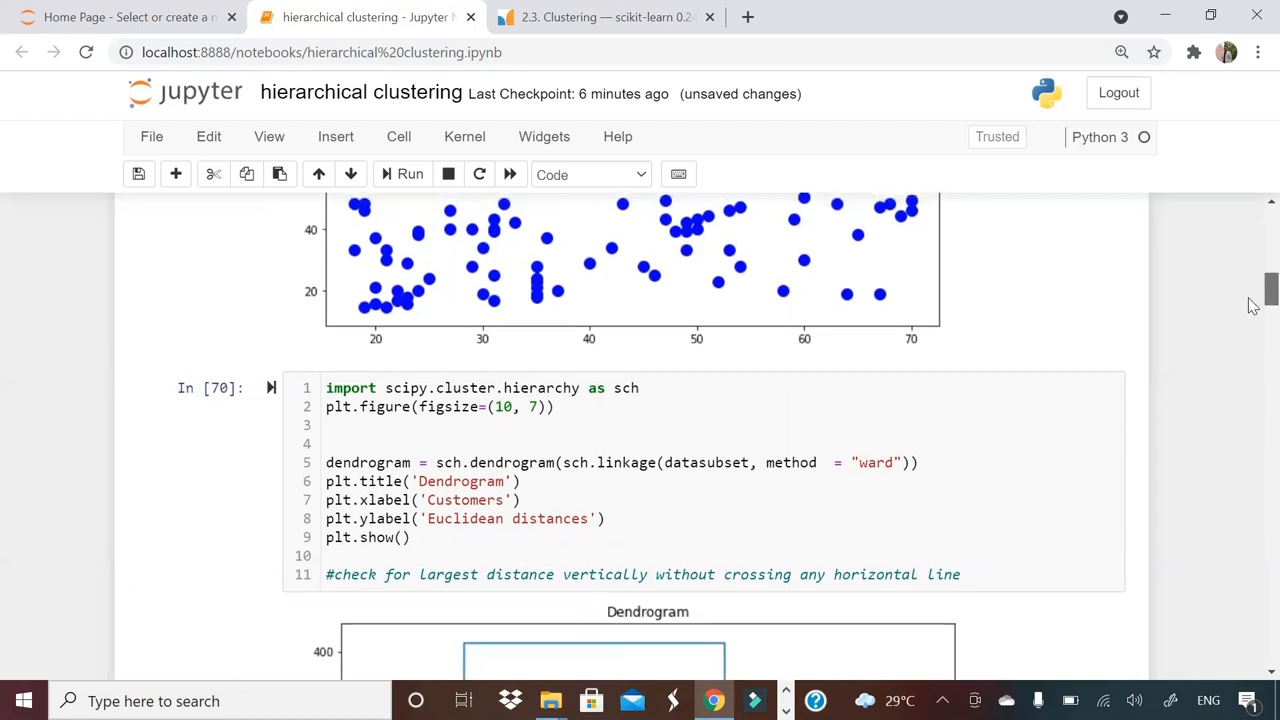
{"action": "scroll", "scroll_direction": "down", "scroll_amount": 3}
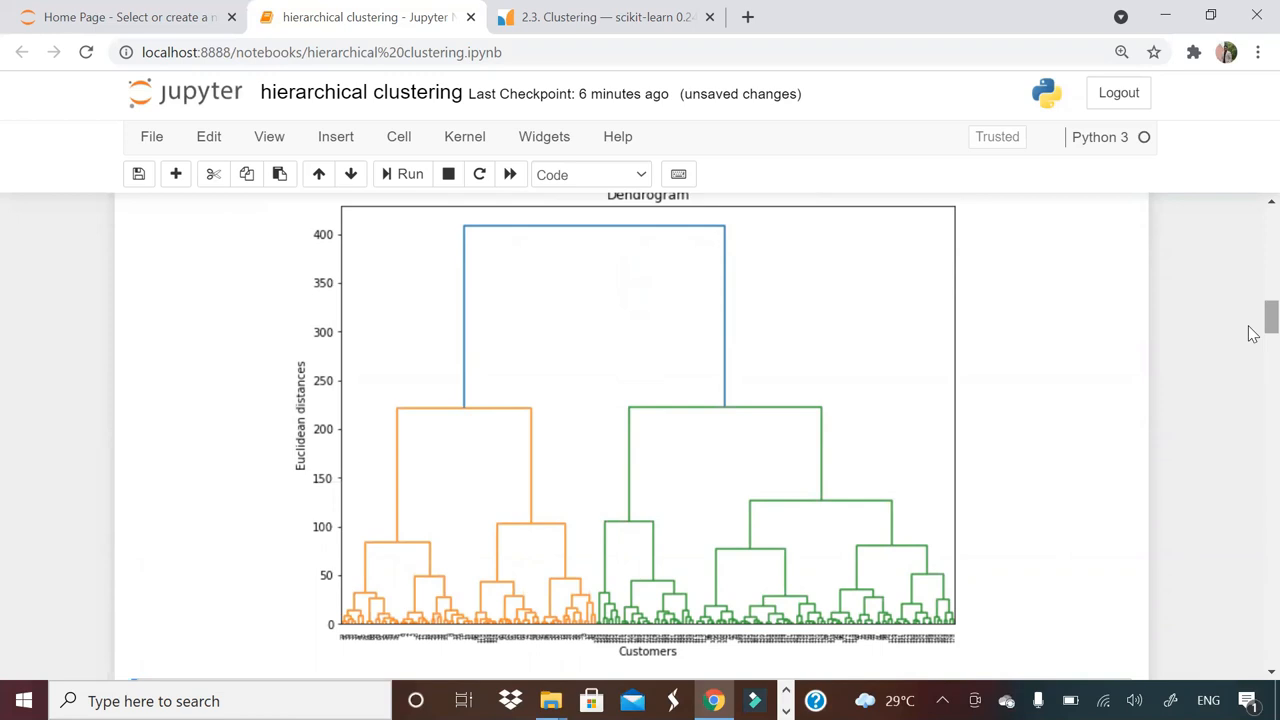
{"action": "mouse_move", "coordinate": [736, 230]}
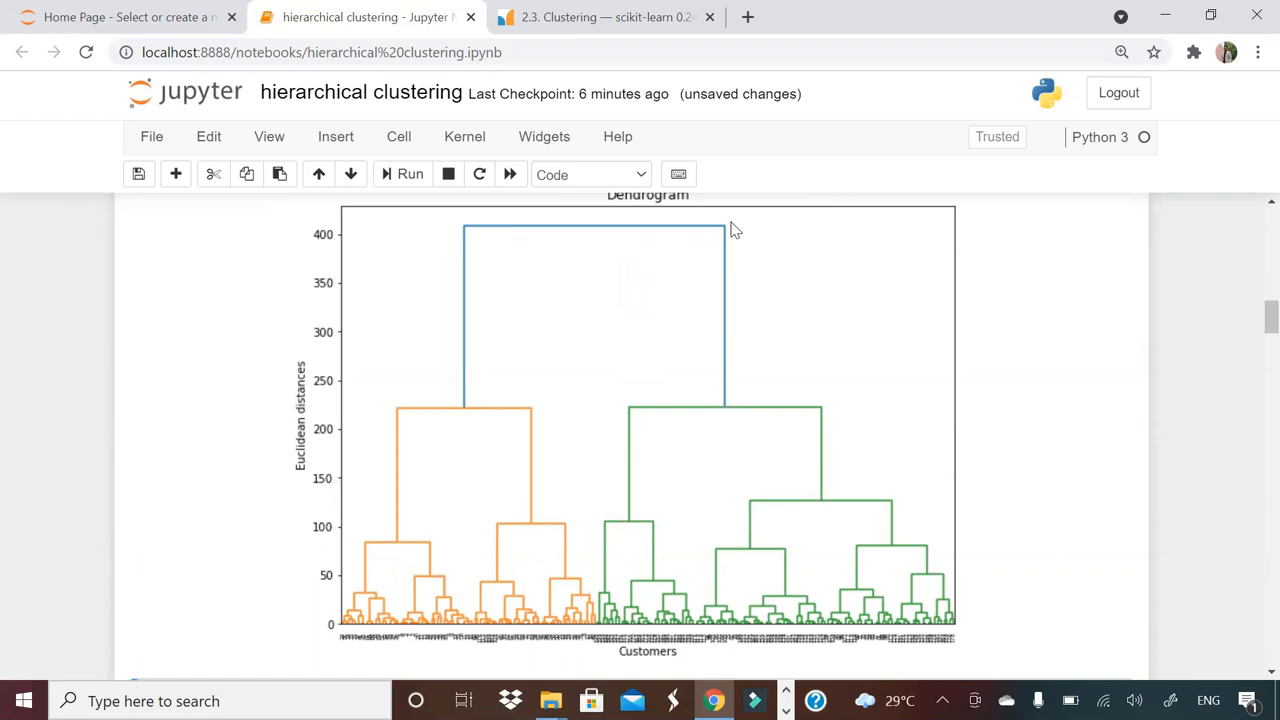
{"action": "mouse_move", "coordinate": [732, 248]}
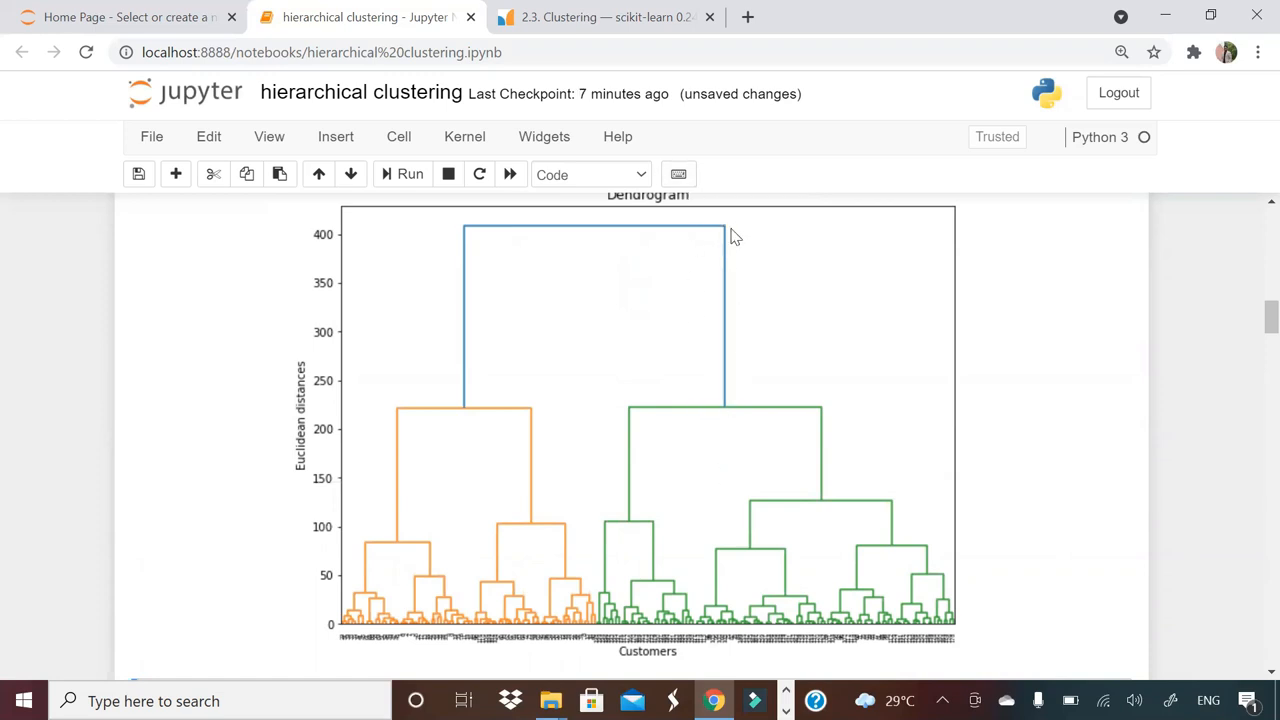
{"action": "mouse_move", "coordinate": [1152, 328]}
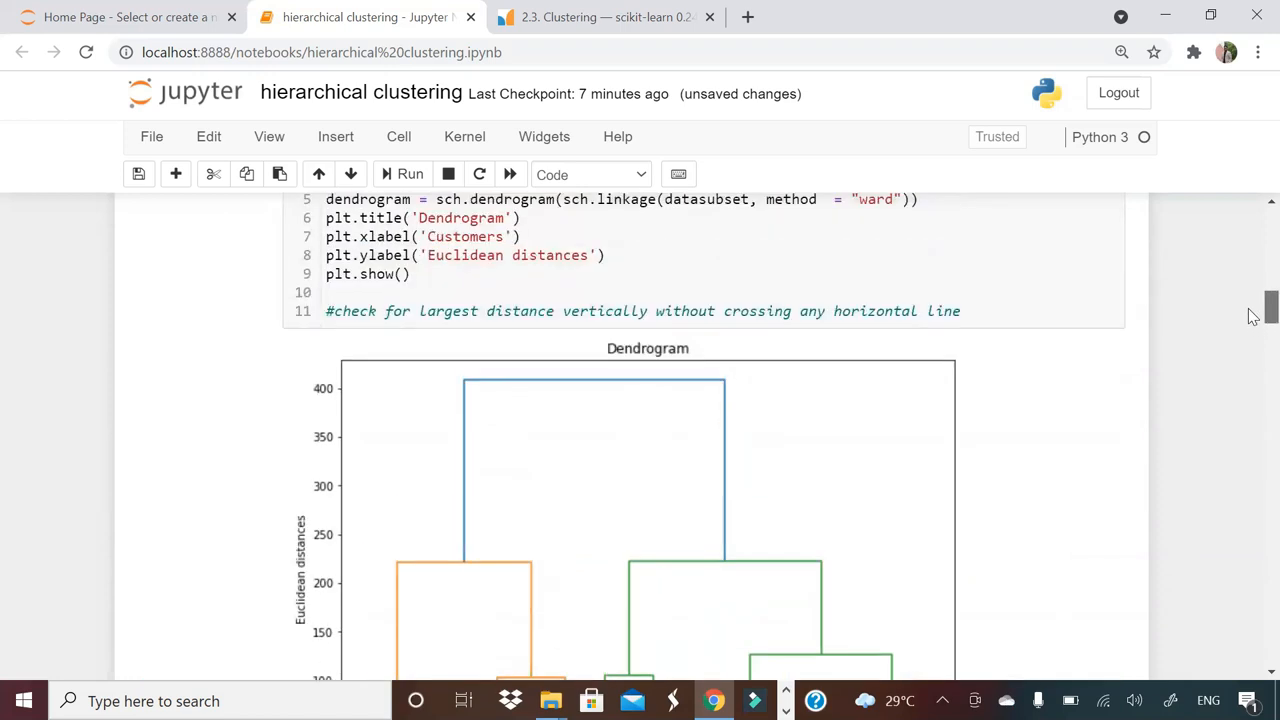
{"action": "scroll", "scroll_direction": "down", "scroll_amount": 3}
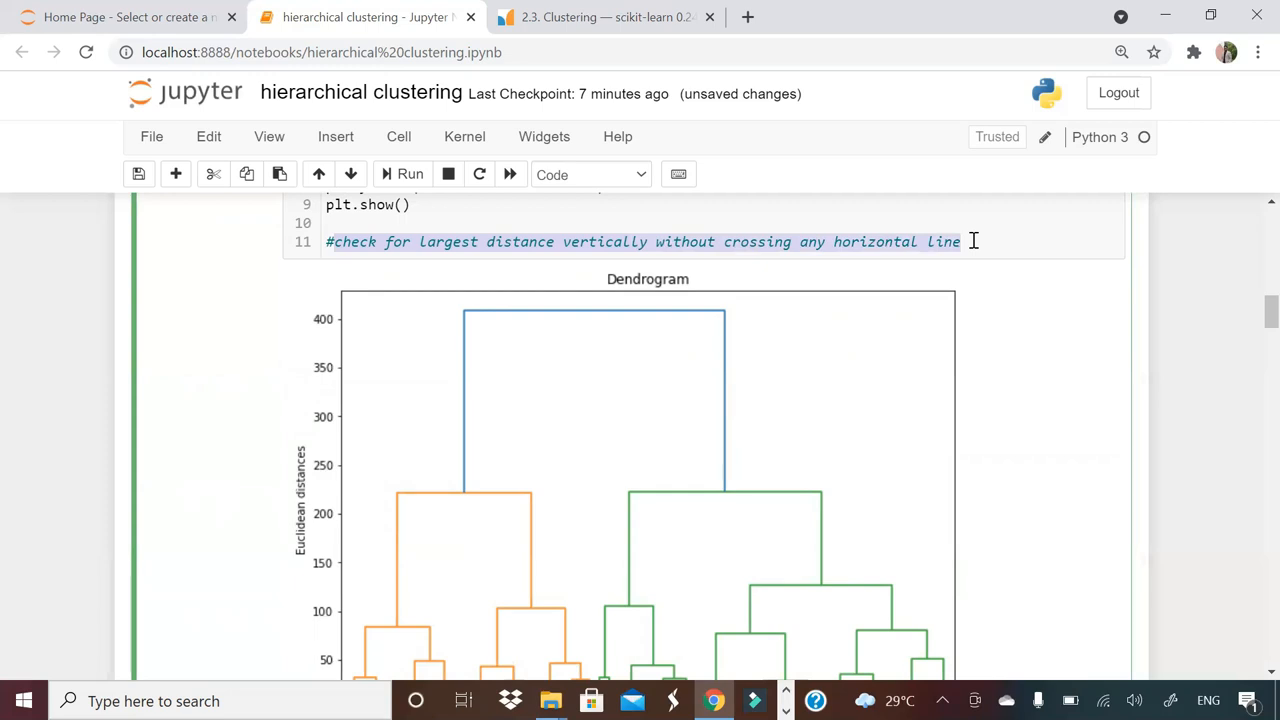
{"action": "mouse_move", "coordinate": [544, 364]}
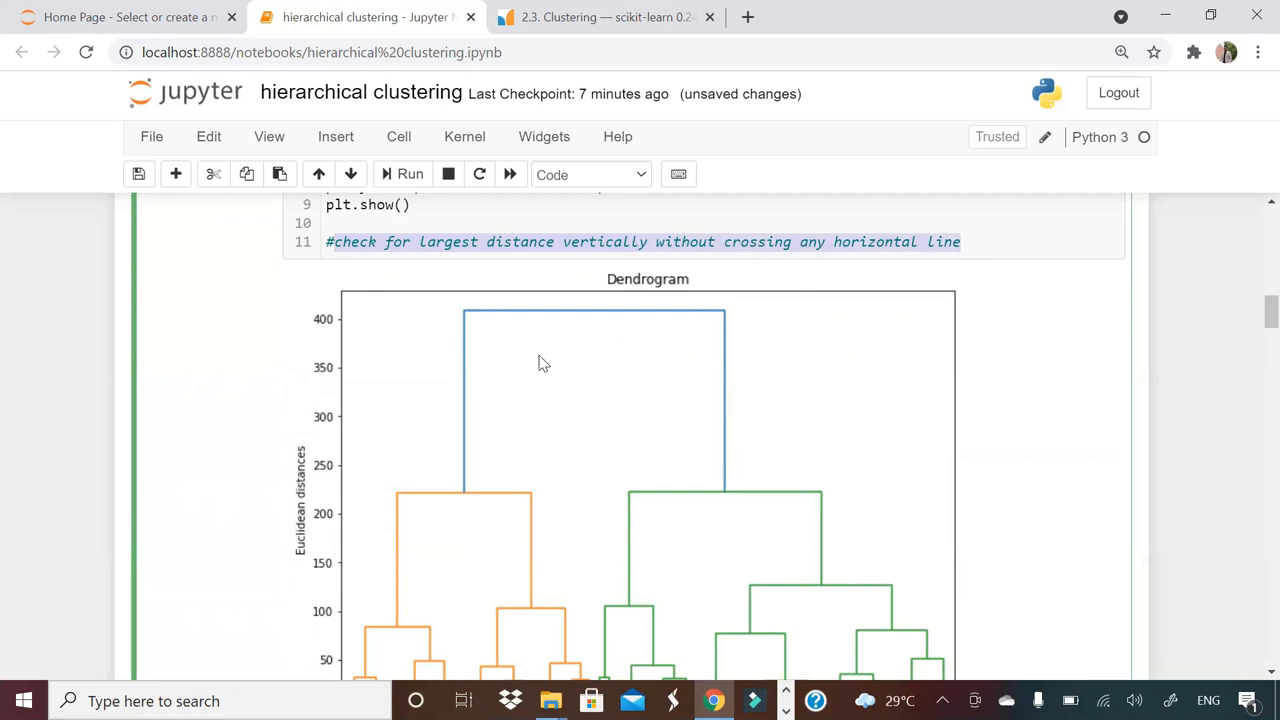
{"action": "mouse_move", "coordinate": [742, 476]}
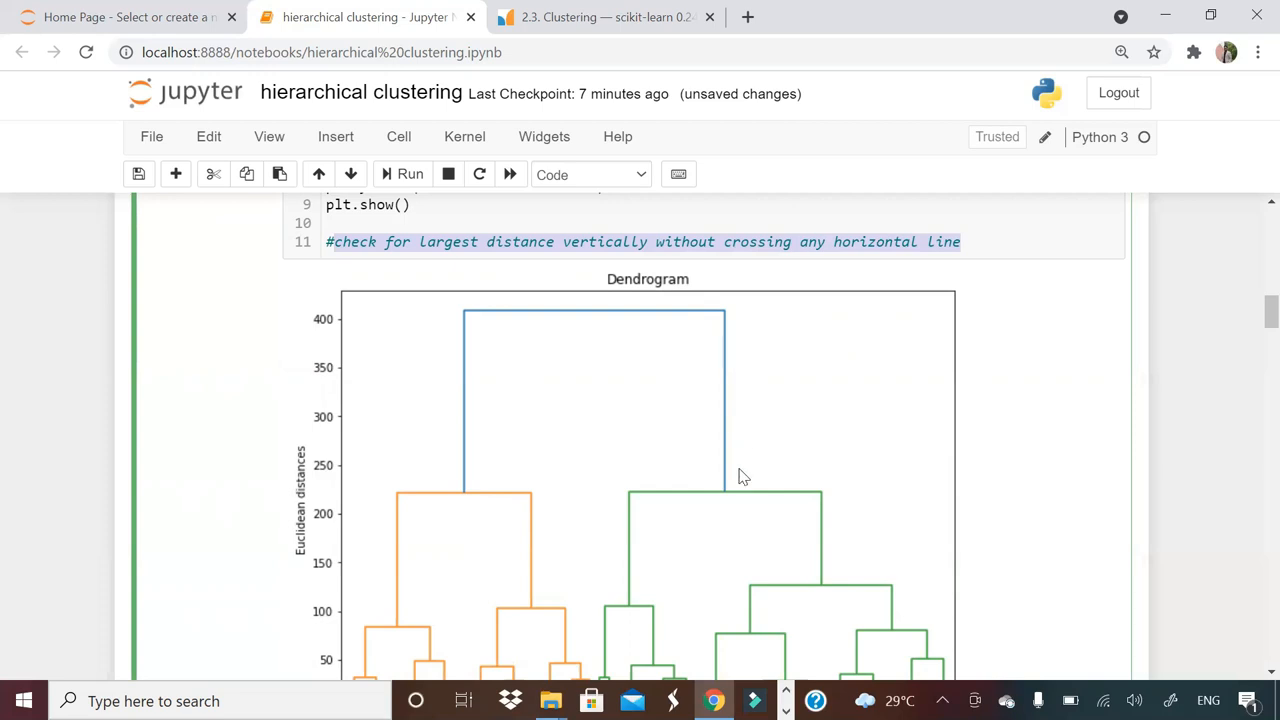
{"action": "mouse_move", "coordinate": [744, 500]}
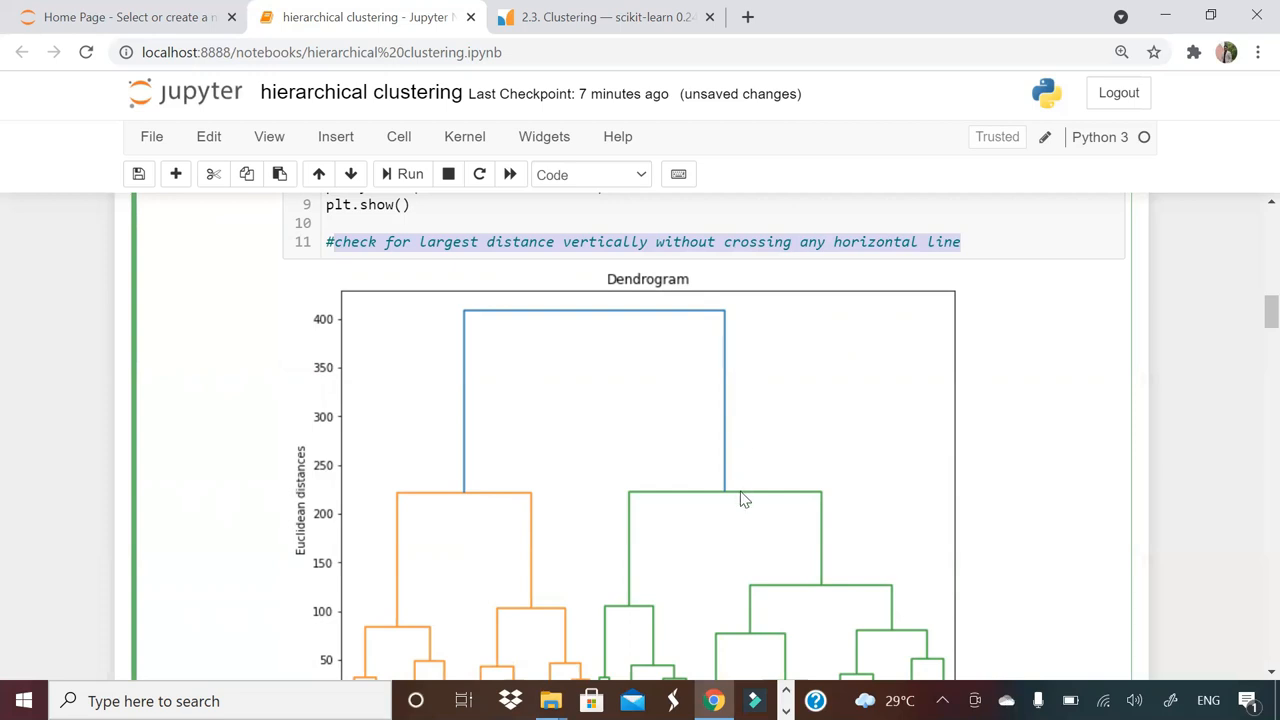
{"action": "mouse_move", "coordinate": [724, 324]}
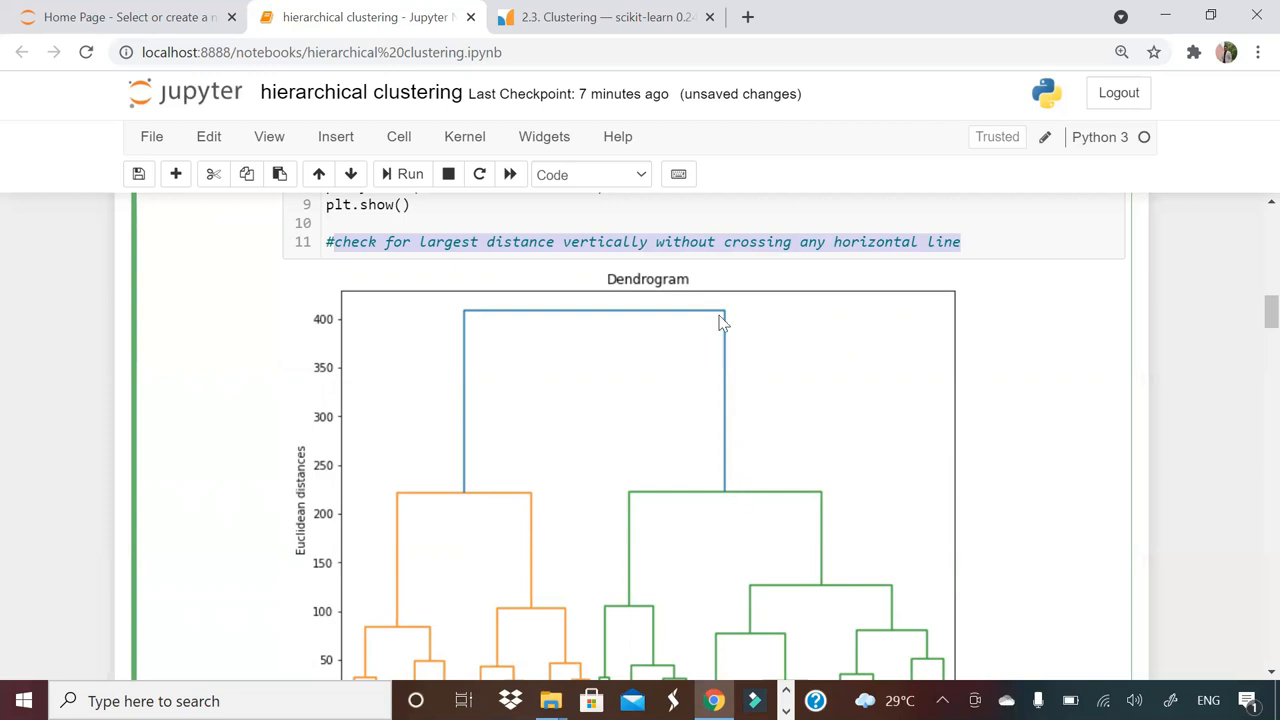
{"action": "mouse_move", "coordinate": [460, 394]}
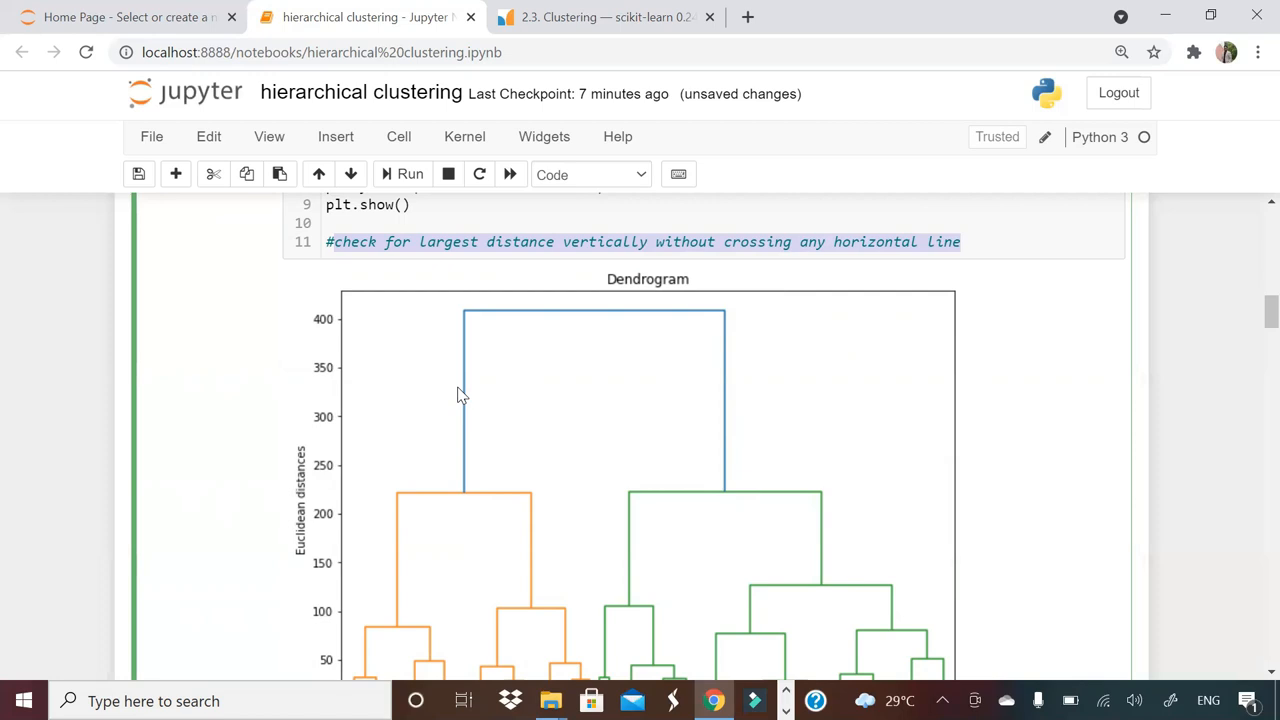
{"action": "mouse_move", "coordinate": [752, 320]}
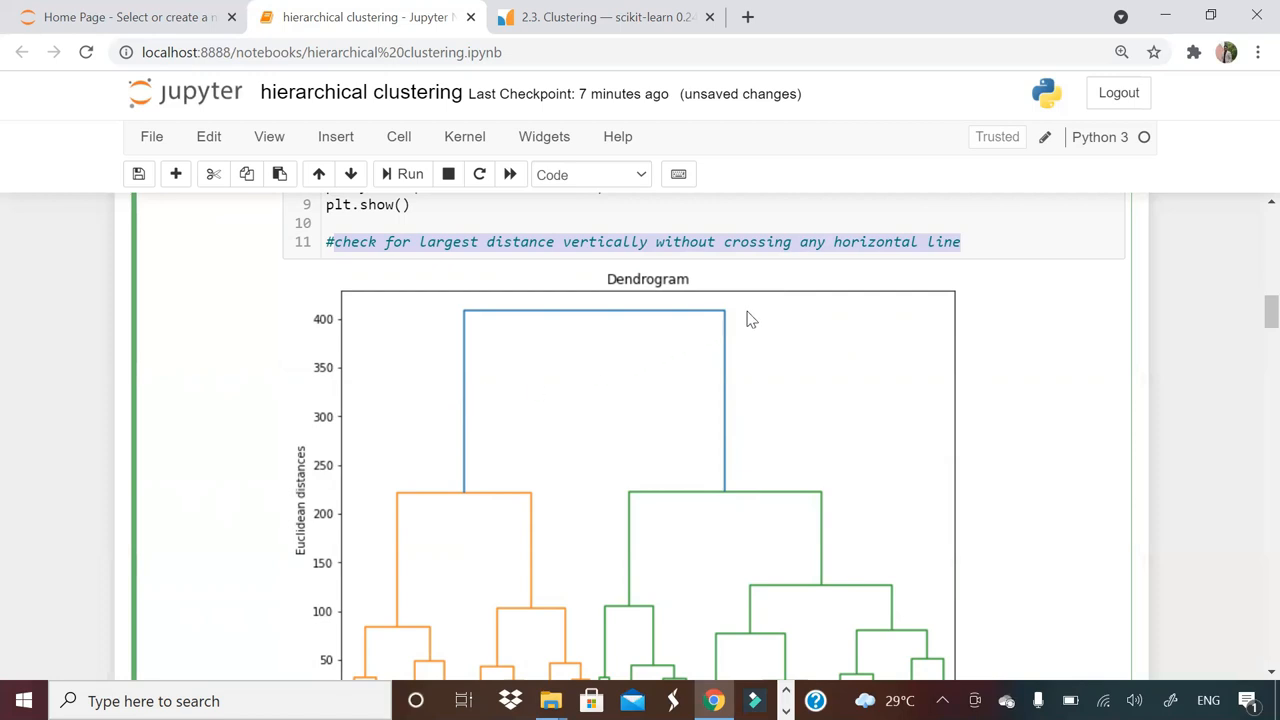
{"action": "mouse_move", "coordinate": [916, 540]}
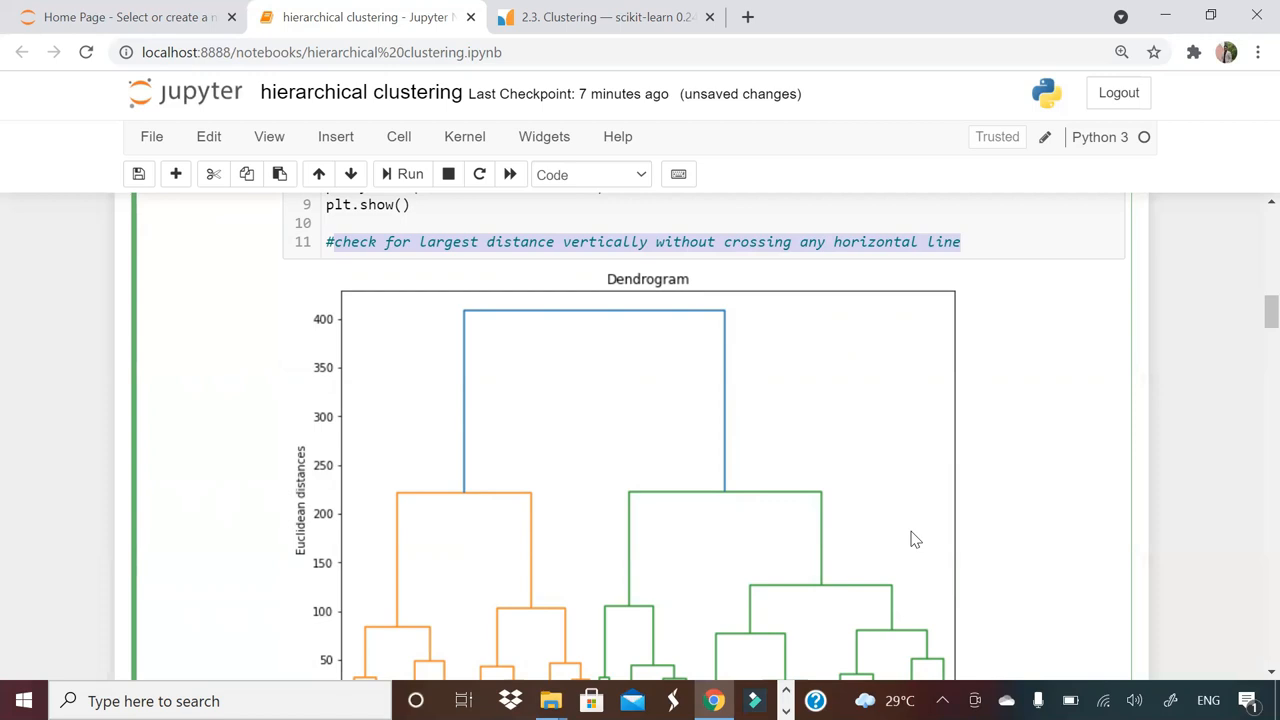
{"action": "mouse_move", "coordinate": [916, 532]}
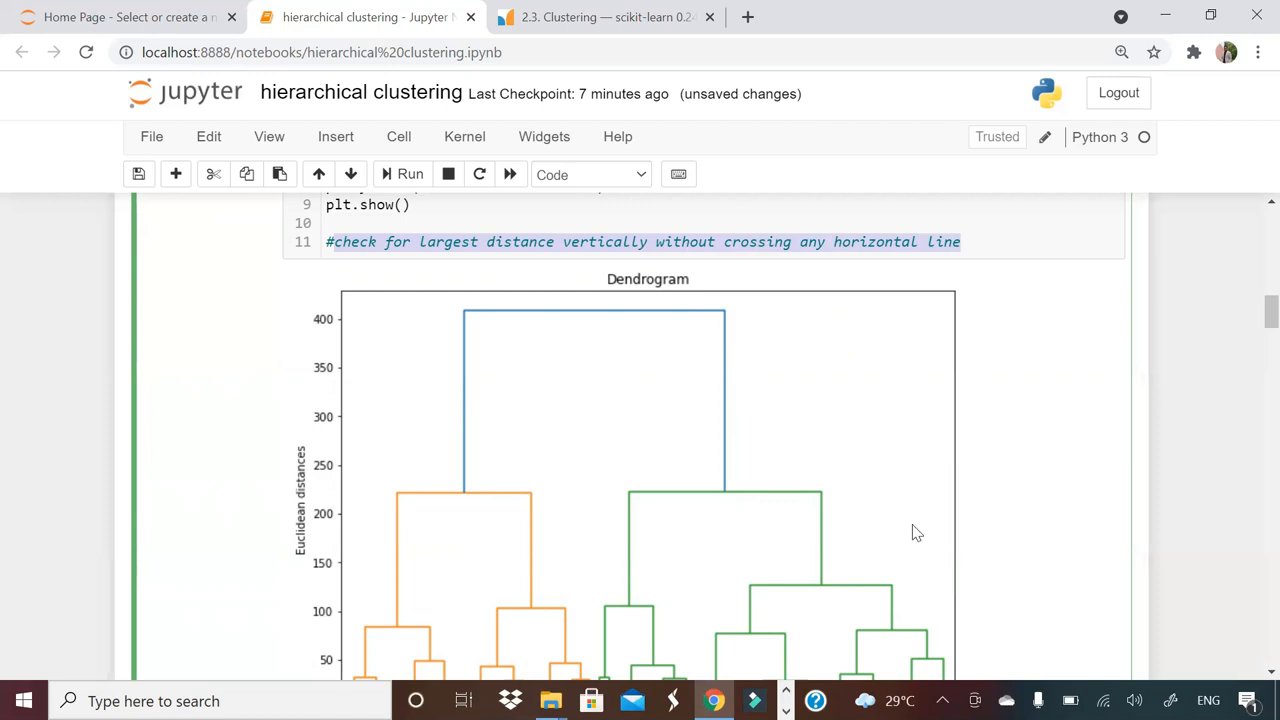
{"action": "mouse_move", "coordinate": [898, 326]}
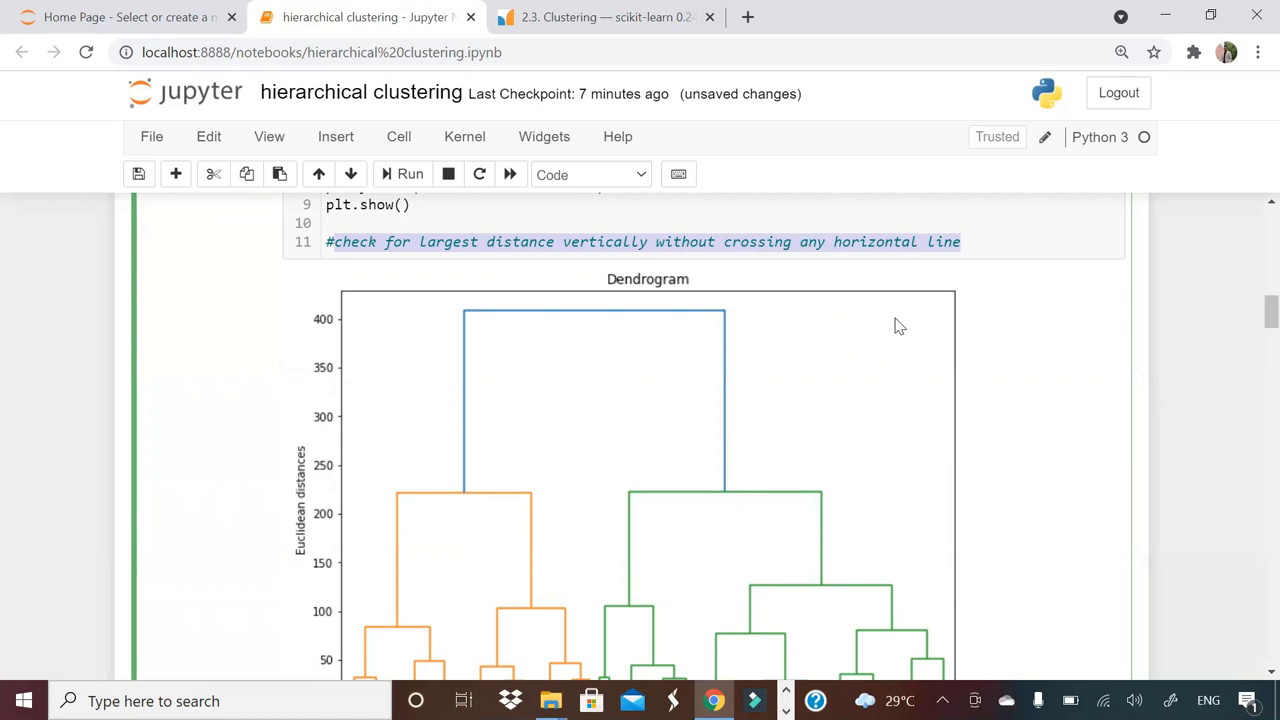
{"action": "mouse_move", "coordinate": [912, 518]}
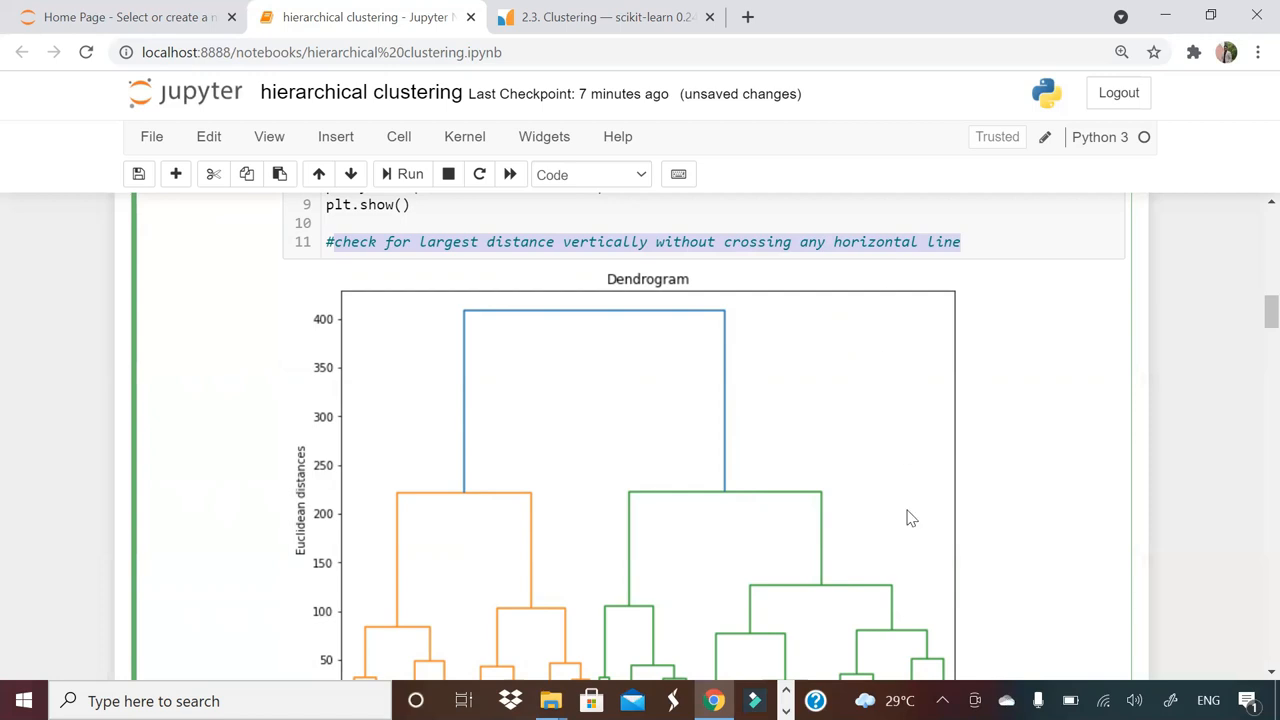
{"action": "mouse_move", "coordinate": [750, 396]}
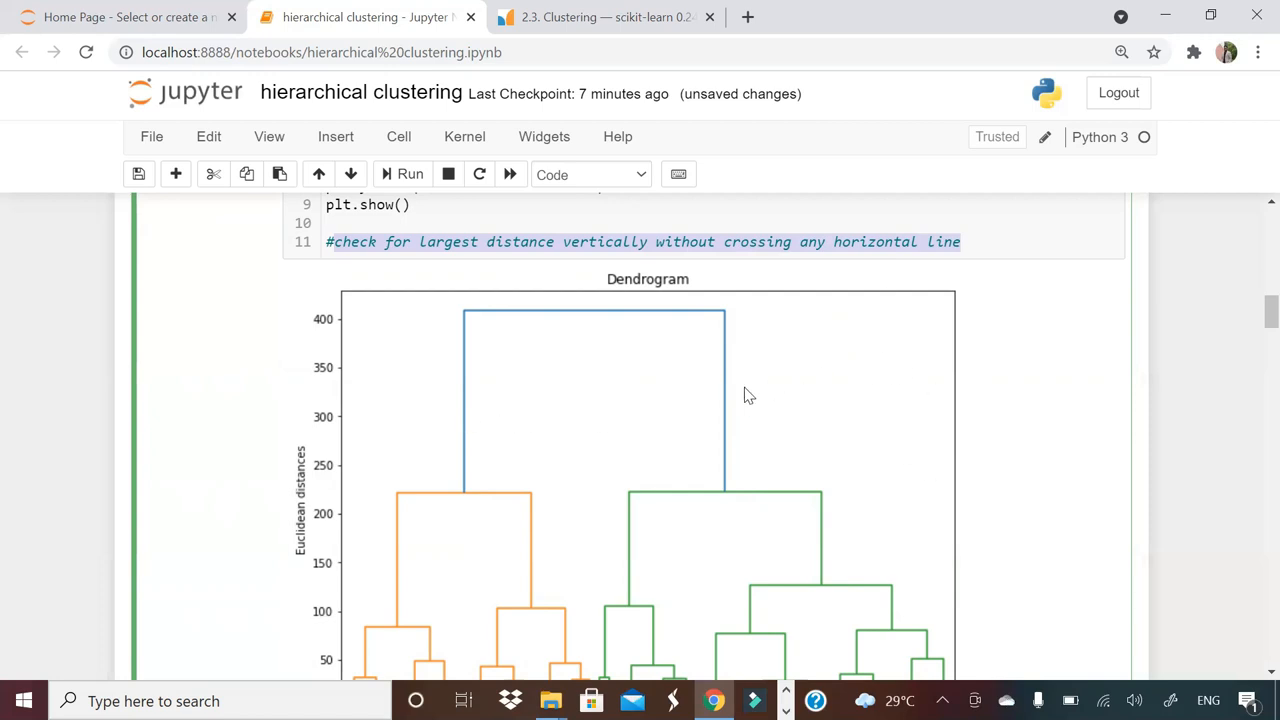
{"action": "mouse_move", "coordinate": [976, 430]}
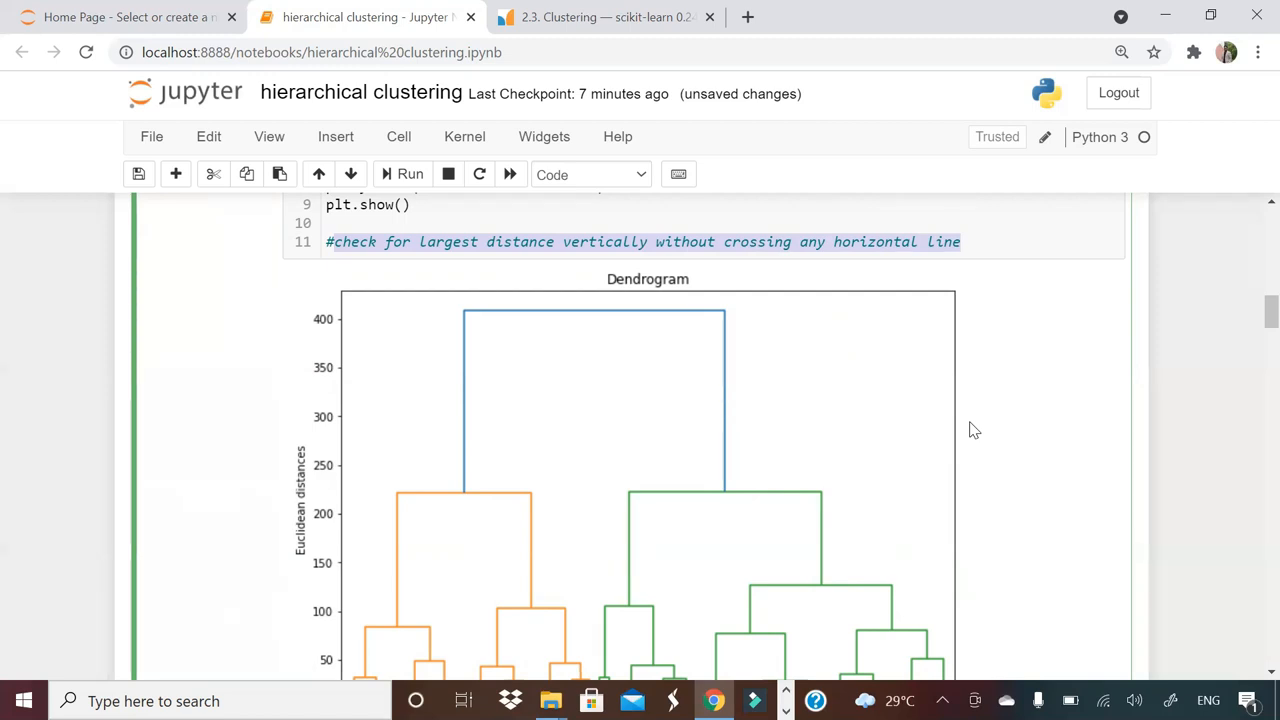
{"action": "mouse_move", "coordinate": [430, 318]}
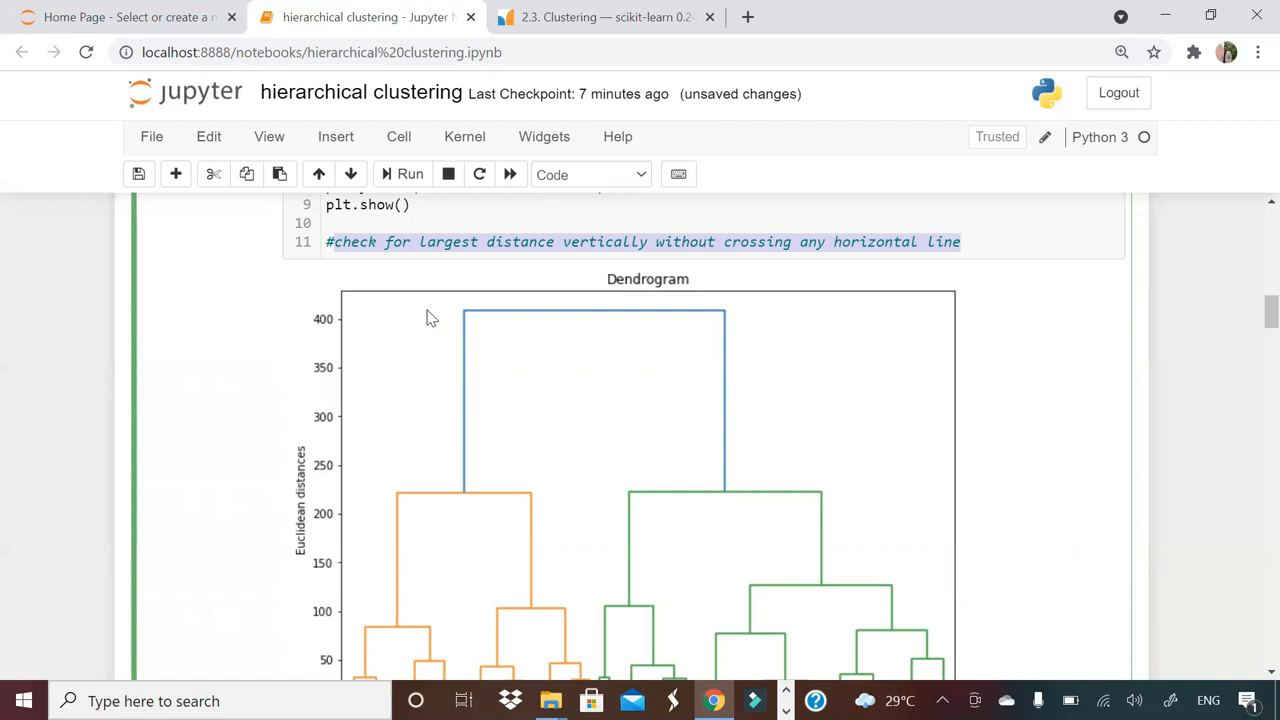
{"action": "mouse_move", "coordinate": [610, 318]}
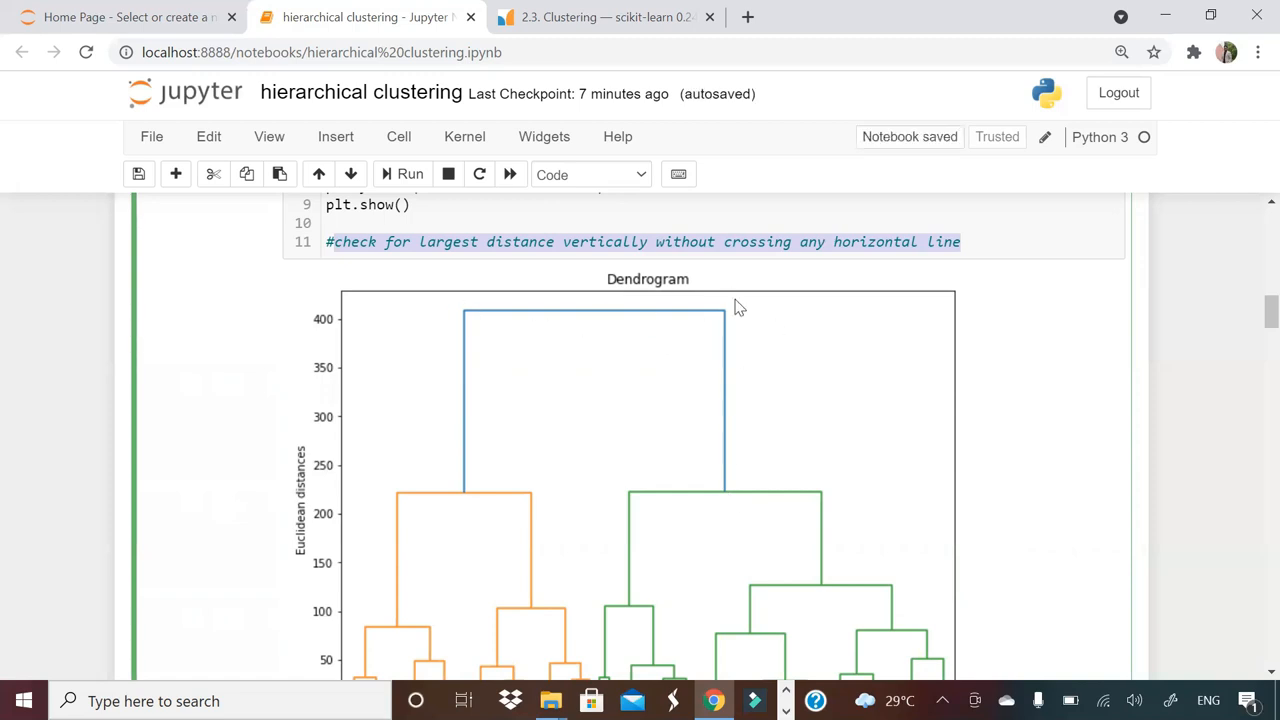
{"action": "mouse_move", "coordinate": [716, 364]}
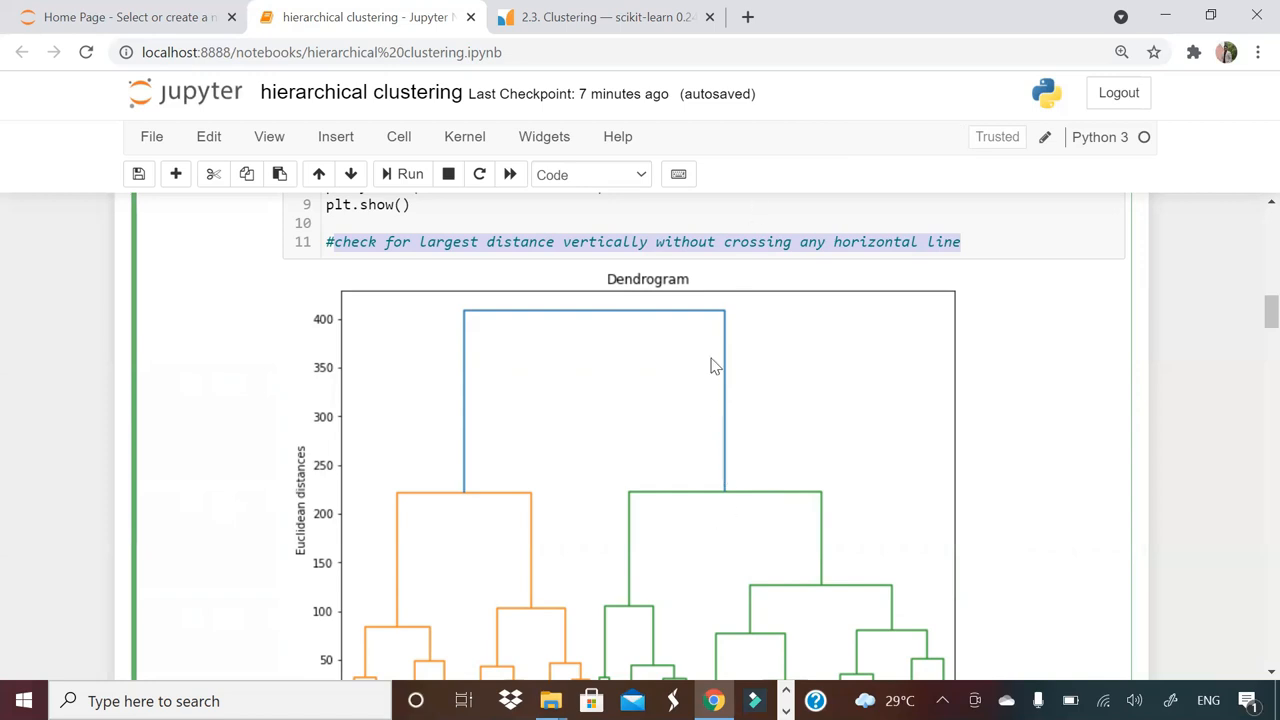
{"action": "mouse_move", "coordinate": [732, 404]}
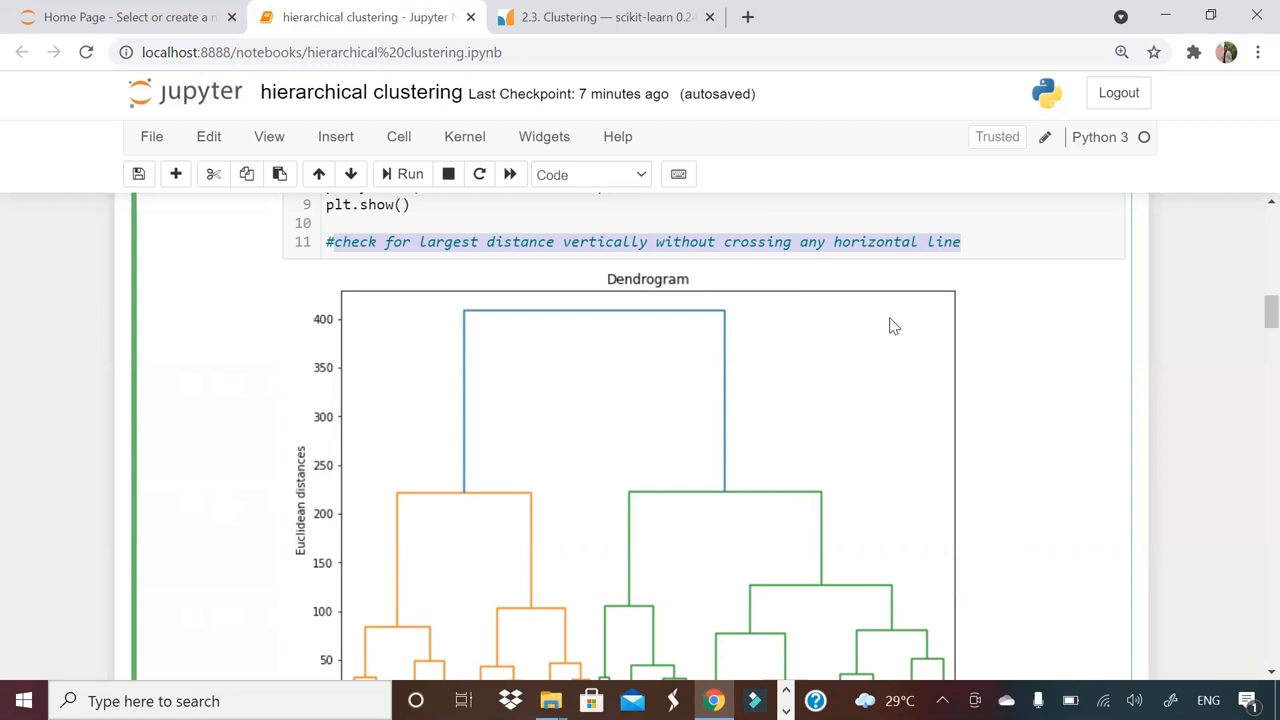
{"action": "mouse_move", "coordinate": [882, 538]}
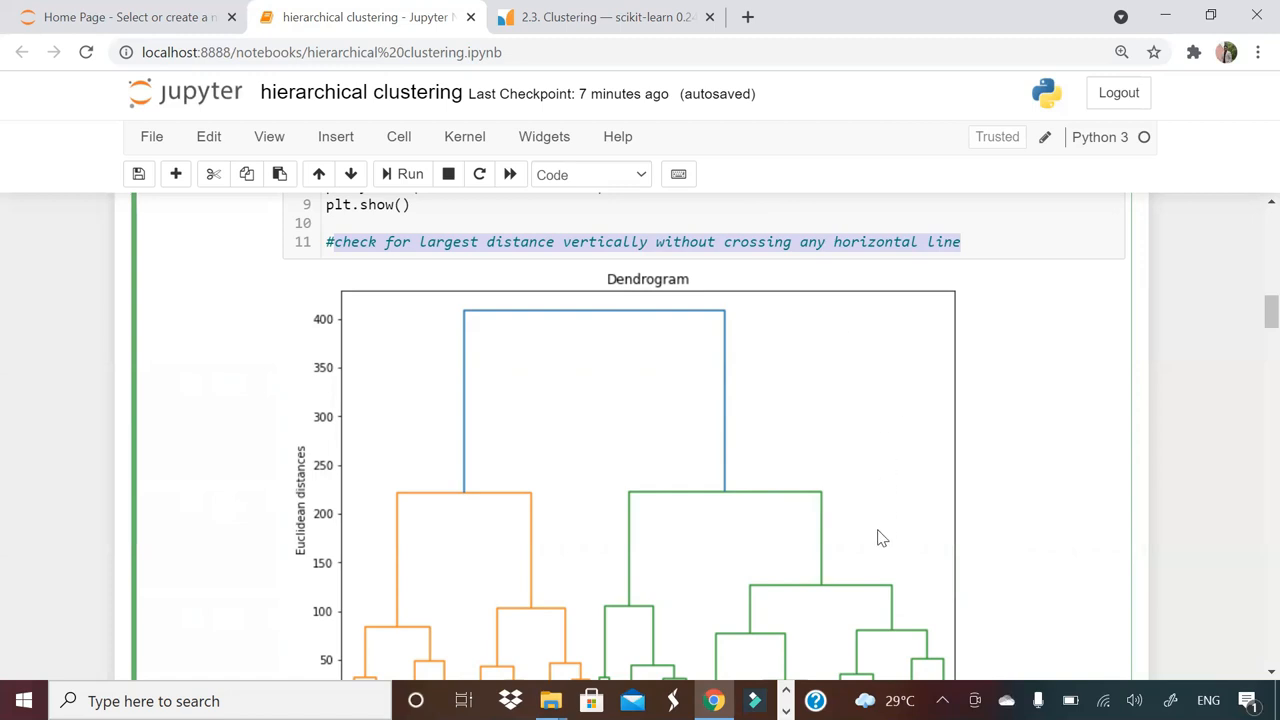
{"action": "mouse_move", "coordinate": [896, 532]}
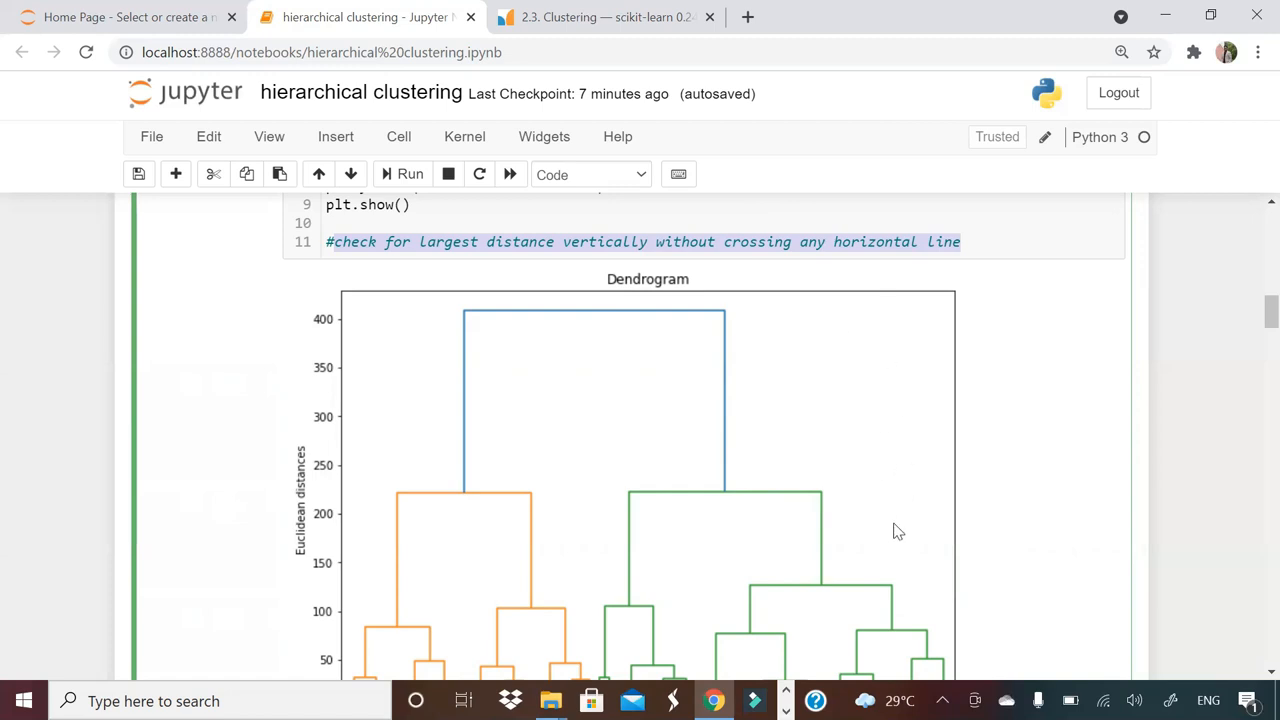
{"action": "mouse_move", "coordinate": [858, 308]}
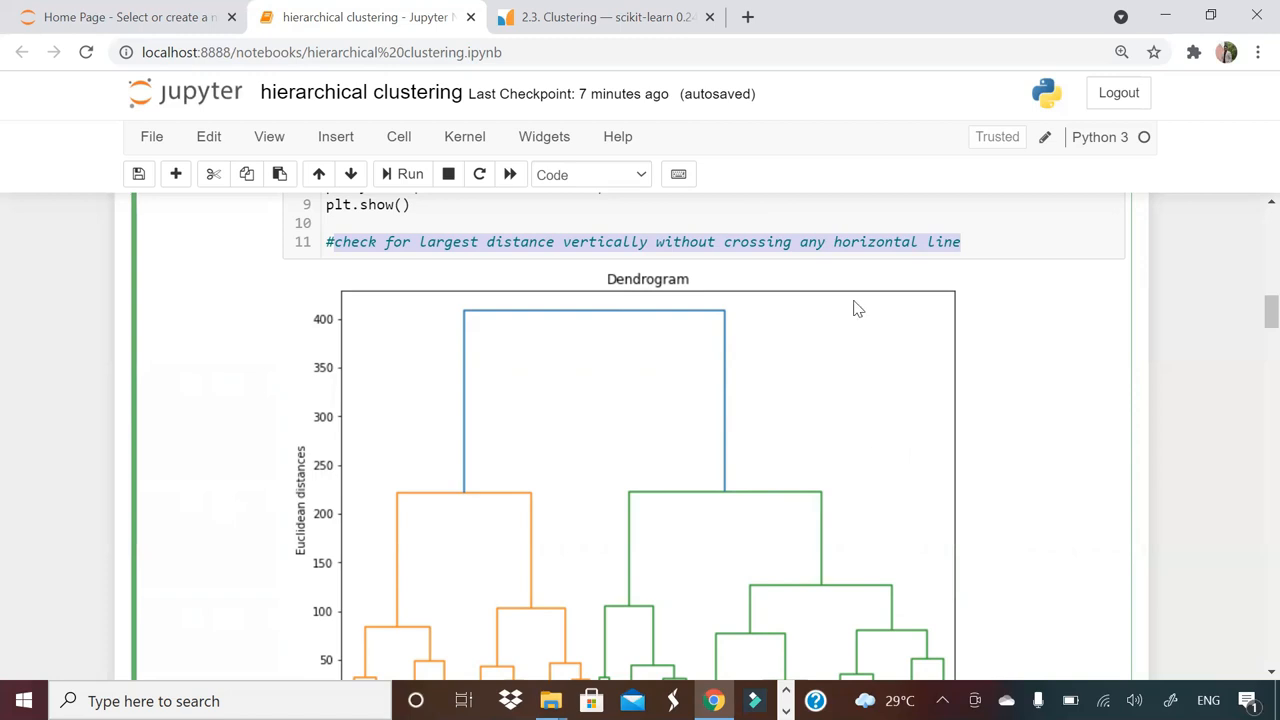
{"action": "mouse_move", "coordinate": [818, 480]}
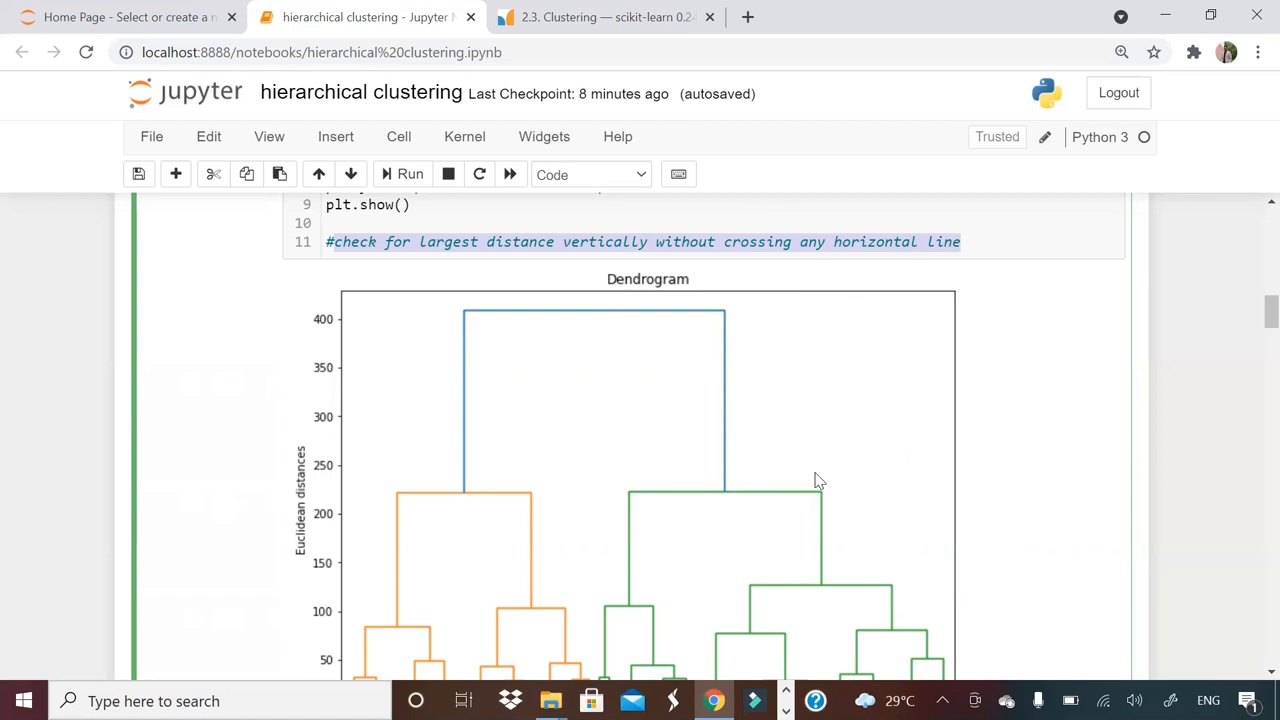
{"action": "mouse_move", "coordinate": [616, 388]}
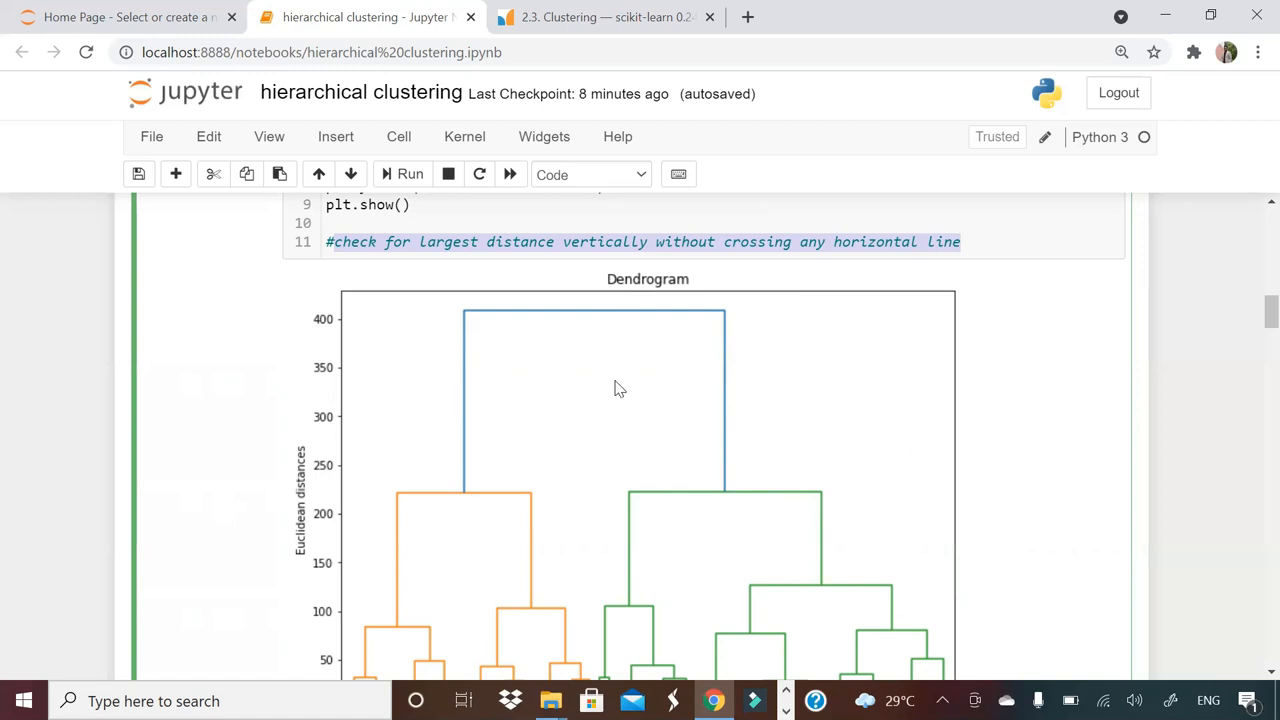
{"action": "mouse_move", "coordinate": [1252, 322]}
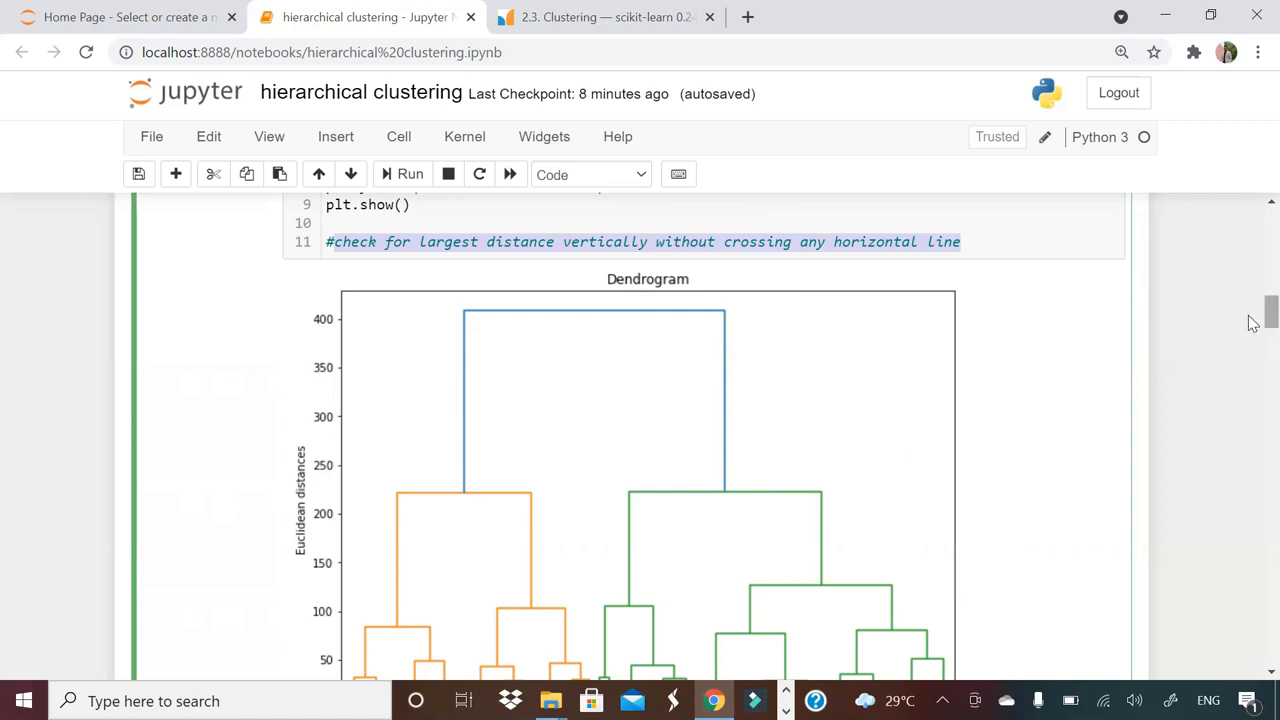
Step: Review the AgglomerativeClustering cell with 2 clusters, ward linkage and fit_predict on datasubset
{"action": "scroll", "scroll_direction": "down", "scroll_amount": 3}
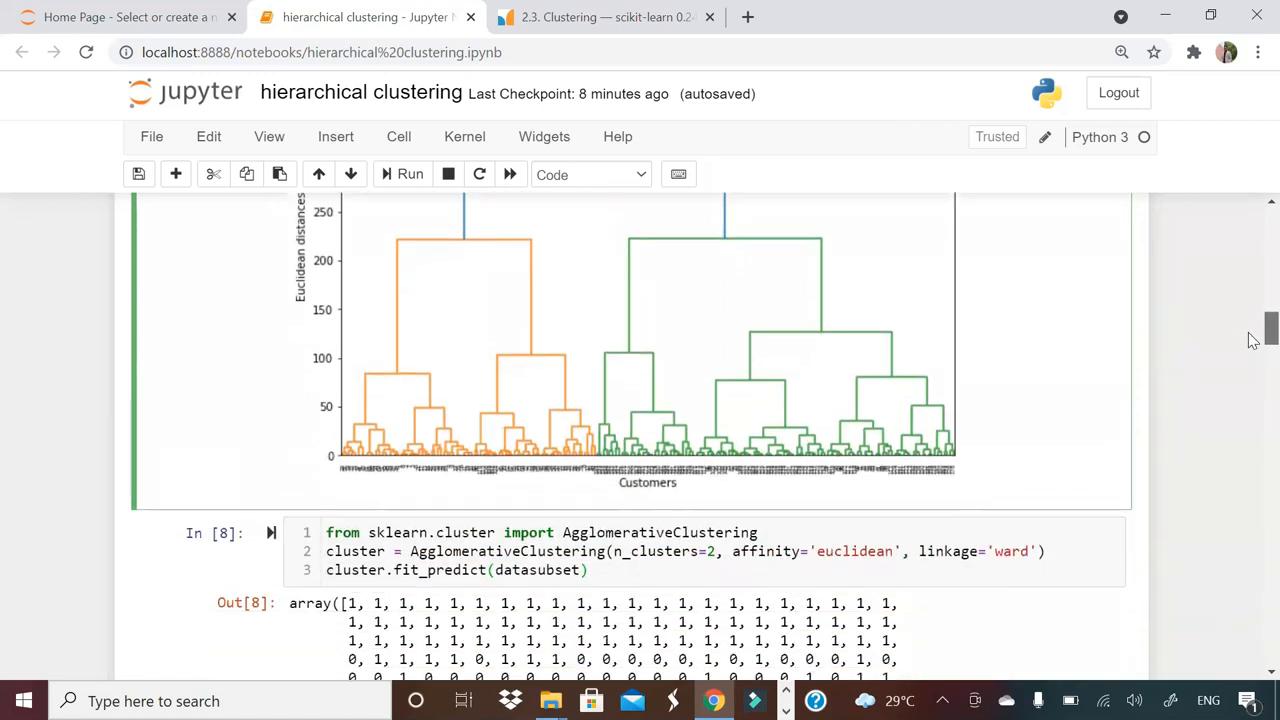
{"action": "scroll", "scroll_direction": "down", "scroll_amount": 3}
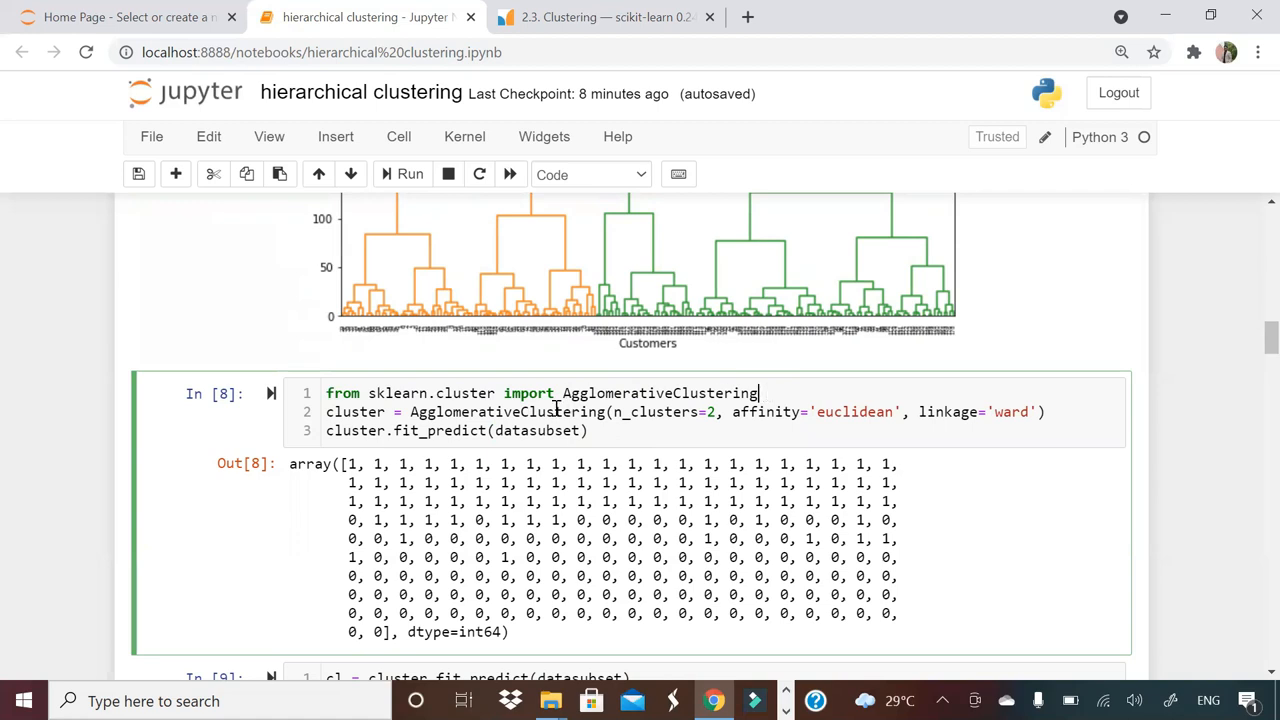
{"action": "double_click", "coordinate": [660, 392]}
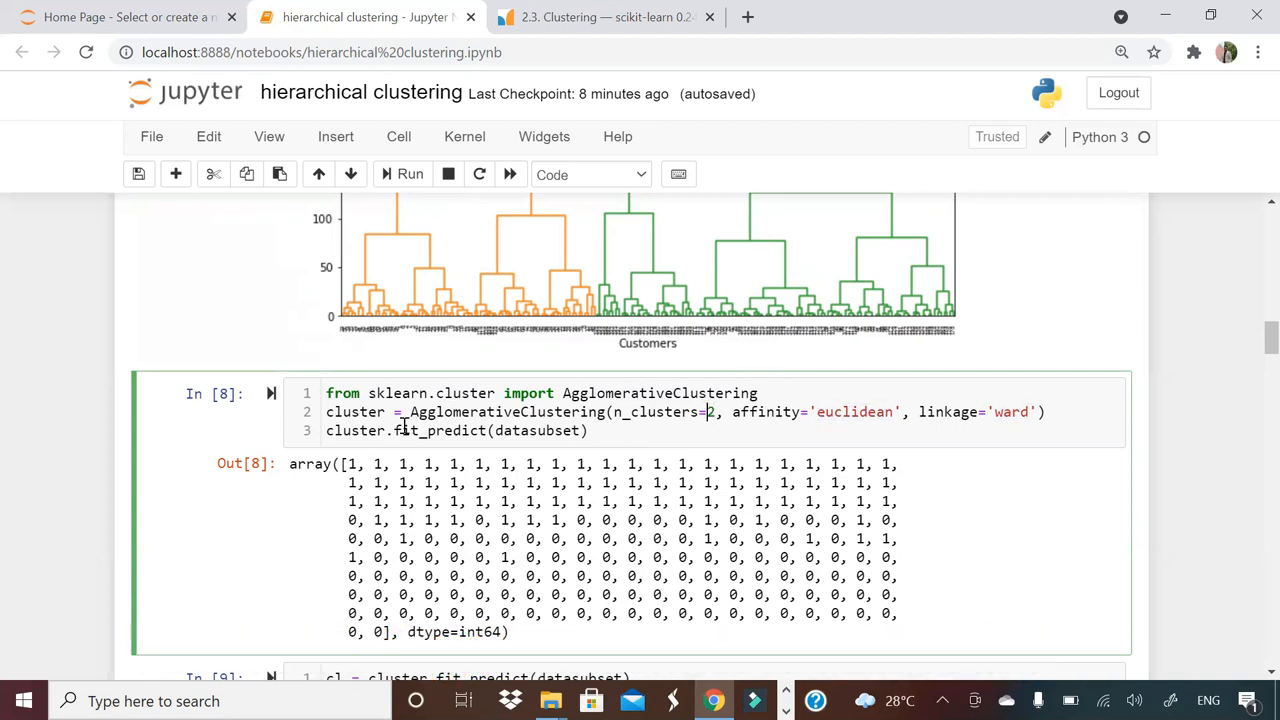
{"action": "double_click", "coordinate": [440, 430]}
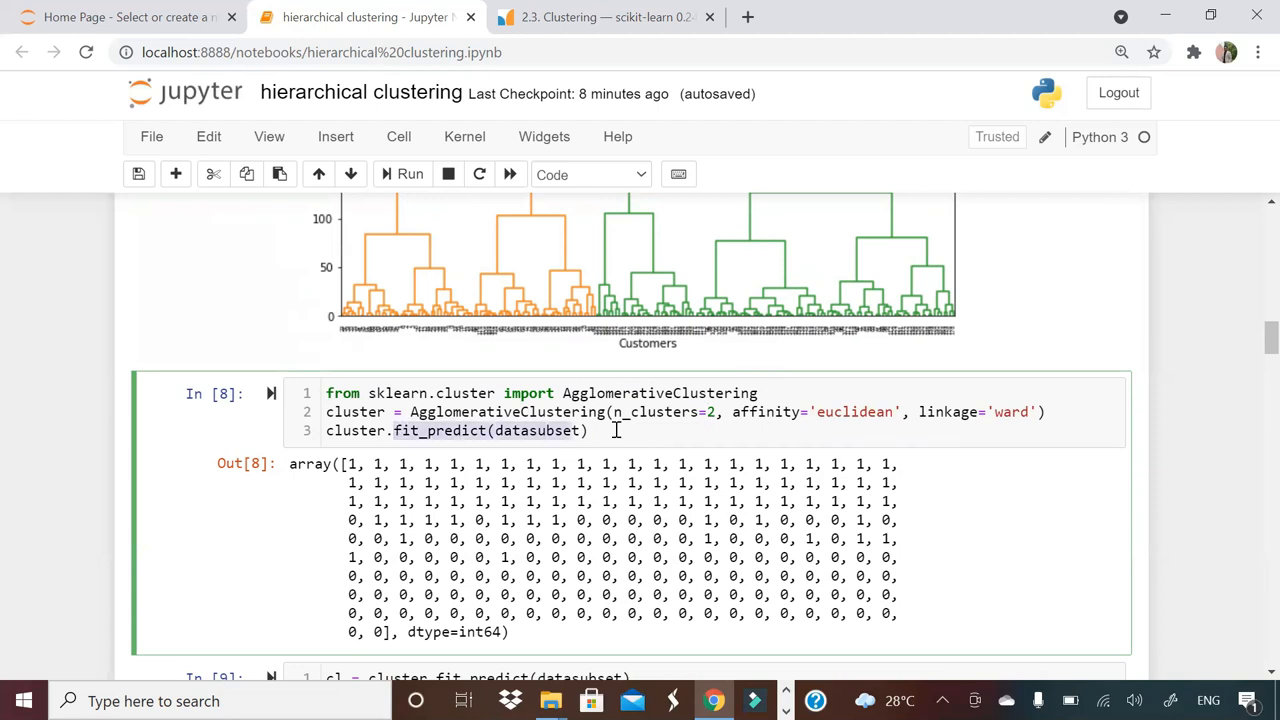
{"action": "left_click", "coordinate": [402, 174]}
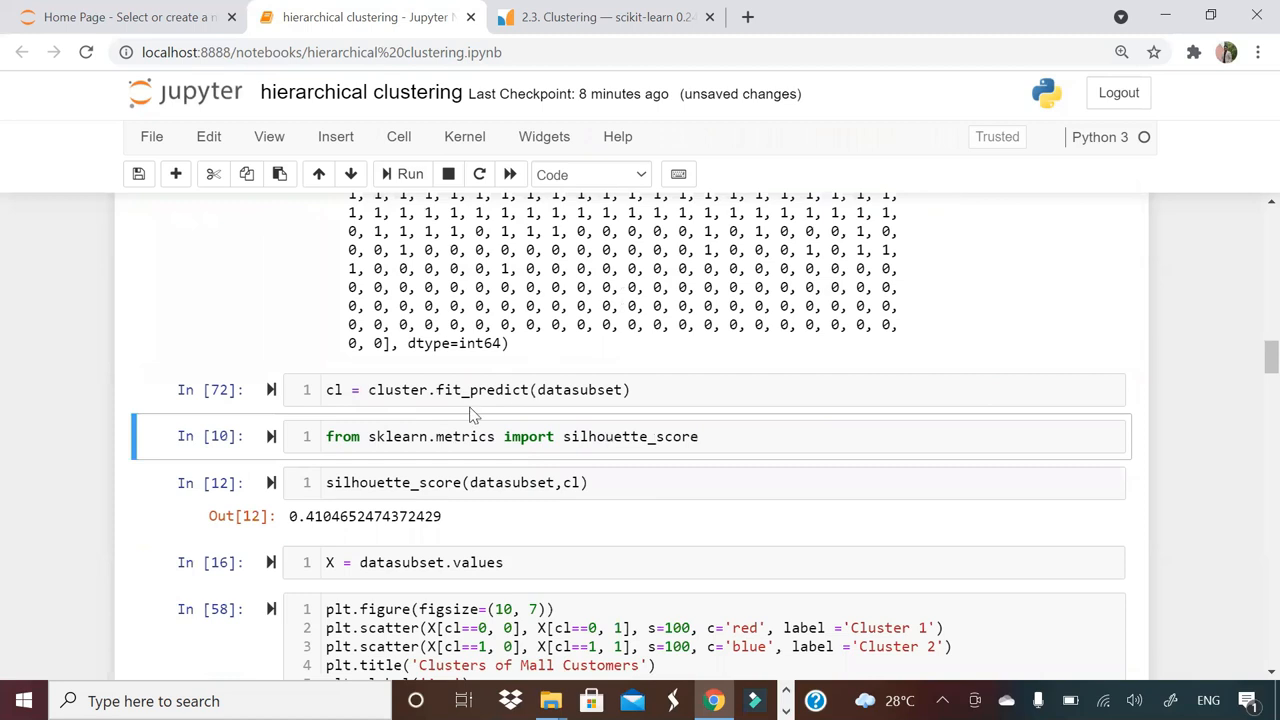
Step: Rerun the cluster label and silhouette cells, highlighting the 0.4104652474372429 score
{"action": "left_click", "coordinate": [408, 174]}
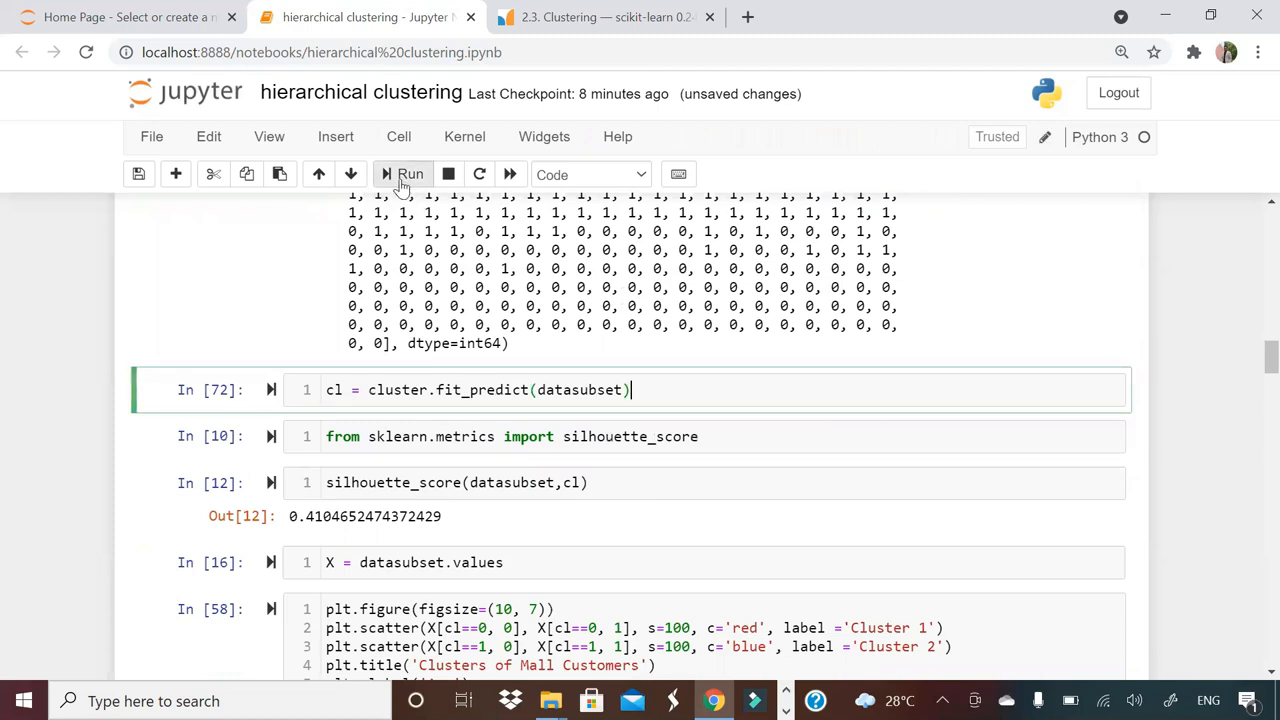
{"action": "left_click", "coordinate": [408, 174]}
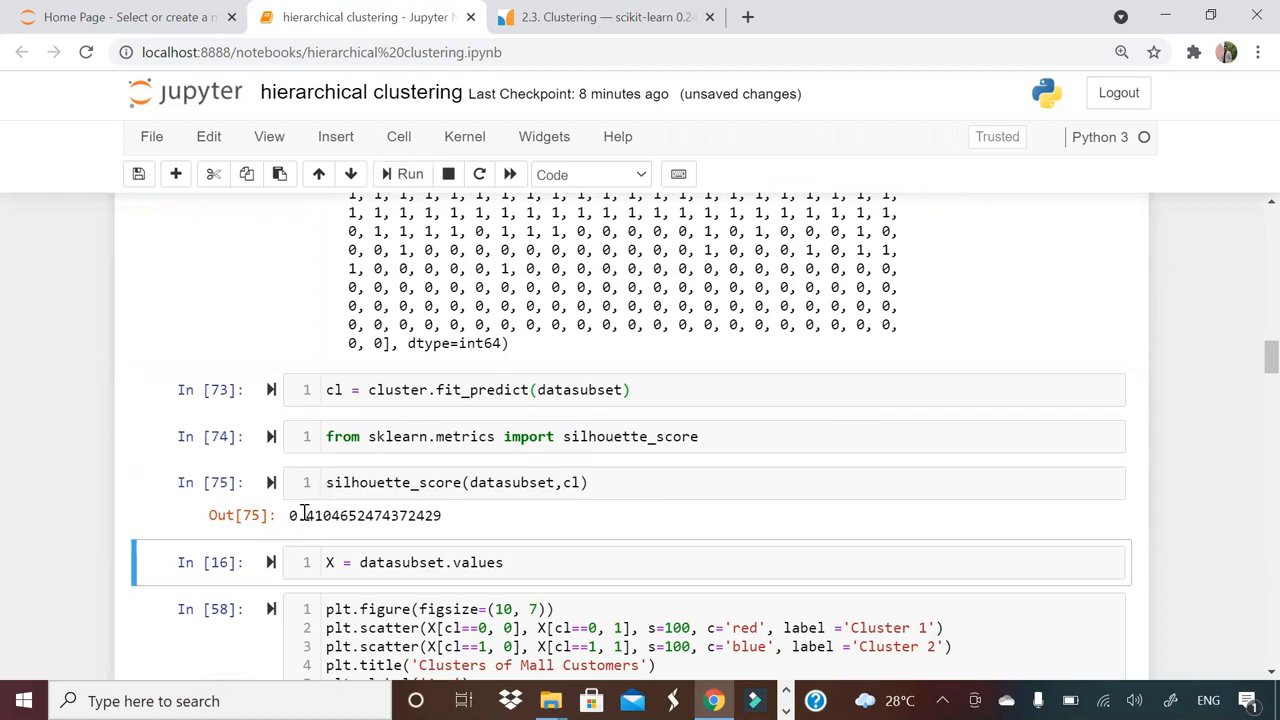
{"action": "double_click", "coordinate": [316, 516]}
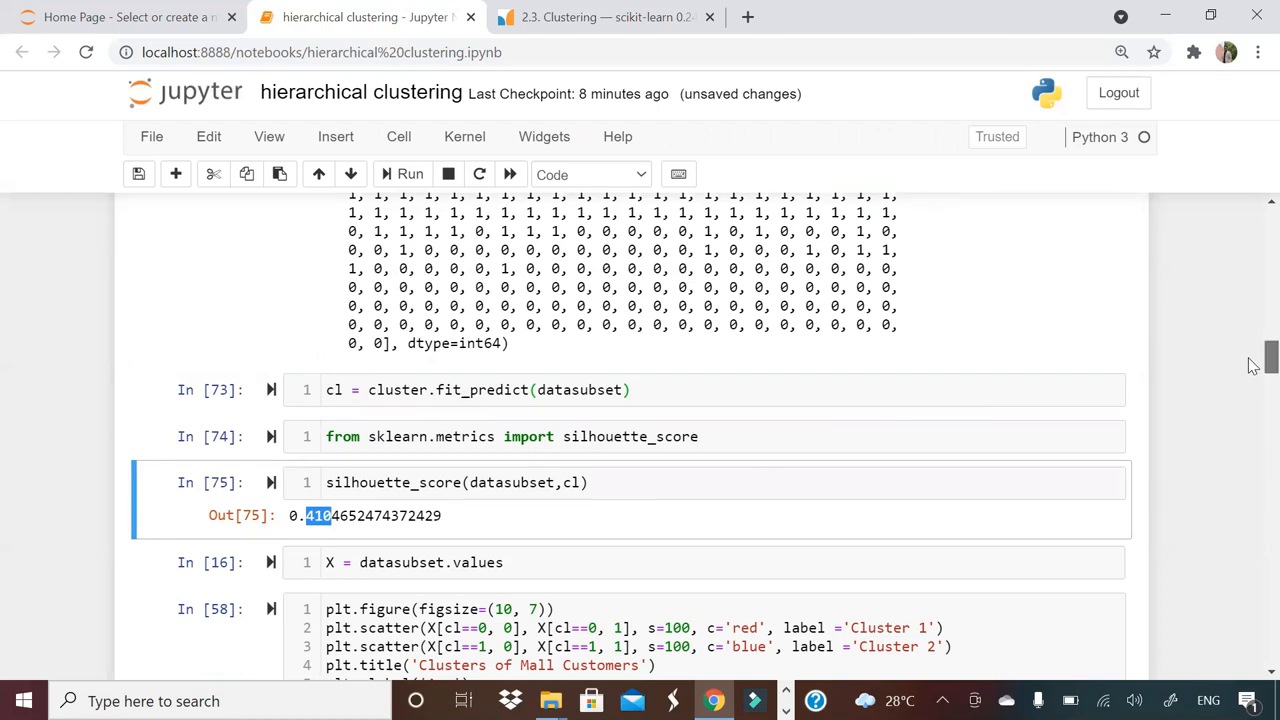
Step: Scroll to the uncoloured Age versus Annual Income scatter plot output
{"action": "scroll", "scroll_direction": "down", "scroll_amount": 3}
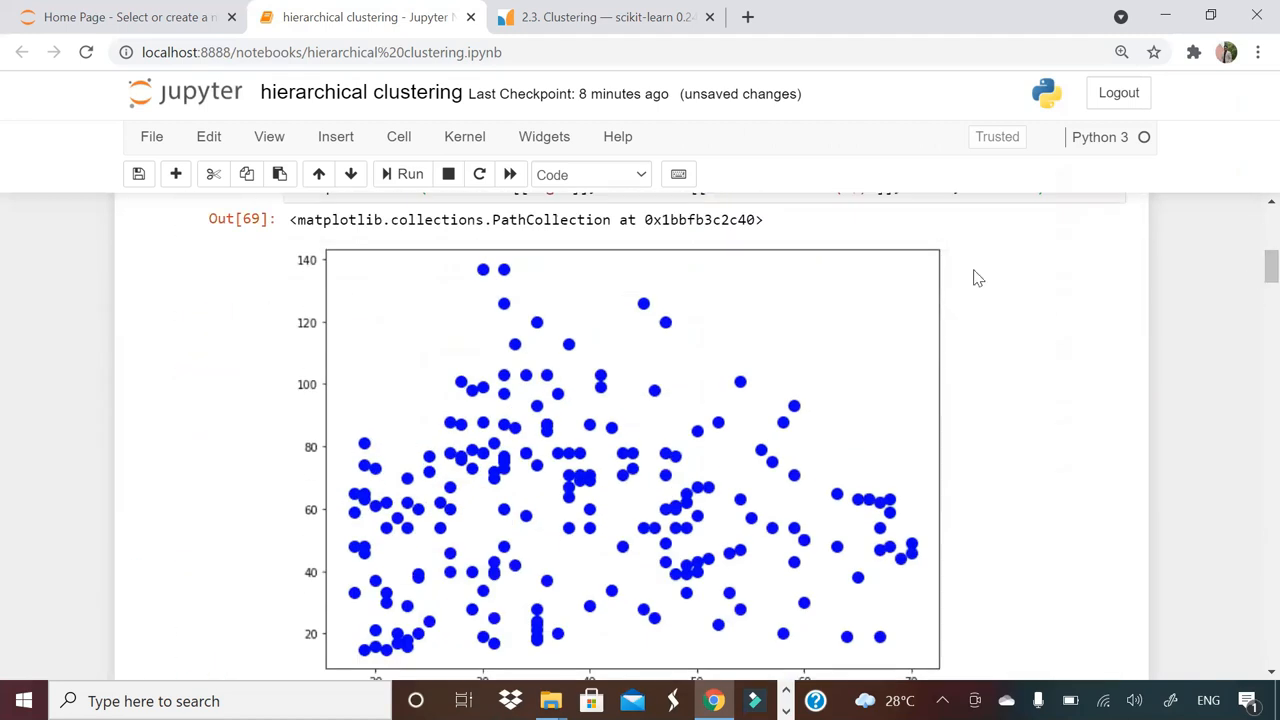
{"action": "mouse_move", "coordinate": [532, 496]}
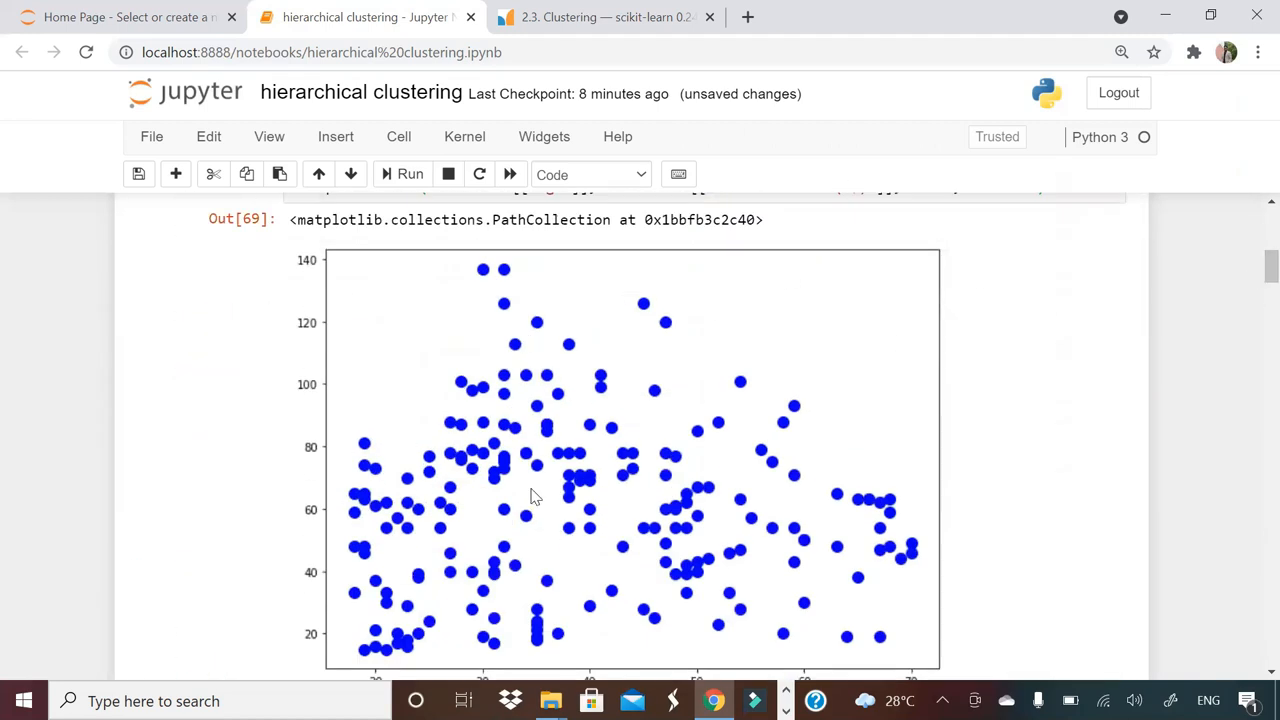
{"action": "mouse_move", "coordinate": [532, 470]}
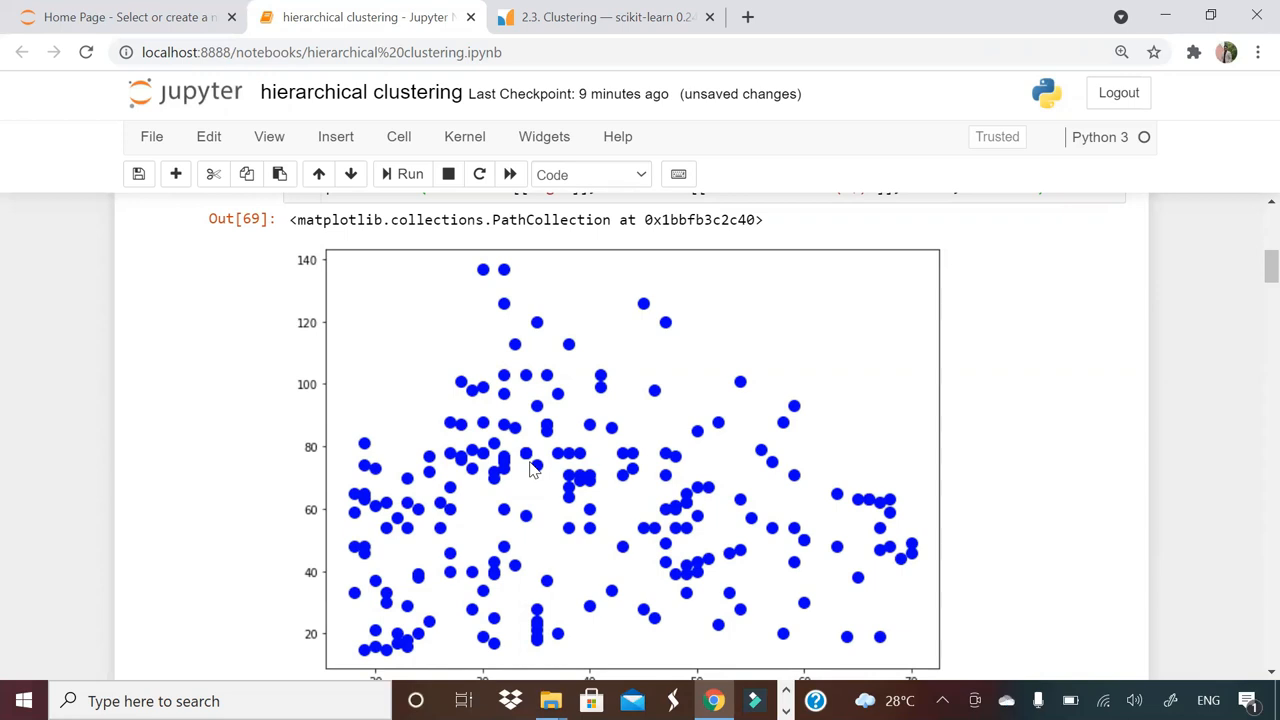
{"action": "mouse_move", "coordinate": [676, 260]}
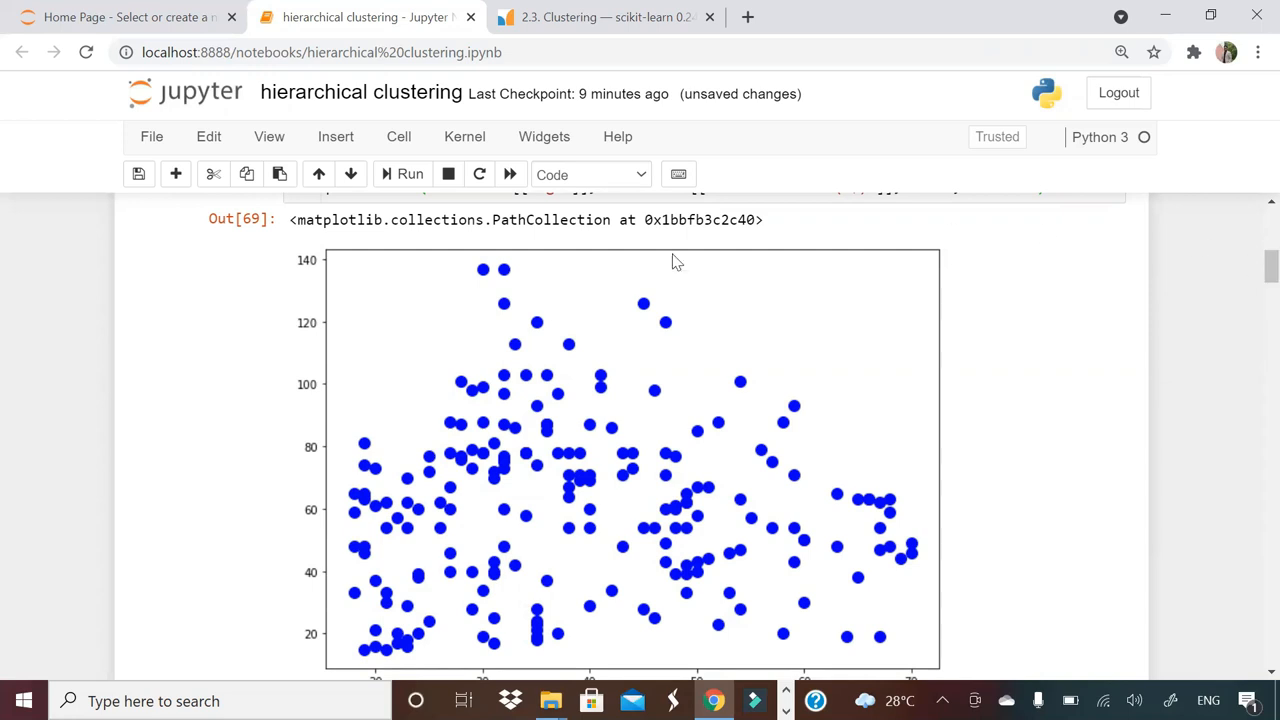
{"action": "mouse_move", "coordinate": [1192, 316]}
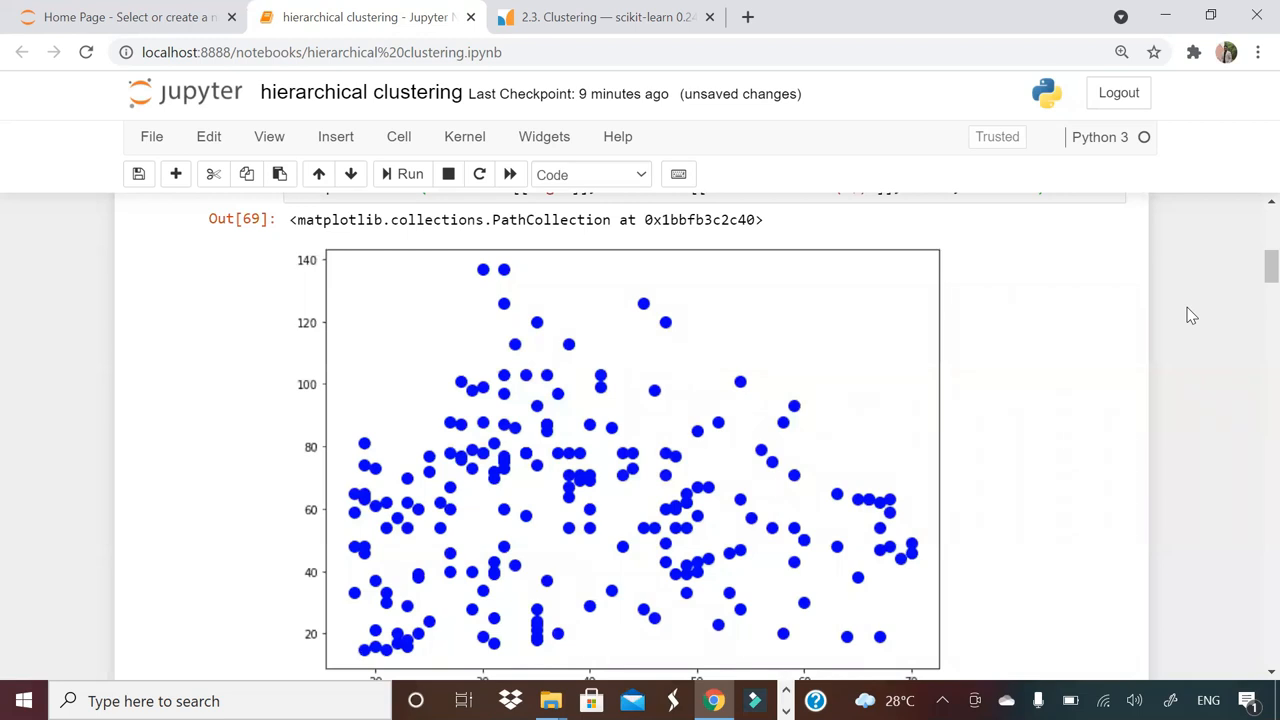
{"action": "mouse_move", "coordinate": [672, 504]}
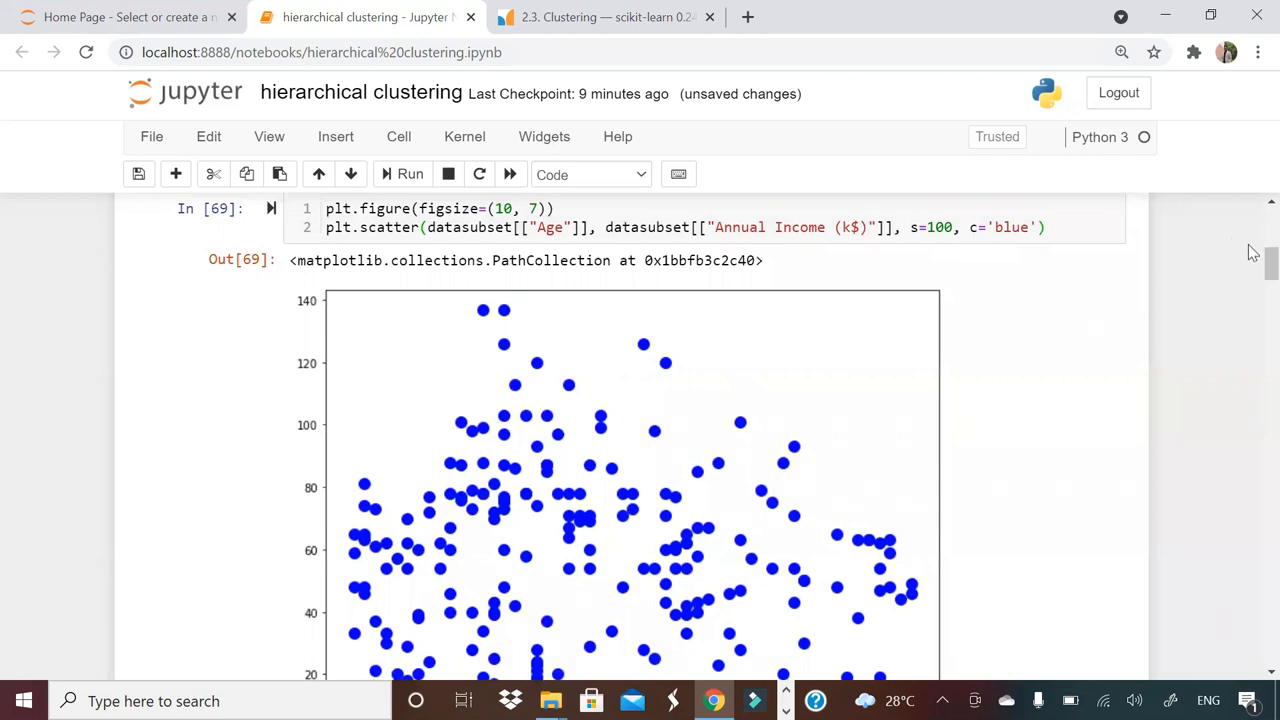
{"action": "scroll", "scroll_direction": "down", "scroll_amount": 3}
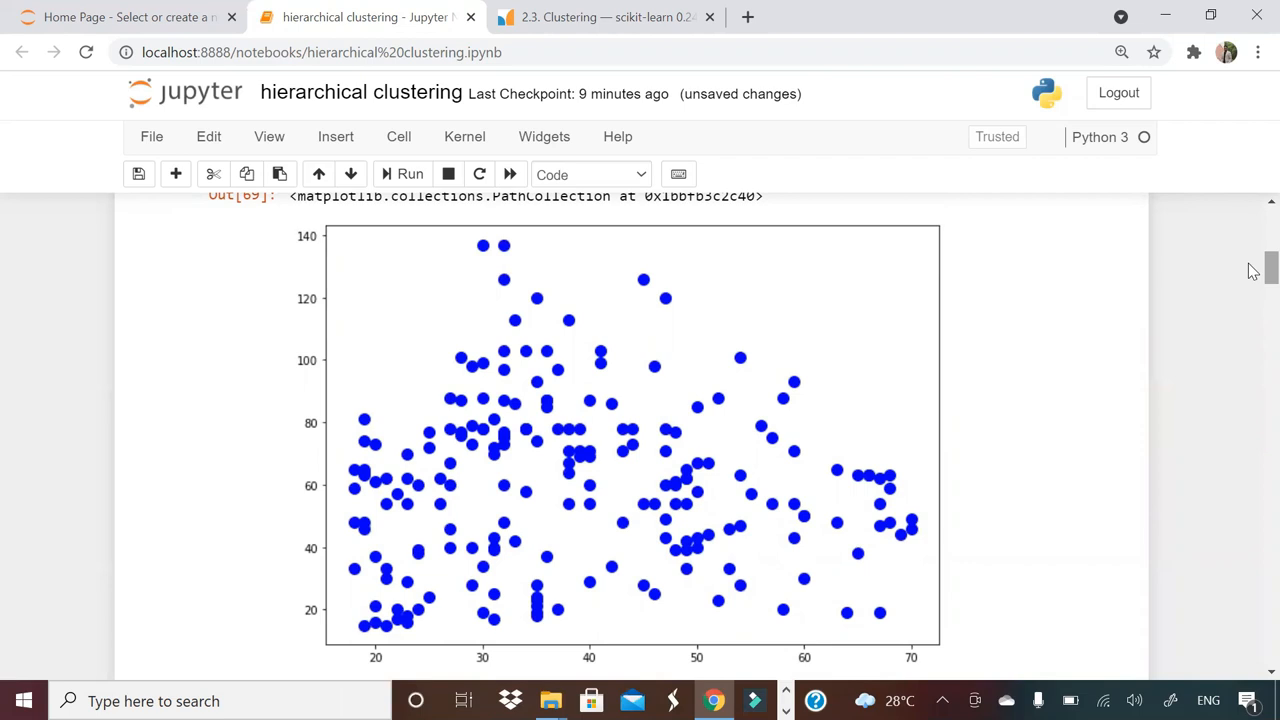
{"action": "mouse_move", "coordinate": [414, 508]}
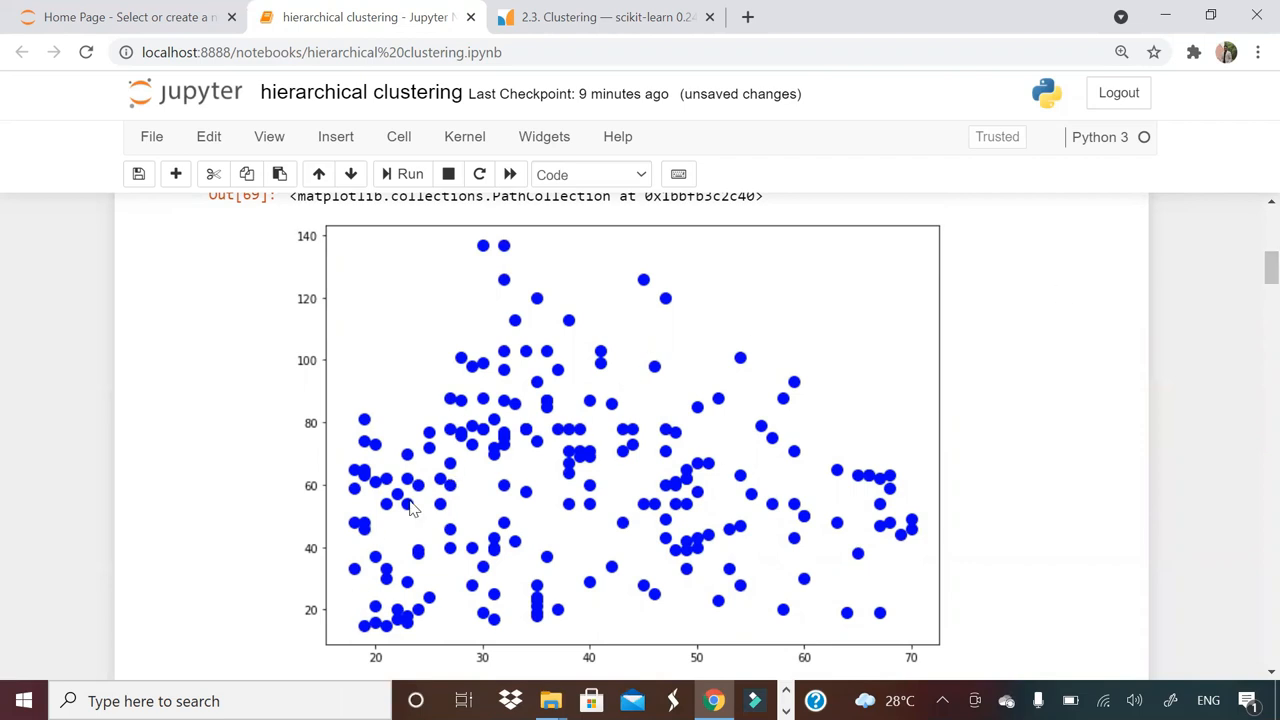
{"action": "mouse_move", "coordinate": [764, 360]}
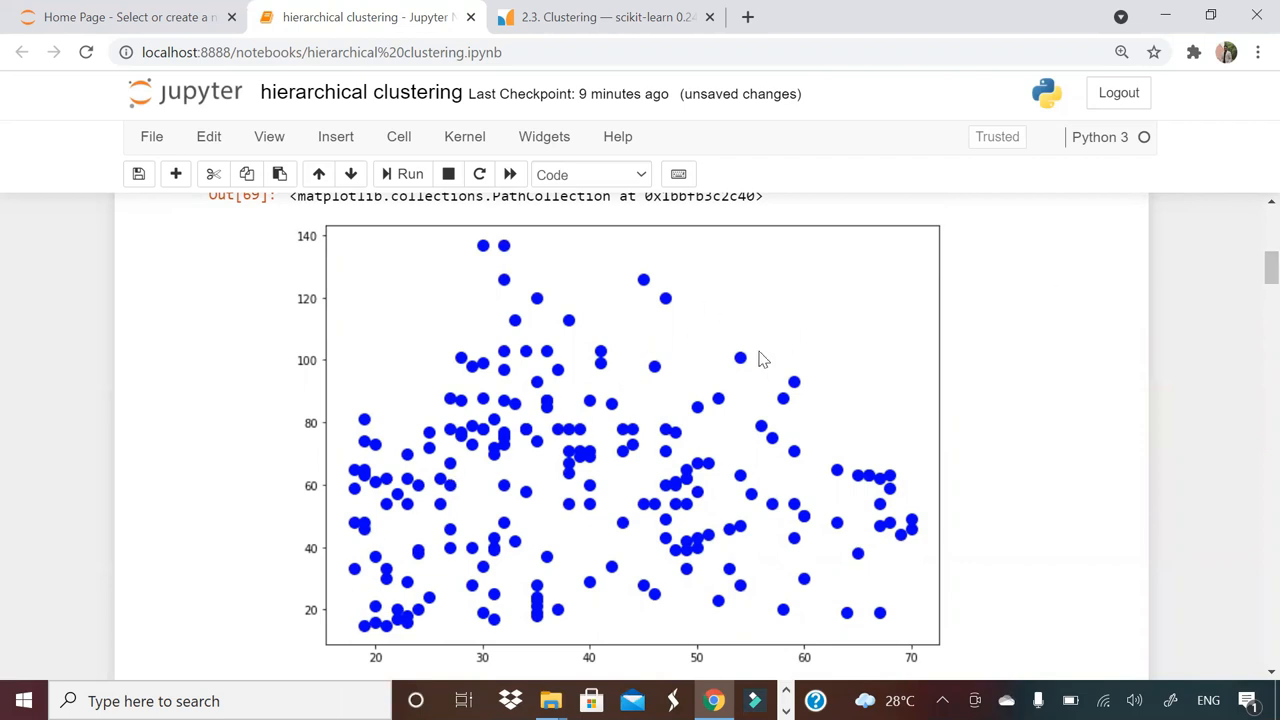
{"action": "mouse_move", "coordinate": [1252, 368]}
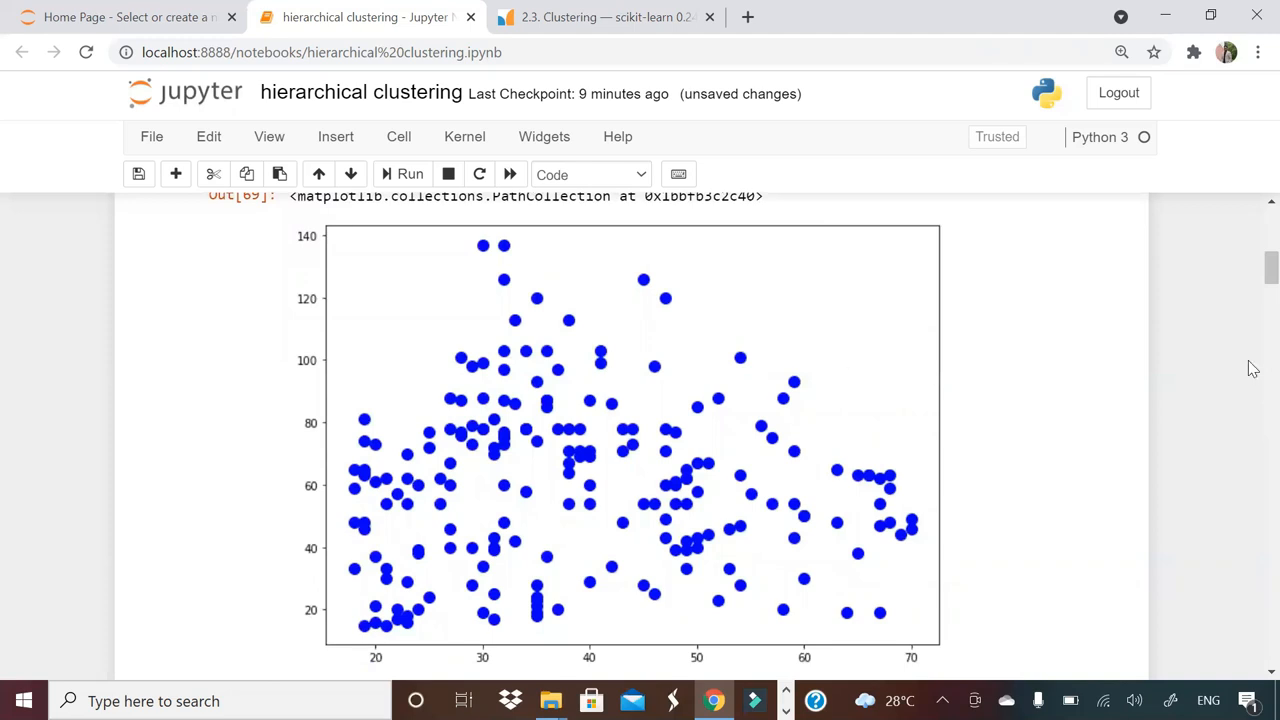
Step: Scroll past the dendrogram to the red and blue Clusters of Mall Customers plot
{"action": "scroll", "scroll_direction": "down", "scroll_amount": 3}
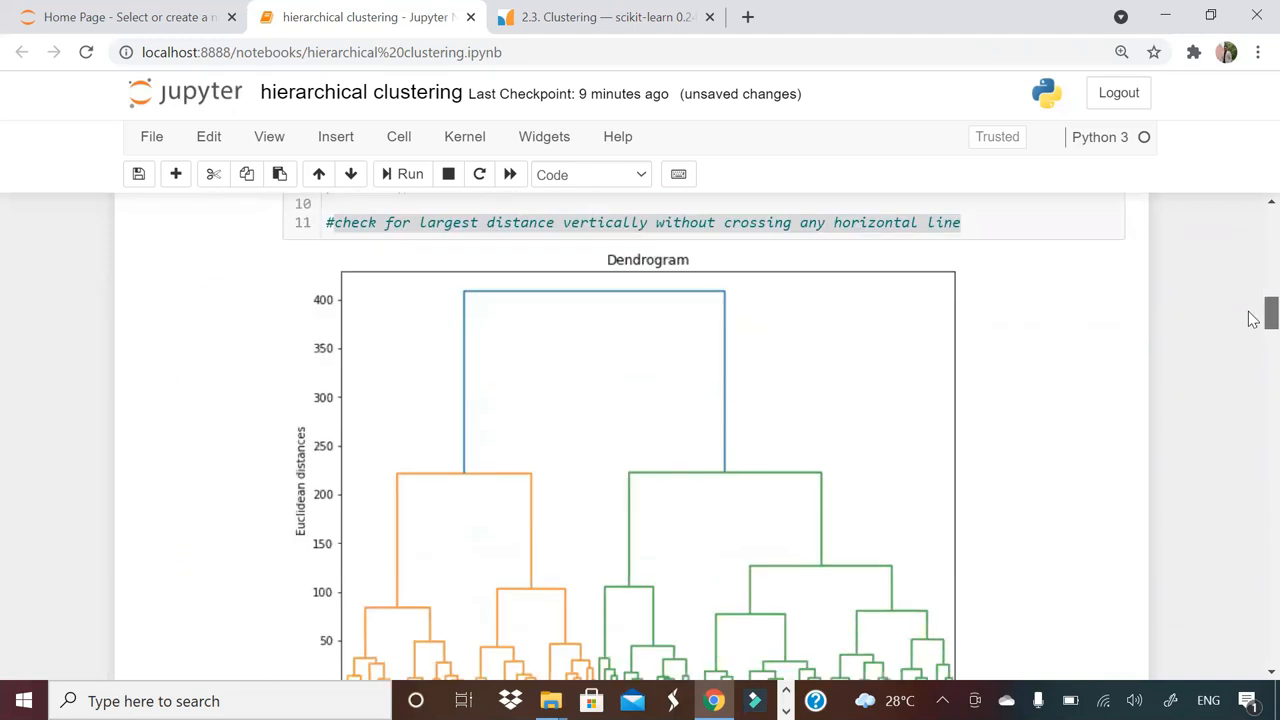
{"action": "scroll", "scroll_direction": "down", "scroll_amount": 3}
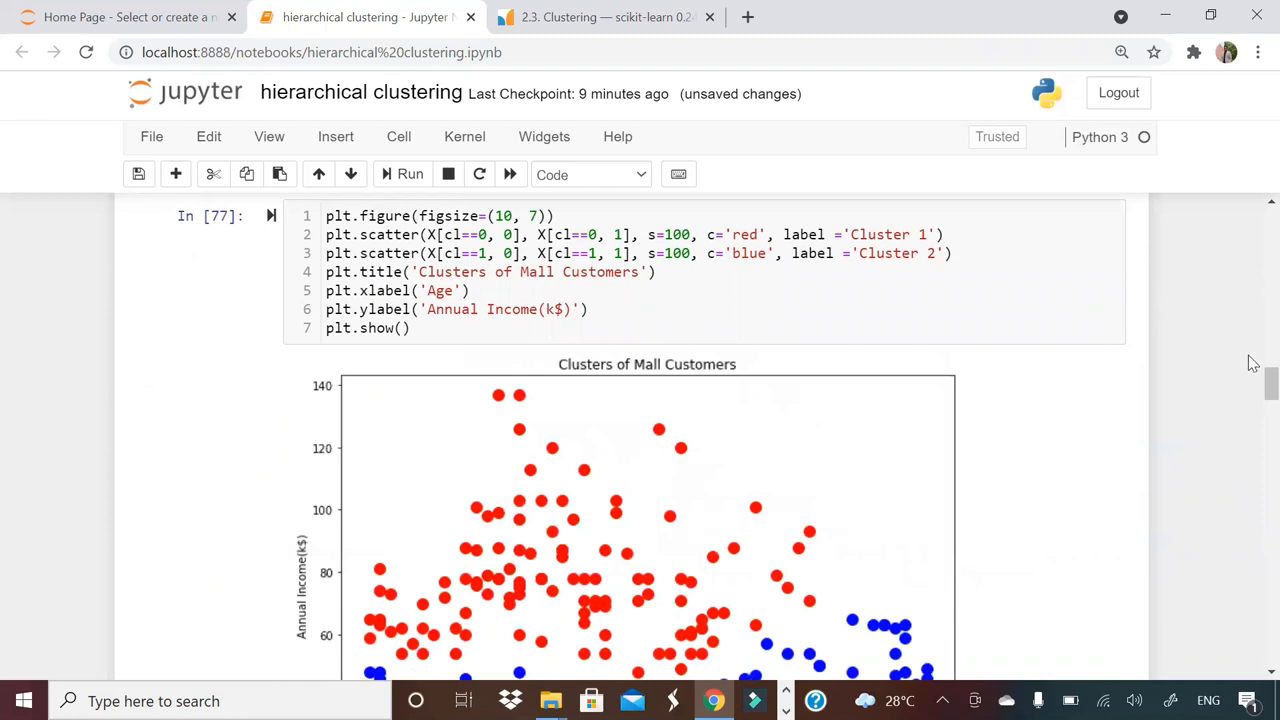
{"action": "scroll", "scroll_direction": "down", "scroll_amount": 3}
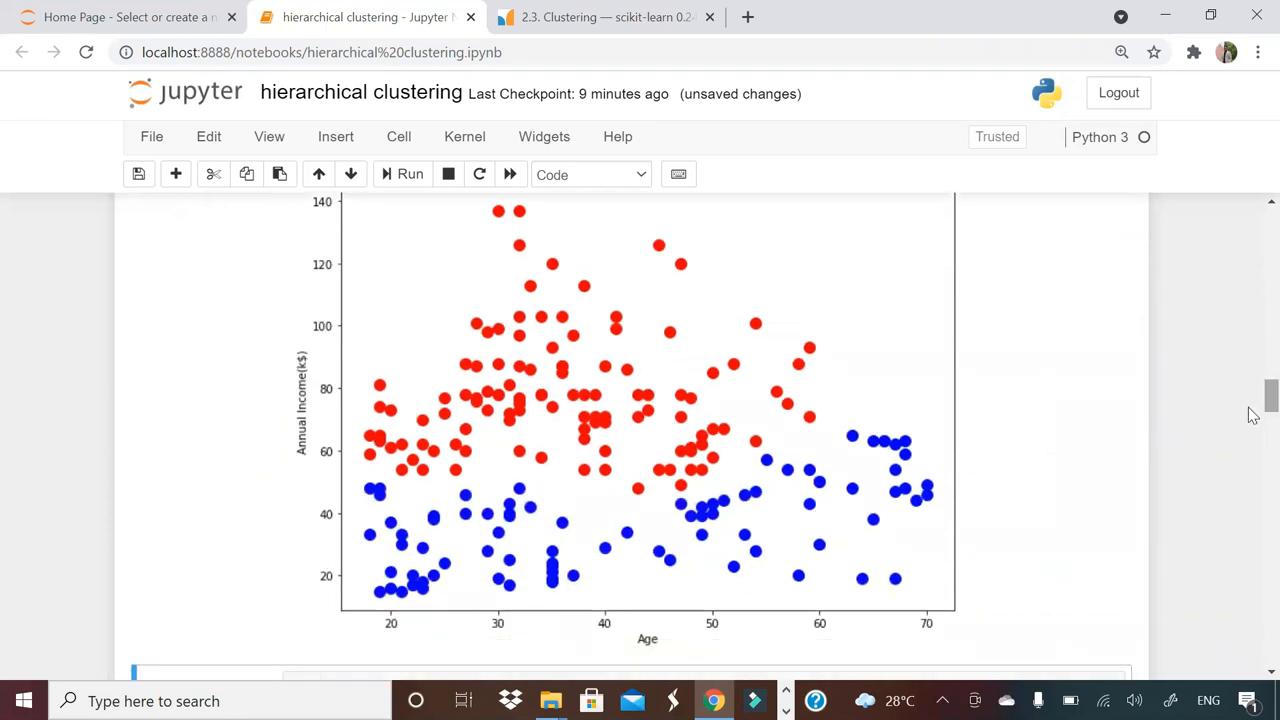
{"action": "mouse_move", "coordinate": [620, 404]}
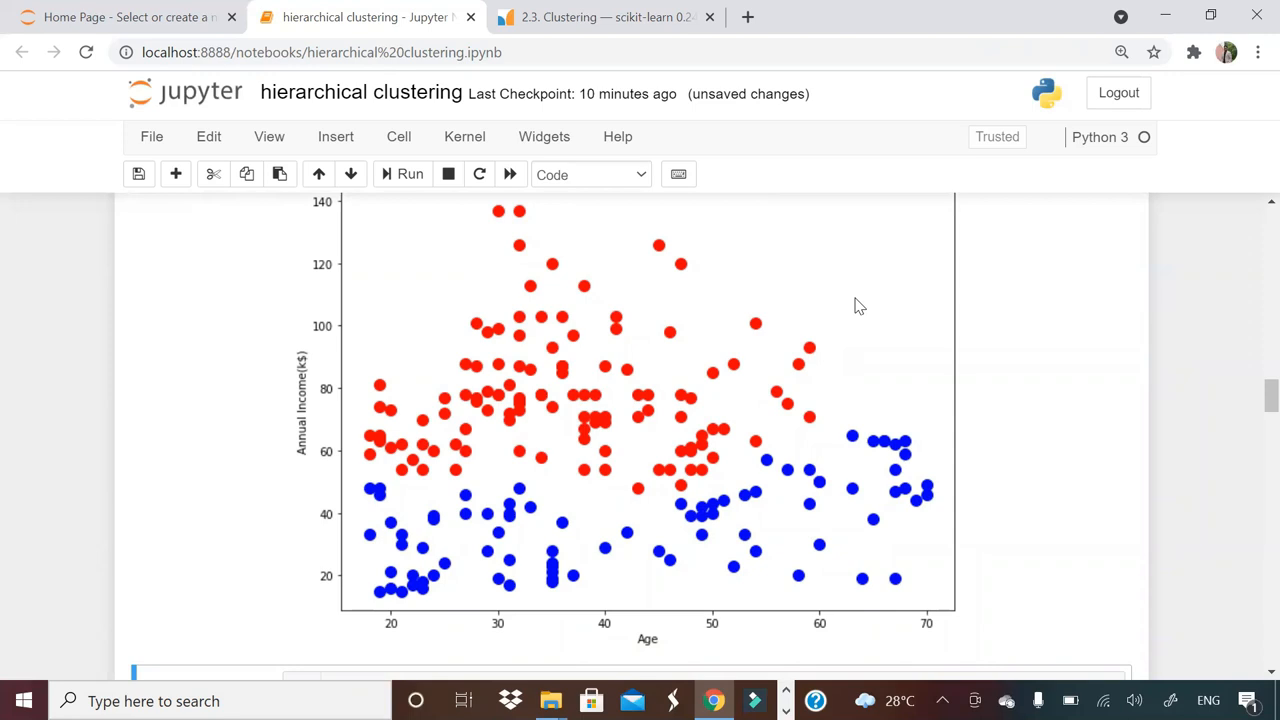
{"action": "scroll", "scroll_direction": "down", "scroll_amount": 3}
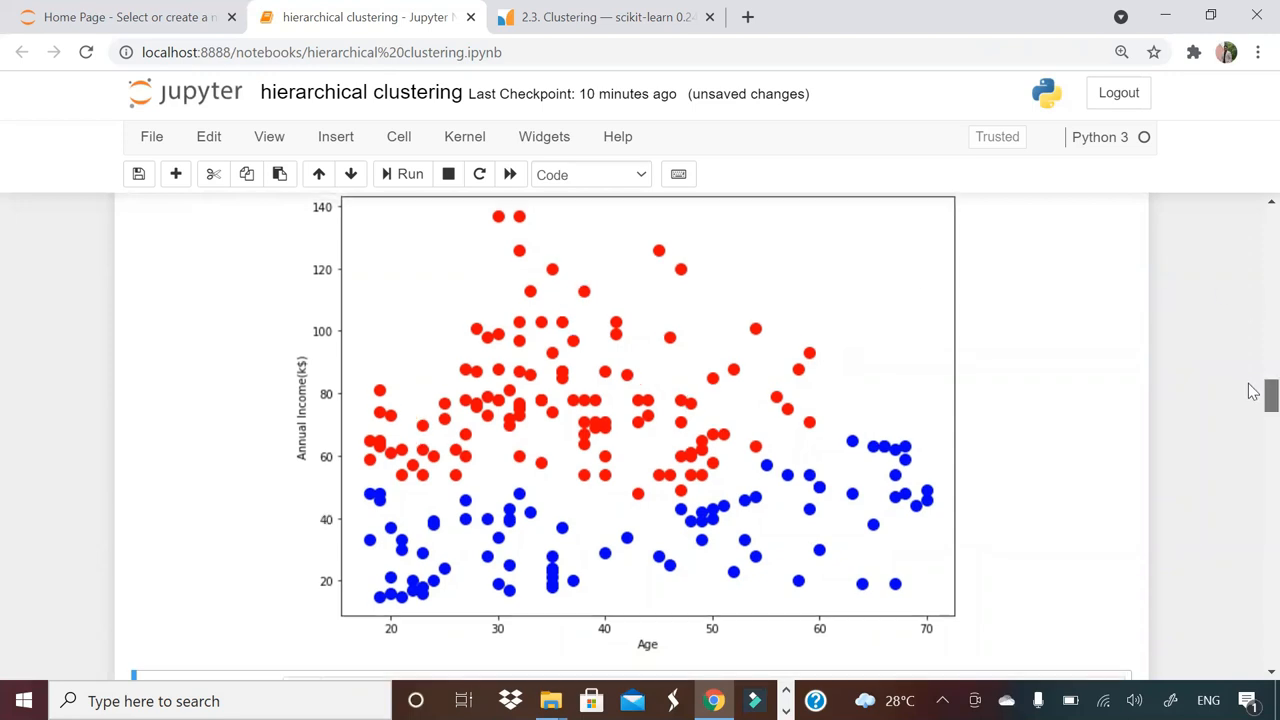
Step: Rerun the sorted neighbour distances plot cell for choosing DBSCAN eps
{"action": "scroll", "scroll_direction": "down", "scroll_amount": 3}
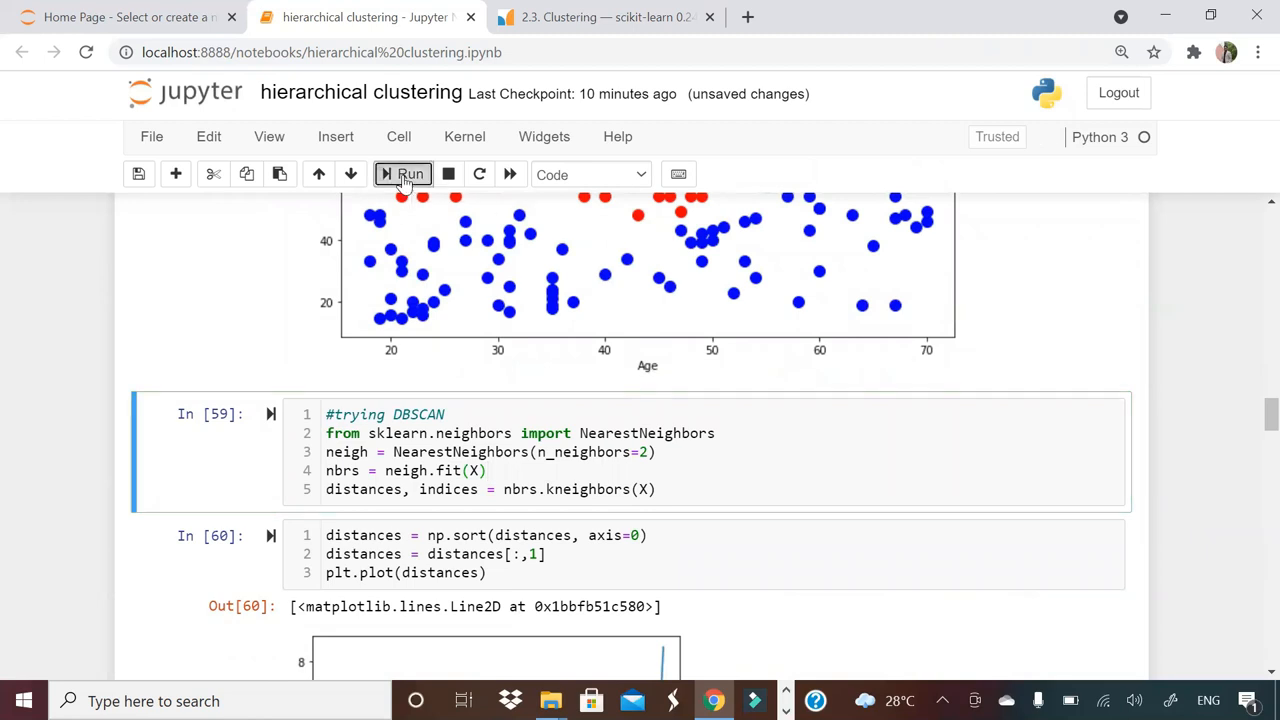
{"action": "scroll", "scroll_direction": "down", "scroll_amount": 3}
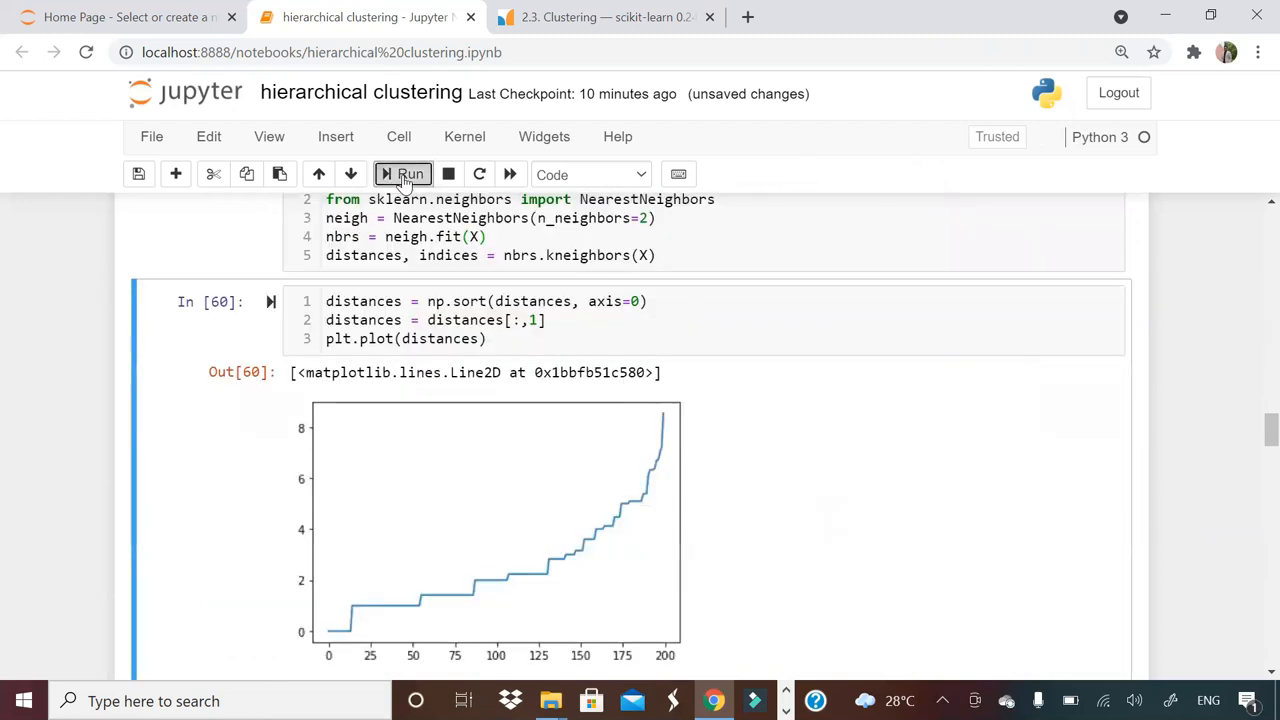
{"action": "left_click", "coordinate": [404, 174]}
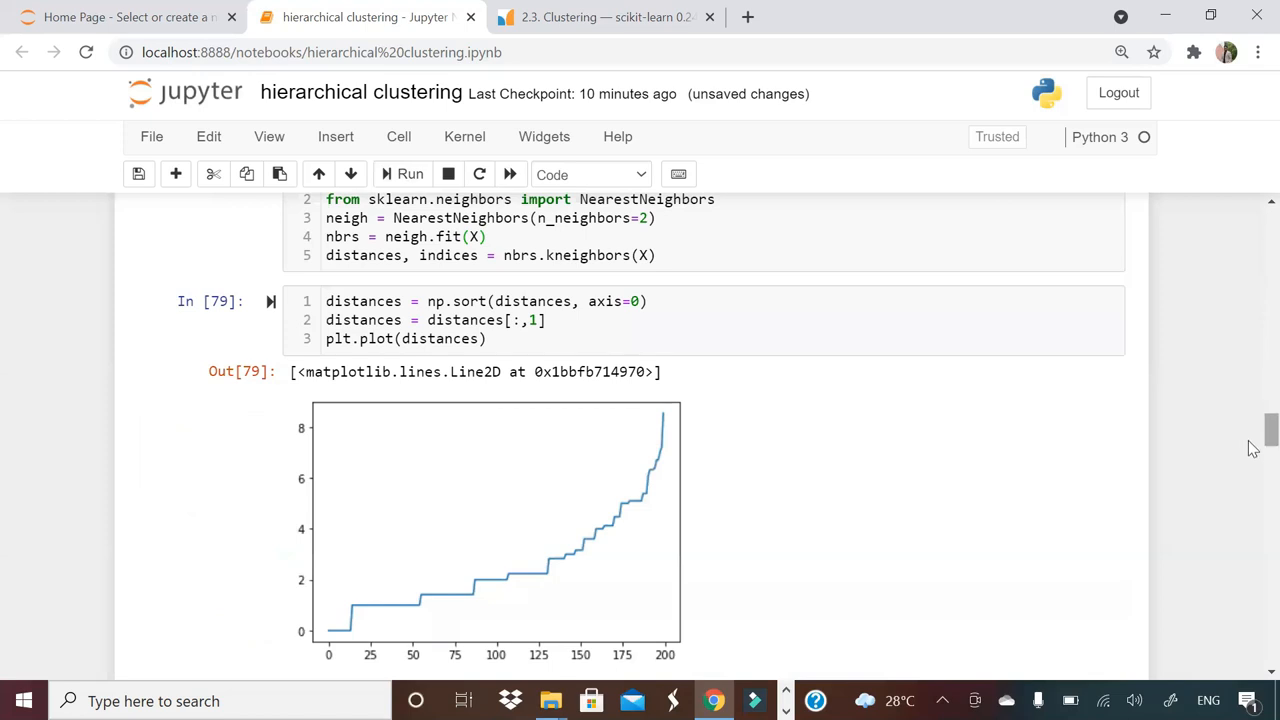
{"action": "scroll", "scroll_direction": "down", "scroll_amount": 3}
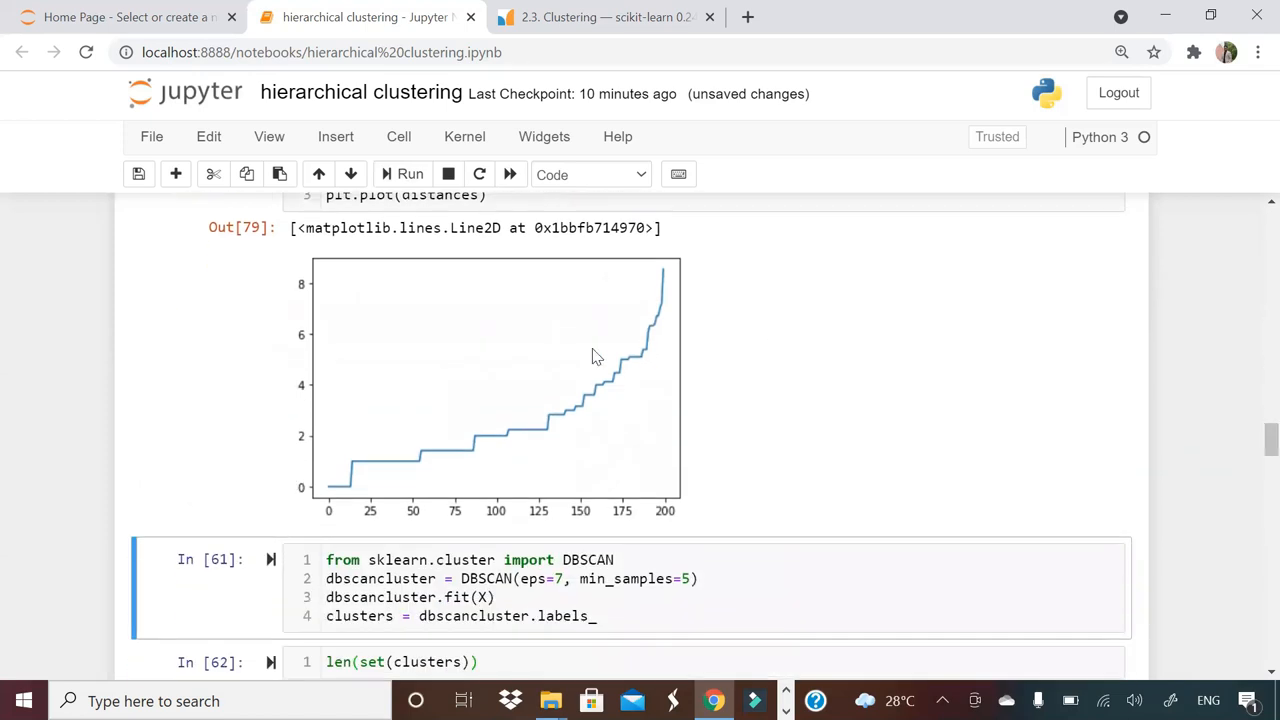
{"action": "mouse_move", "coordinate": [480, 356]}
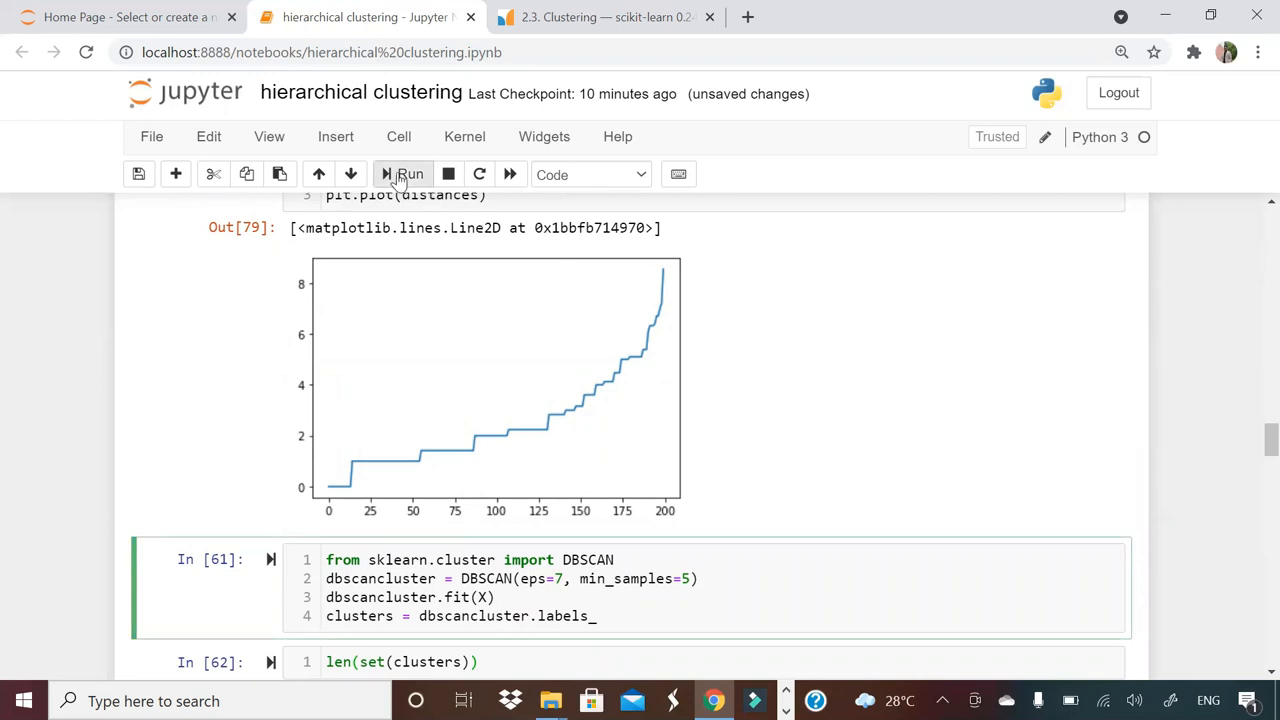
Step: Rerun the DBSCAN cluster count (3) and silhouette score (about 0.287) cells
{"action": "left_click", "coordinate": [402, 174]}
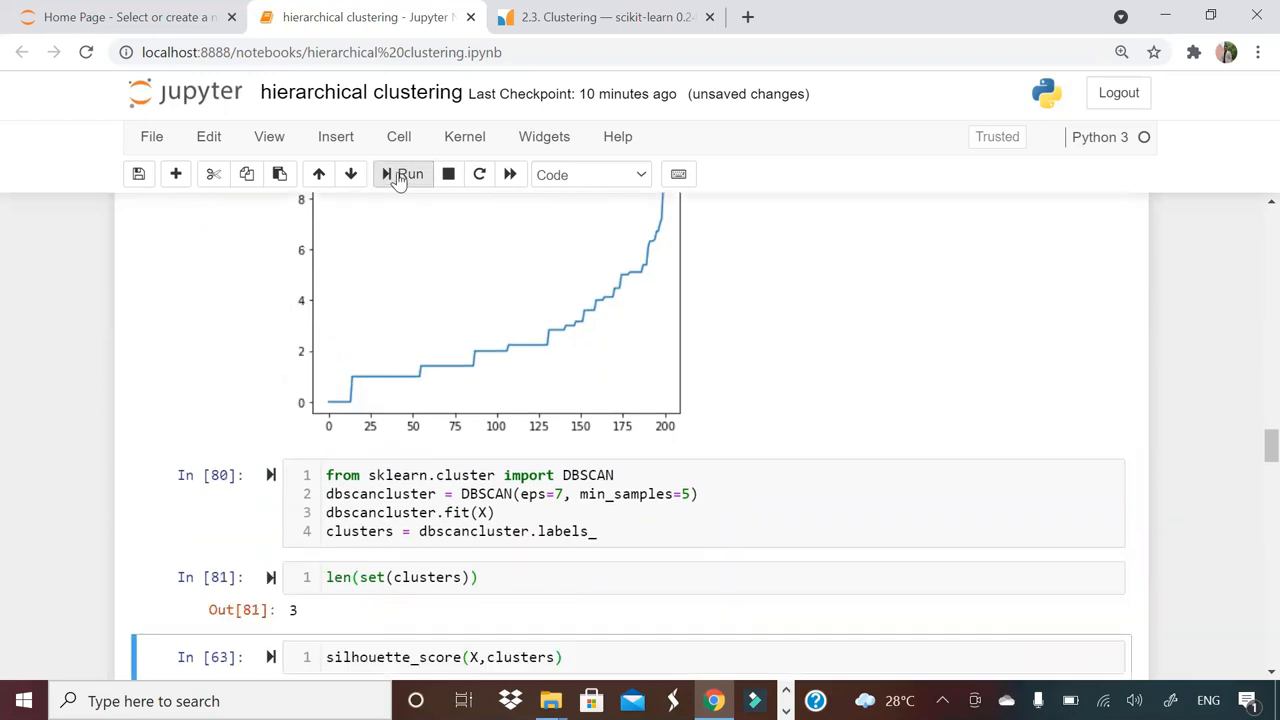
{"action": "left_click", "coordinate": [404, 174]}
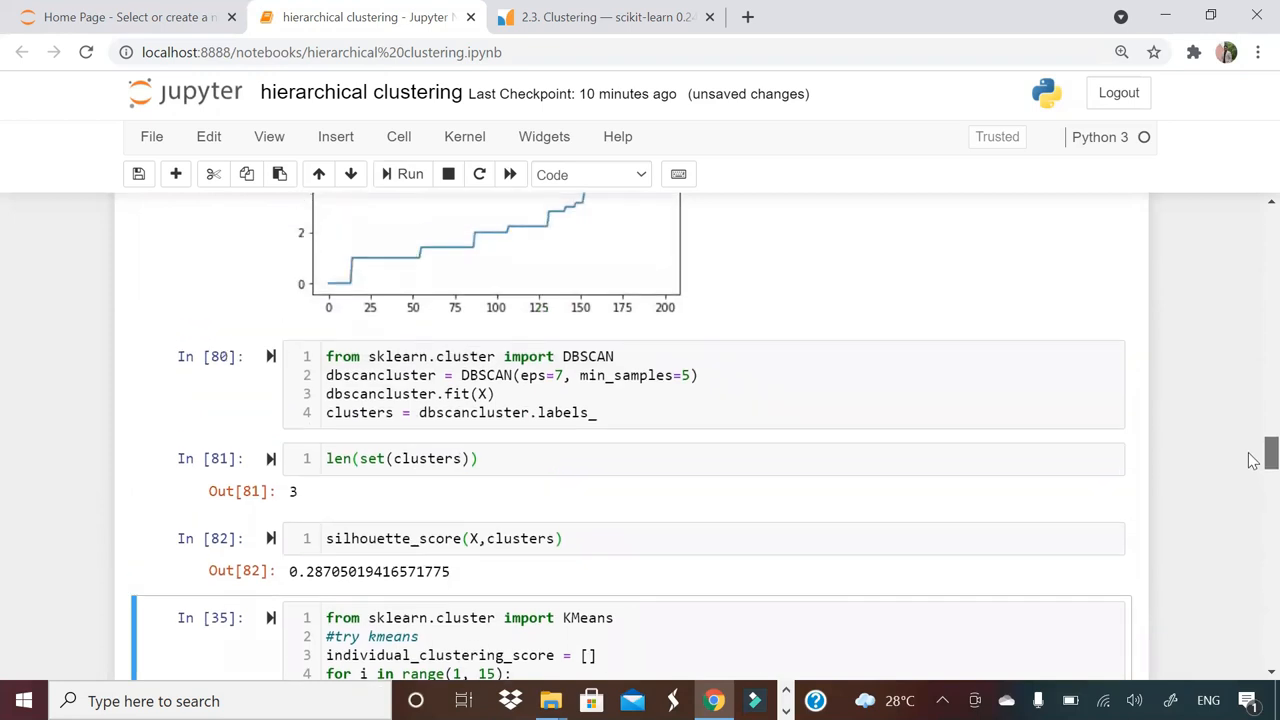
{"action": "scroll", "scroll_direction": "down", "scroll_amount": 3}
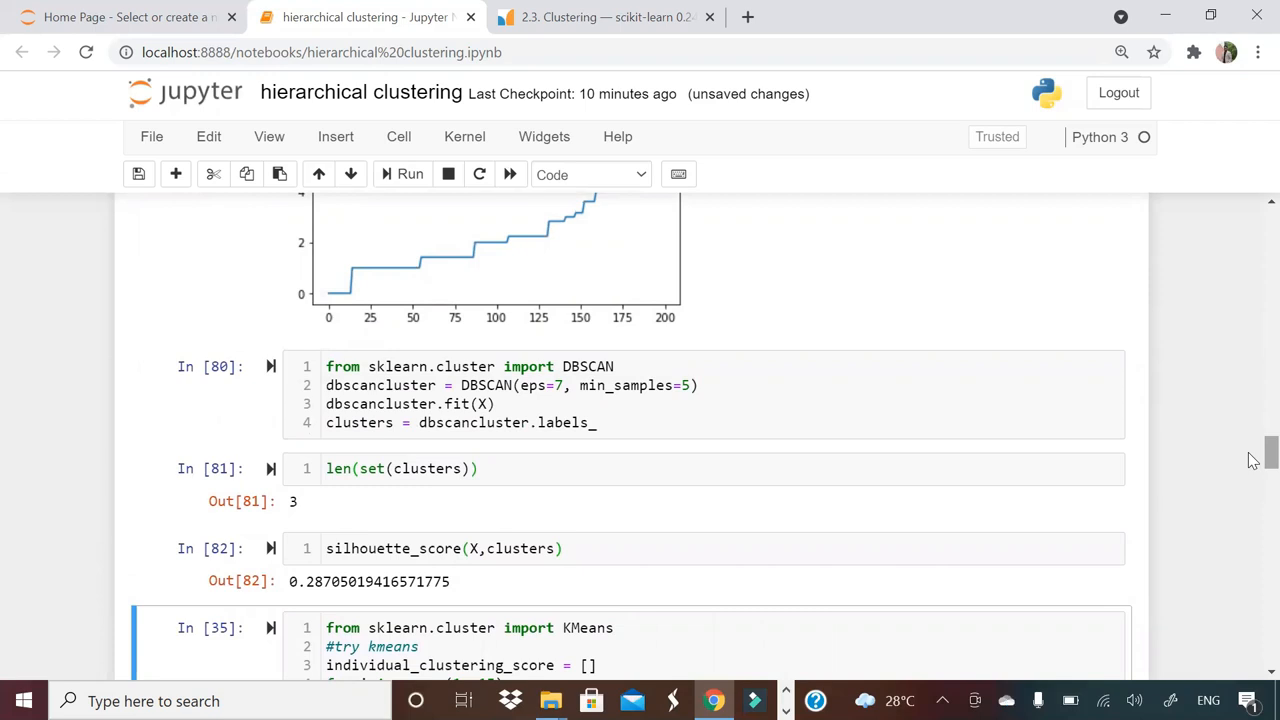
Step: Scroll through the KMeans elbow plot and the 2-cluster fit with silhouette score about 0.426
{"action": "scroll", "scroll_direction": "down", "scroll_amount": 3}
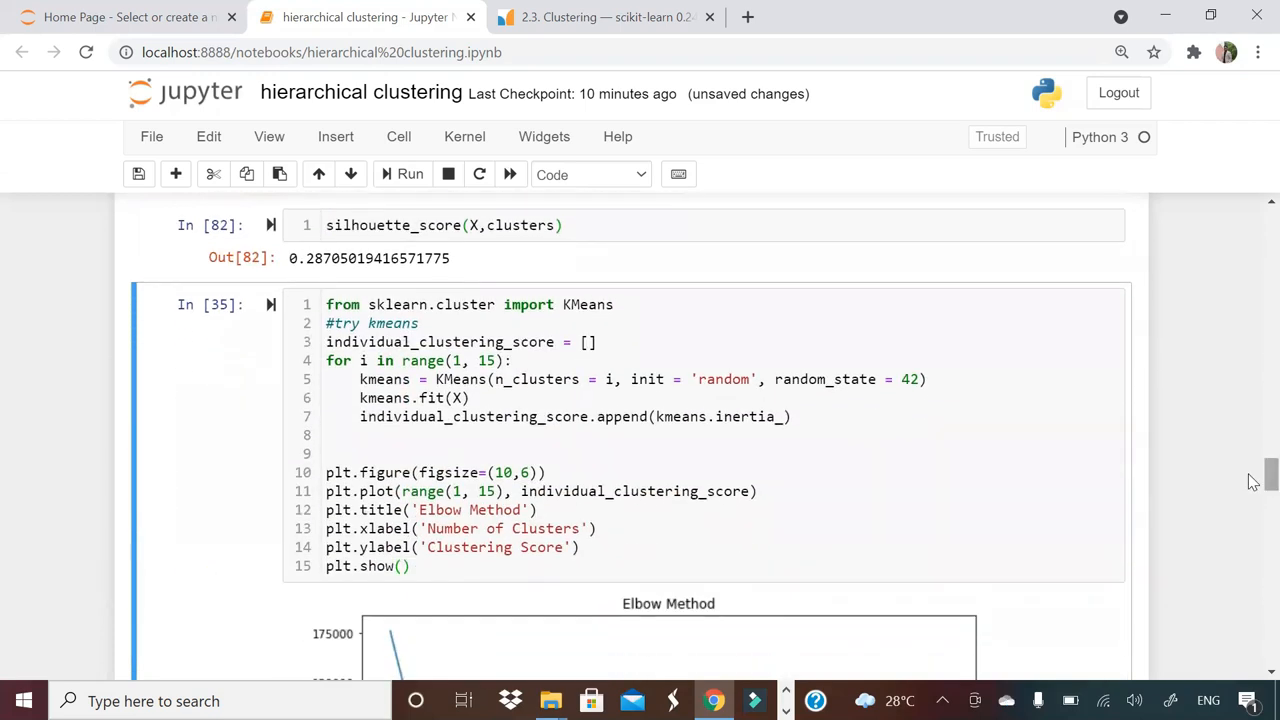
{"action": "mouse_move", "coordinate": [416, 220]}
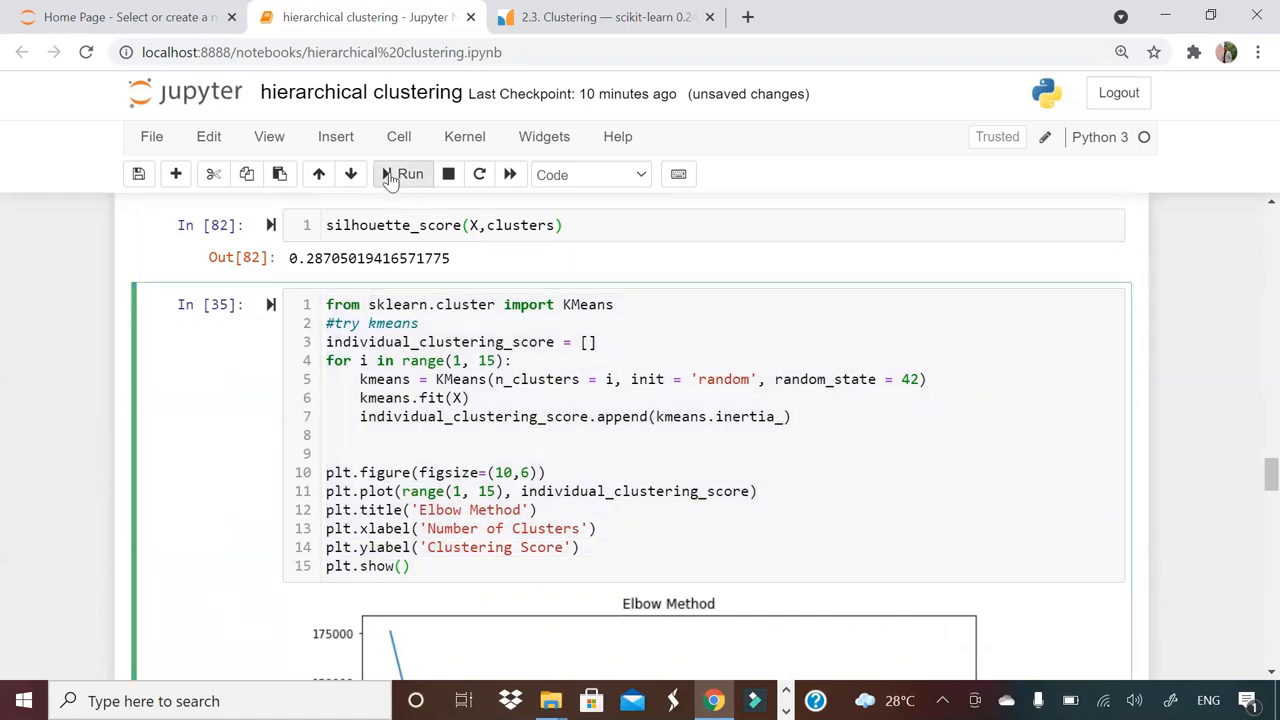
{"action": "scroll", "scroll_direction": "down", "scroll_amount": 3}
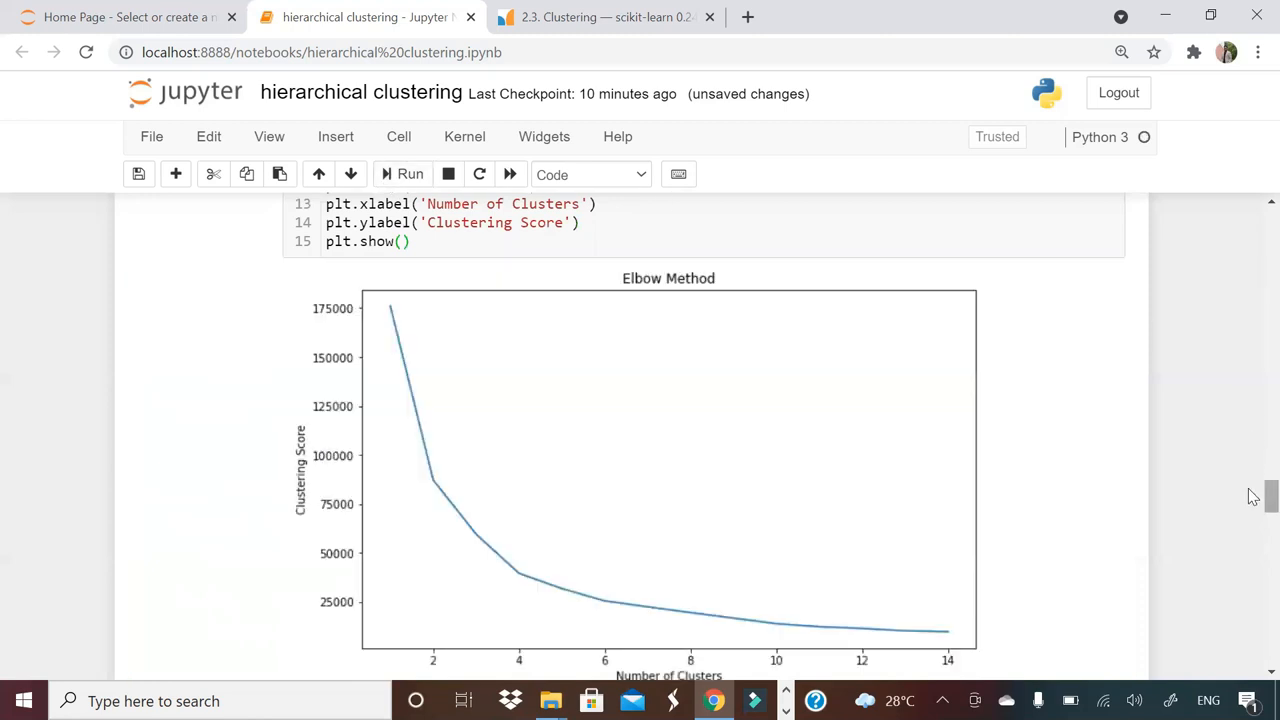
{"action": "scroll", "scroll_direction": "down", "scroll_amount": 3}
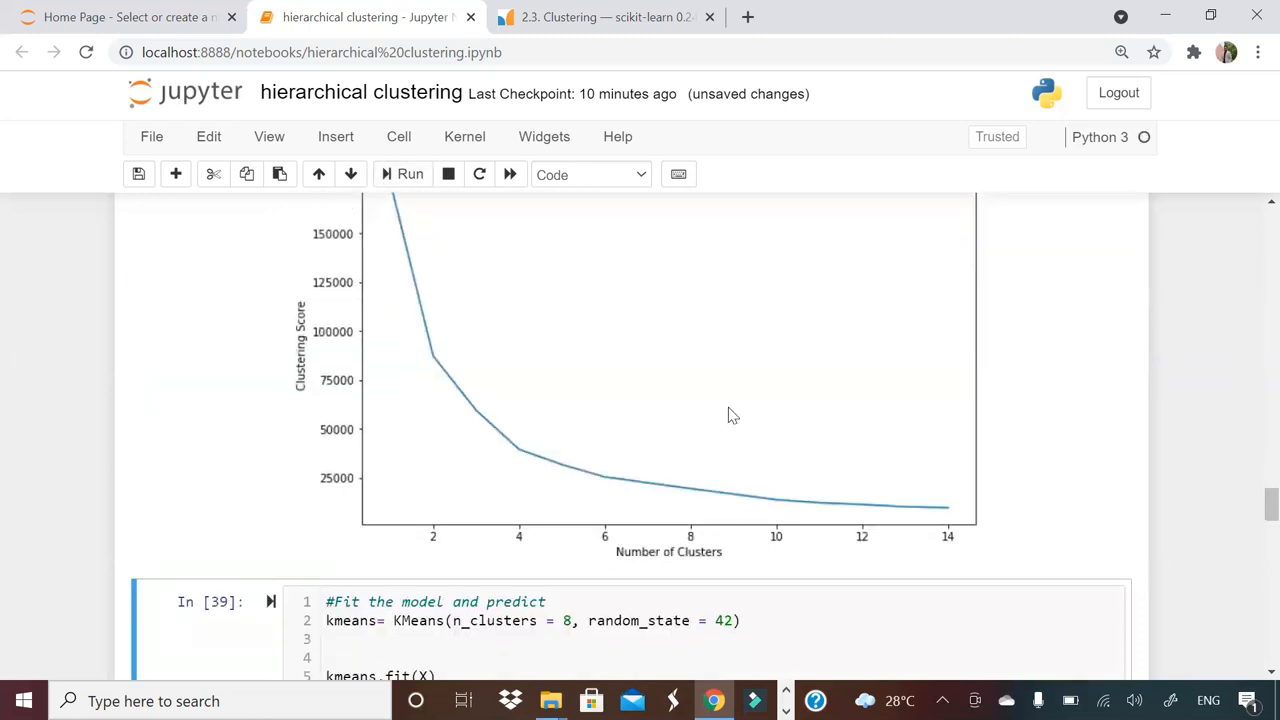
{"action": "mouse_move", "coordinate": [520, 478]}
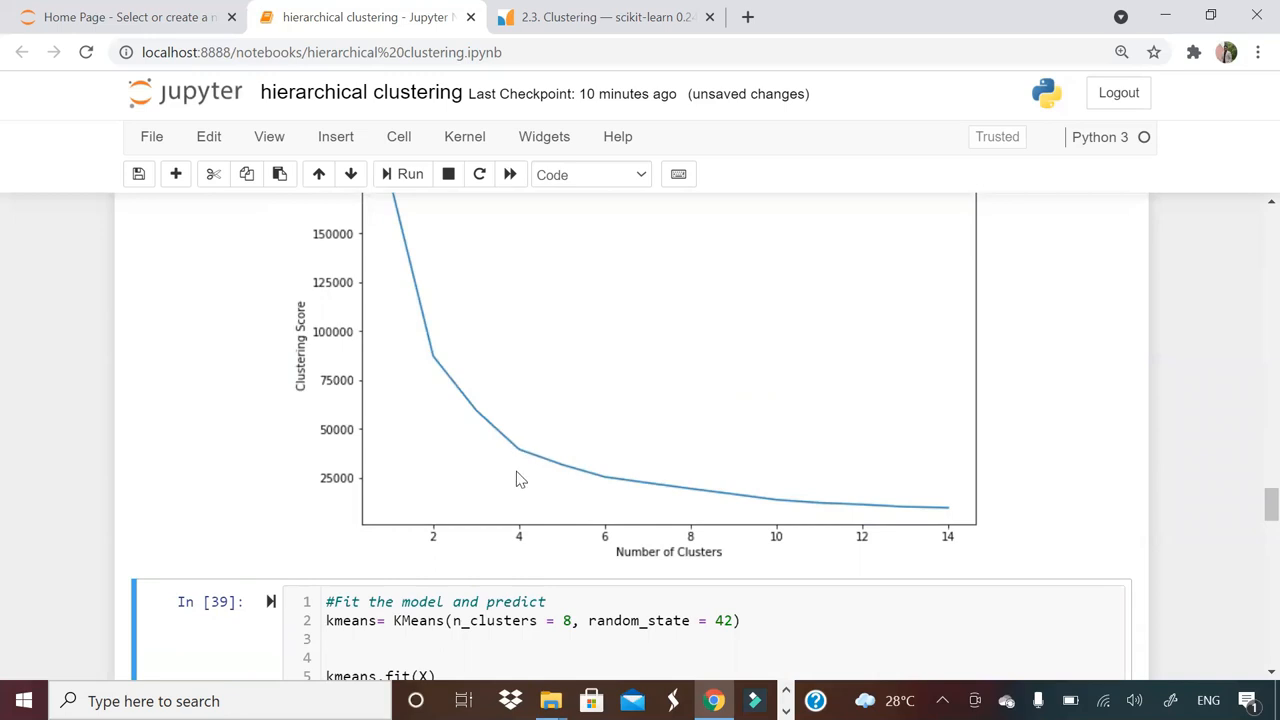
{"action": "mouse_move", "coordinate": [1252, 462]}
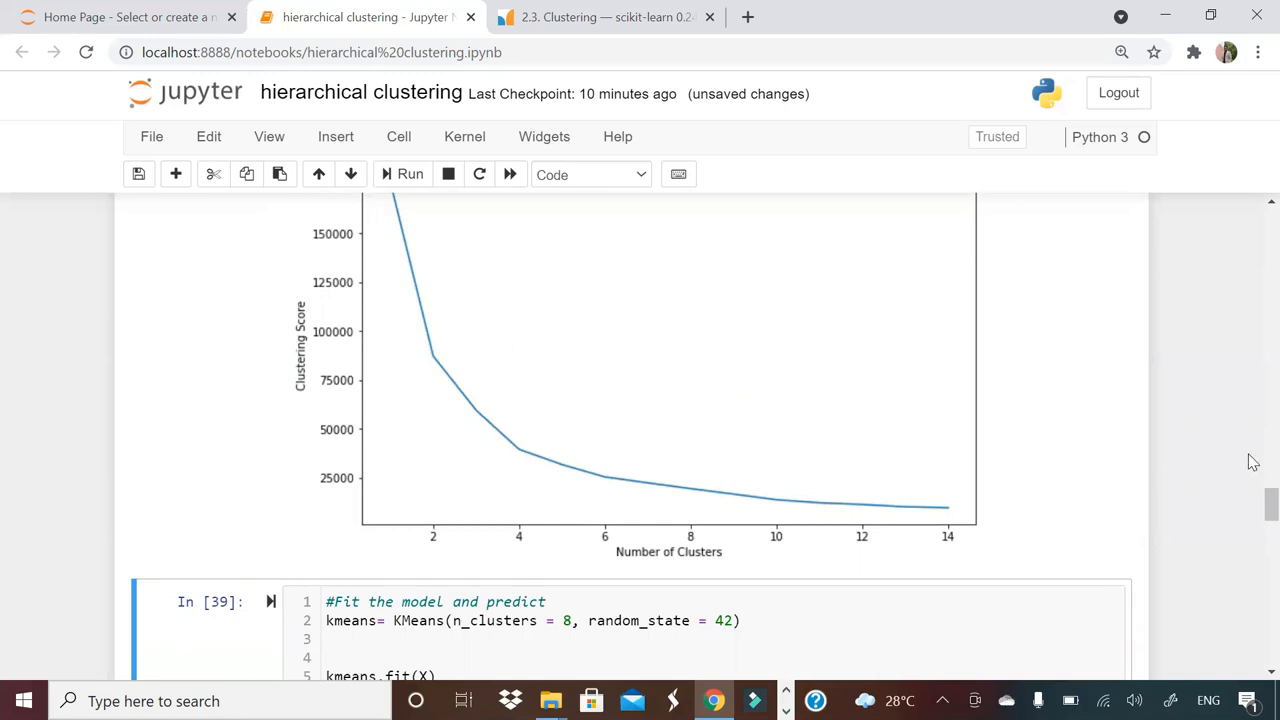
{"action": "scroll", "scroll_direction": "down", "scroll_amount": 3}
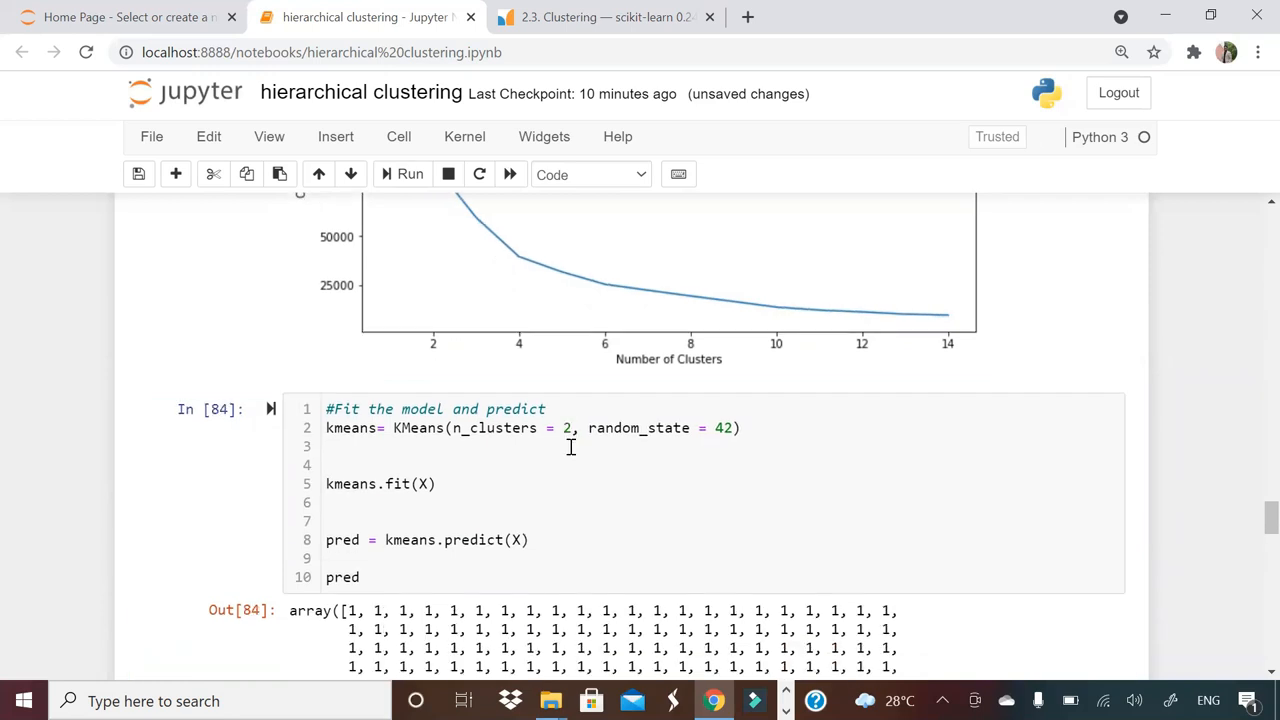
{"action": "scroll", "scroll_direction": "down", "scroll_amount": 3}
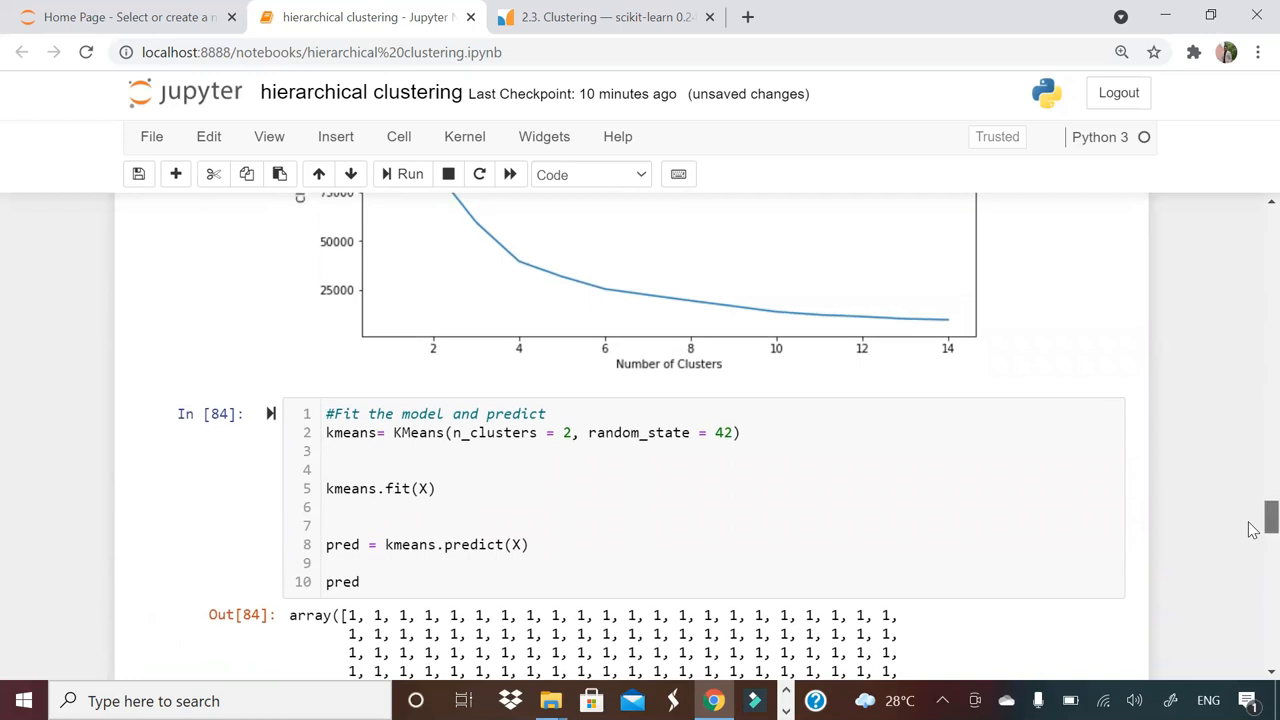
{"action": "scroll", "scroll_direction": "down", "scroll_amount": 3}
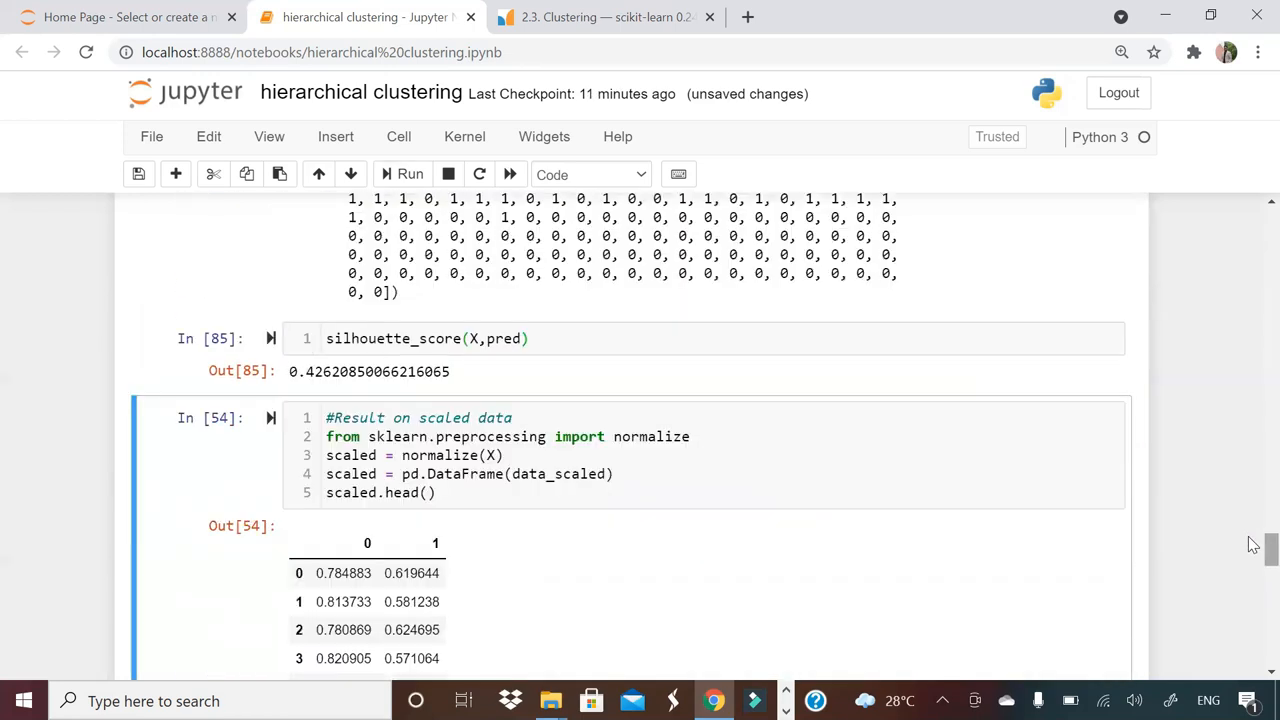
Step: Scroll to the '#Result on scaled data' cell previewing five rows of normalized values
{"action": "scroll", "scroll_direction": "down", "scroll_amount": 3}
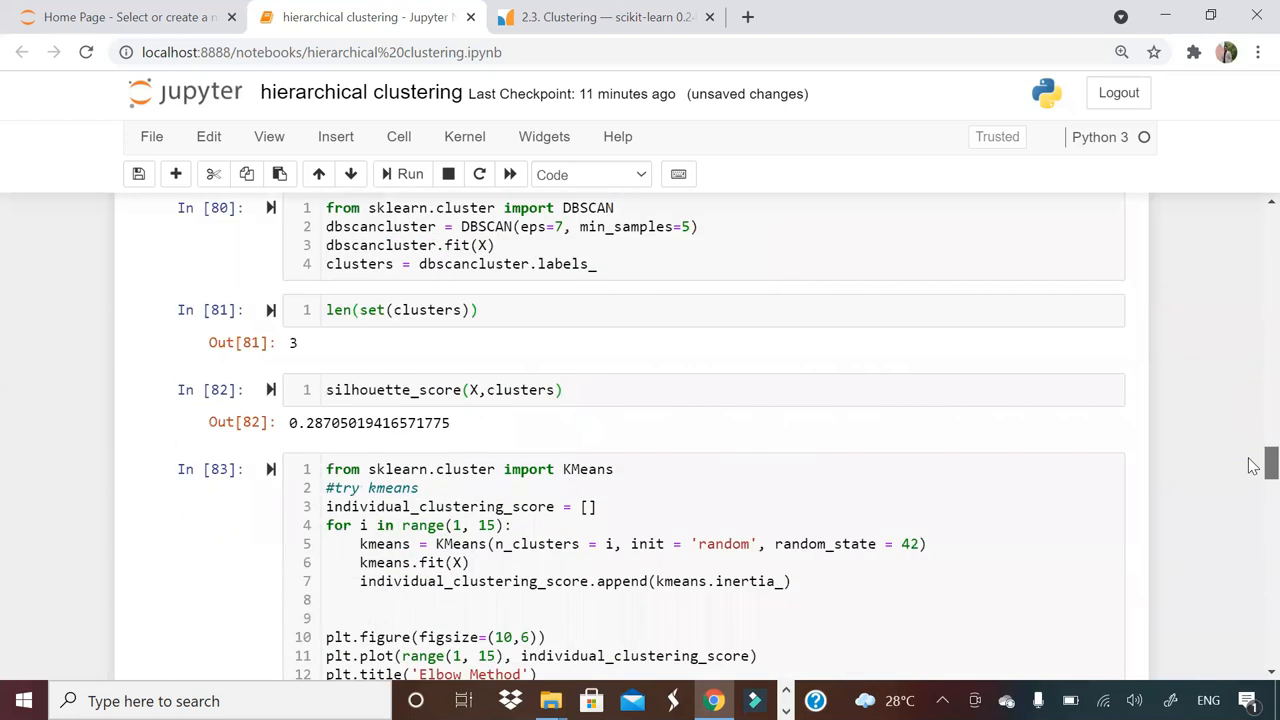
{"action": "scroll", "scroll_direction": "down", "scroll_amount": 3}
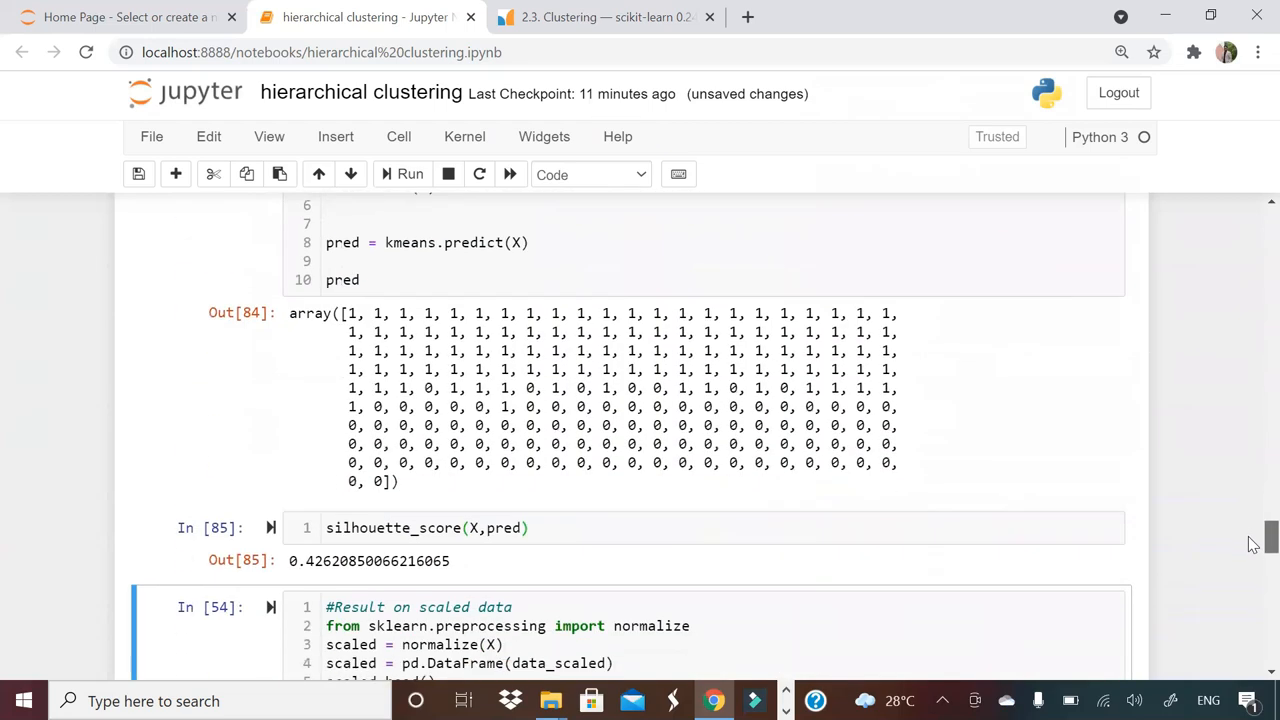
{"action": "scroll", "scroll_direction": "down", "scroll_amount": 3}
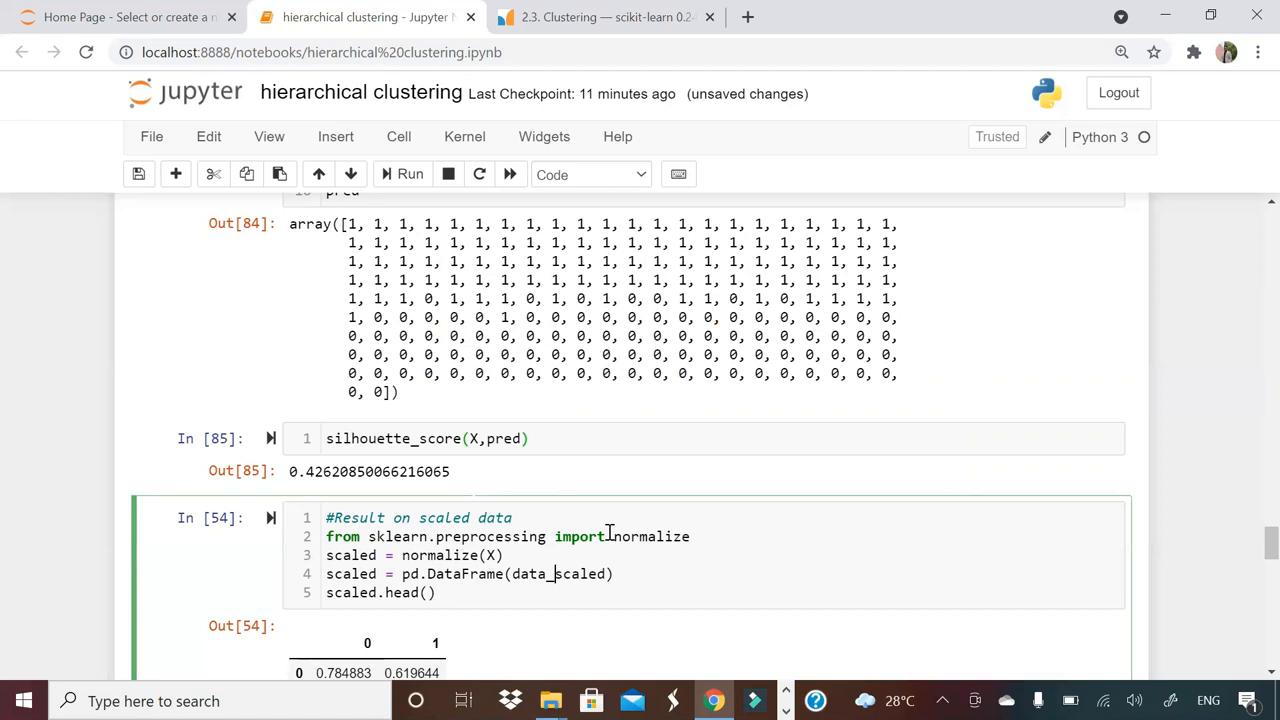
{"action": "scroll", "scroll_direction": "down", "scroll_amount": 3}
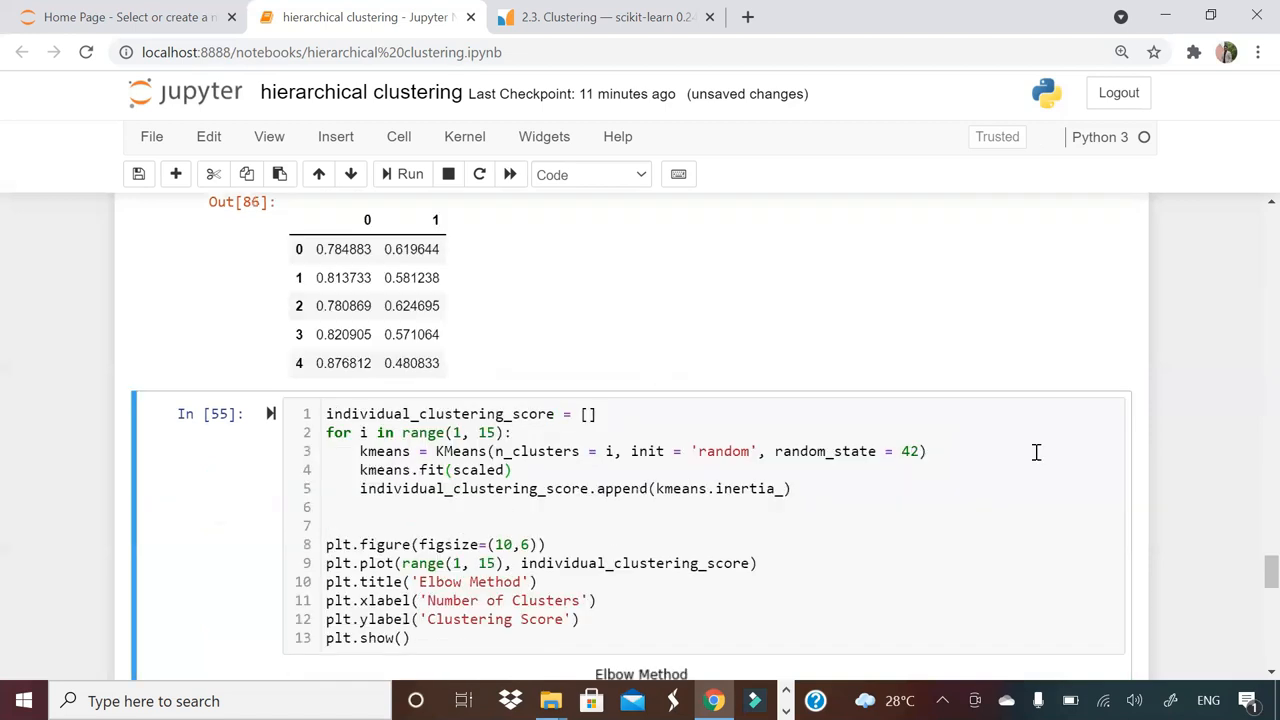
{"action": "scroll", "scroll_direction": "down", "scroll_amount": 3}
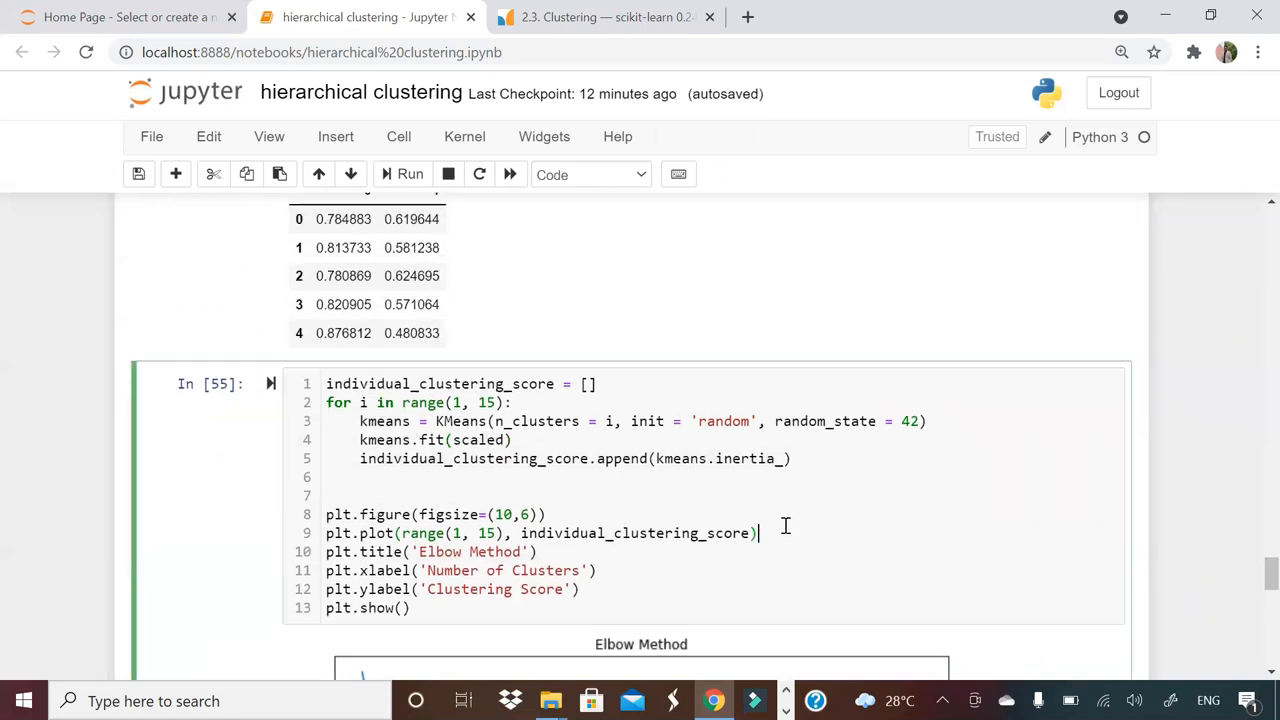
Step: Rerun the scaled-data elbow plot and 2-cluster KMeans, scoring a silhouette of about 0.642
{"action": "left_click", "coordinate": [408, 174]}
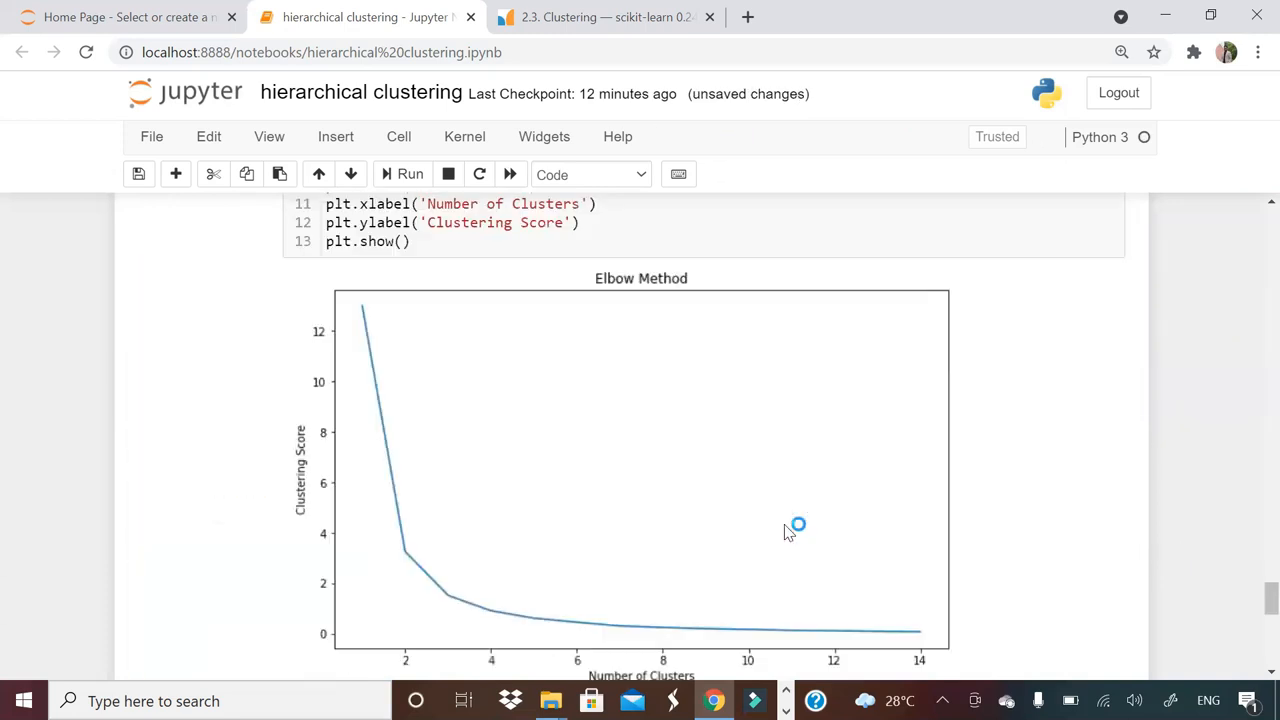
{"action": "scroll", "scroll_direction": "down", "scroll_amount": 3}
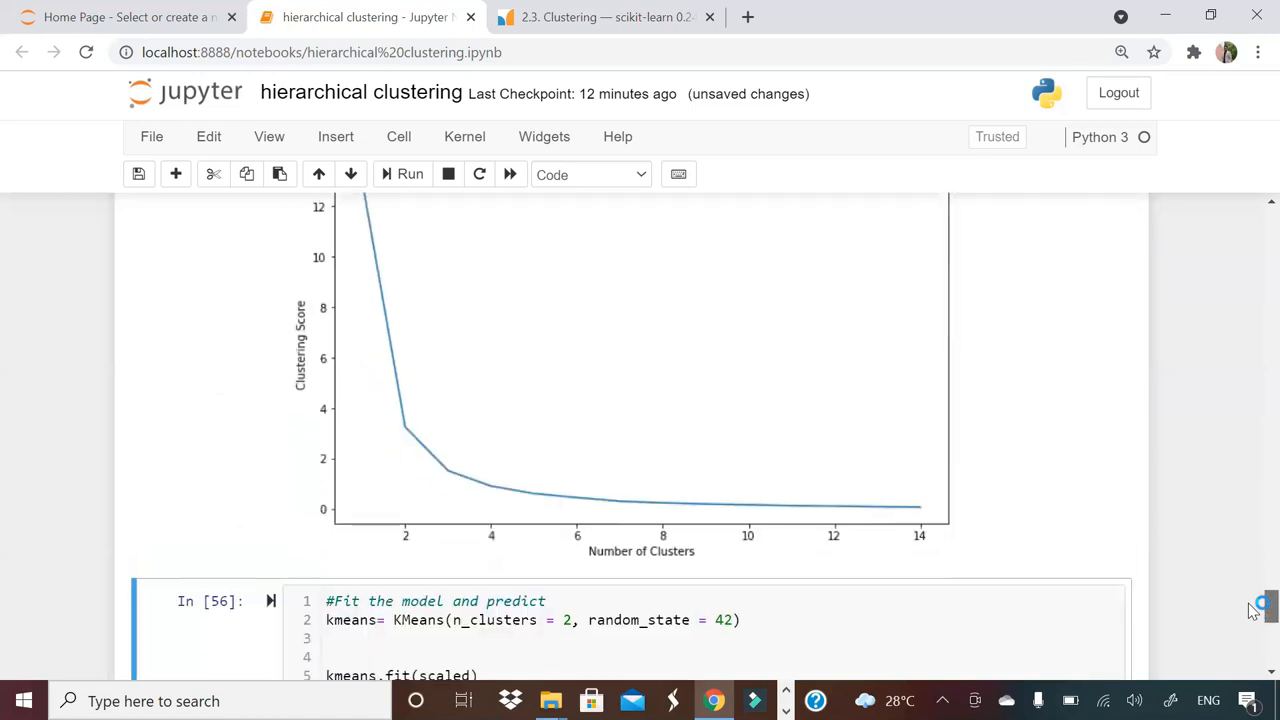
{"action": "mouse_move", "coordinate": [404, 420]}
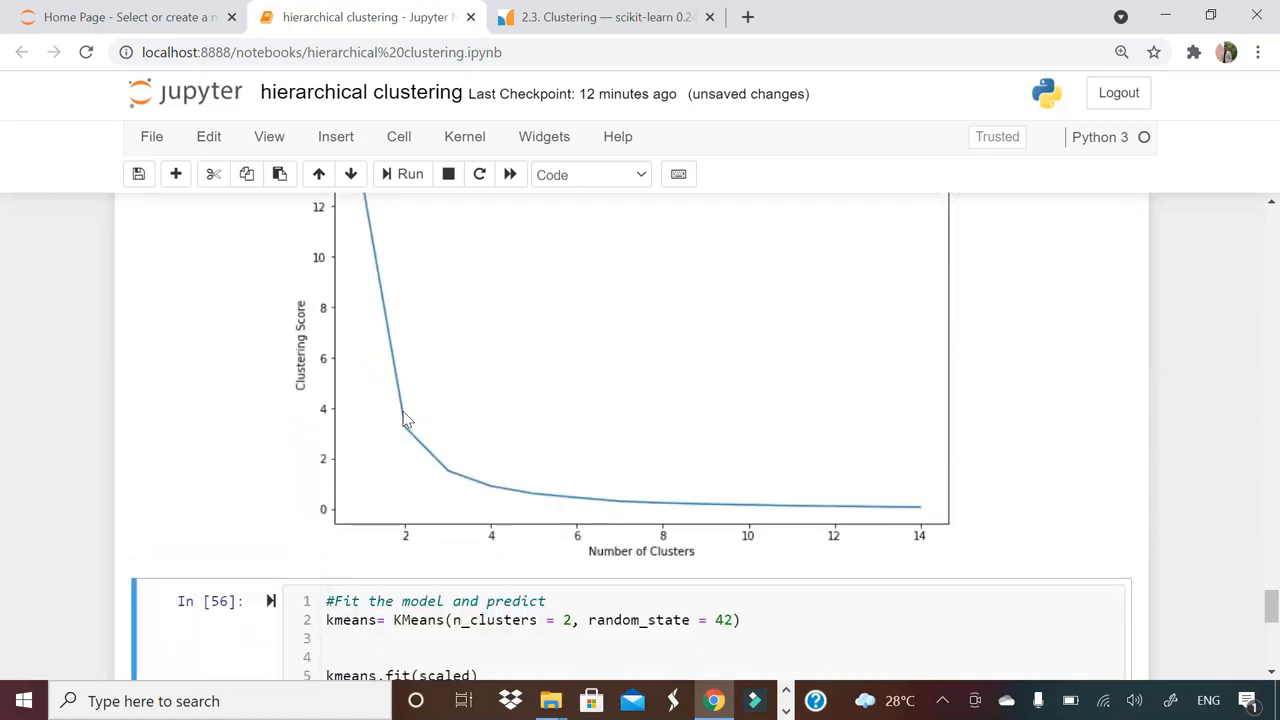
{"action": "left_click", "coordinate": [428, 620]}
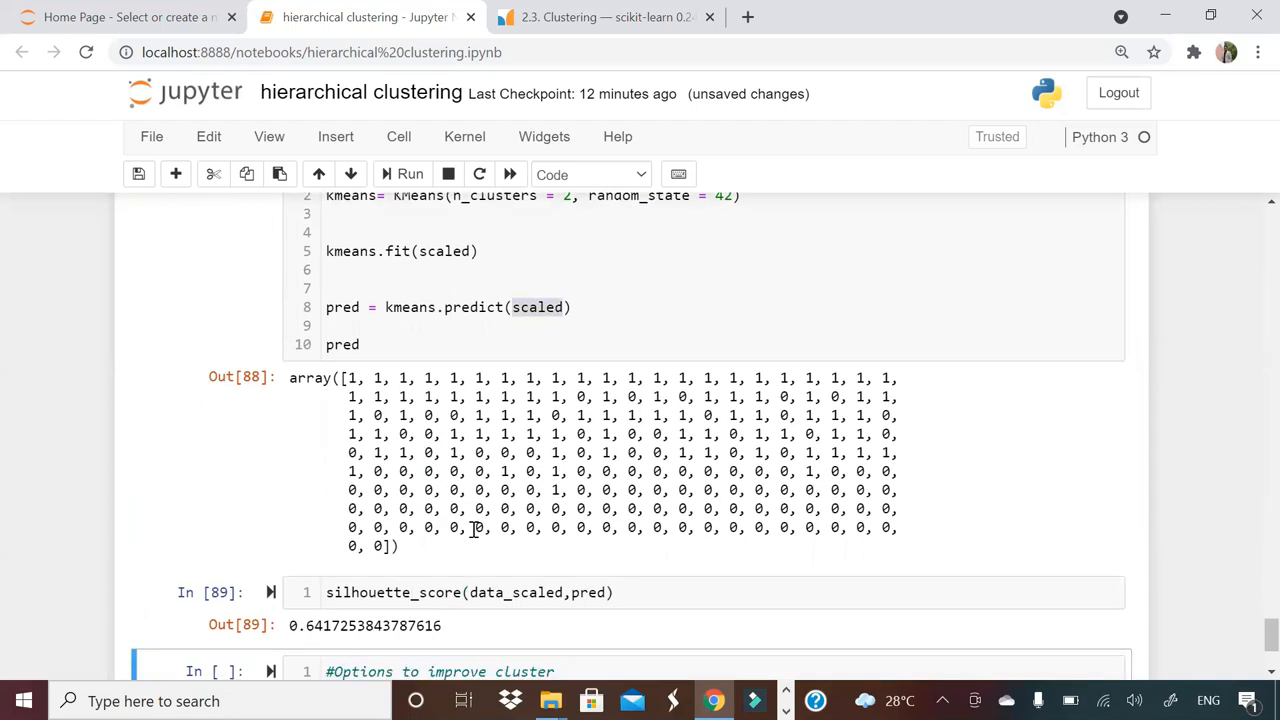
{"action": "double_click", "coordinate": [312, 624]}
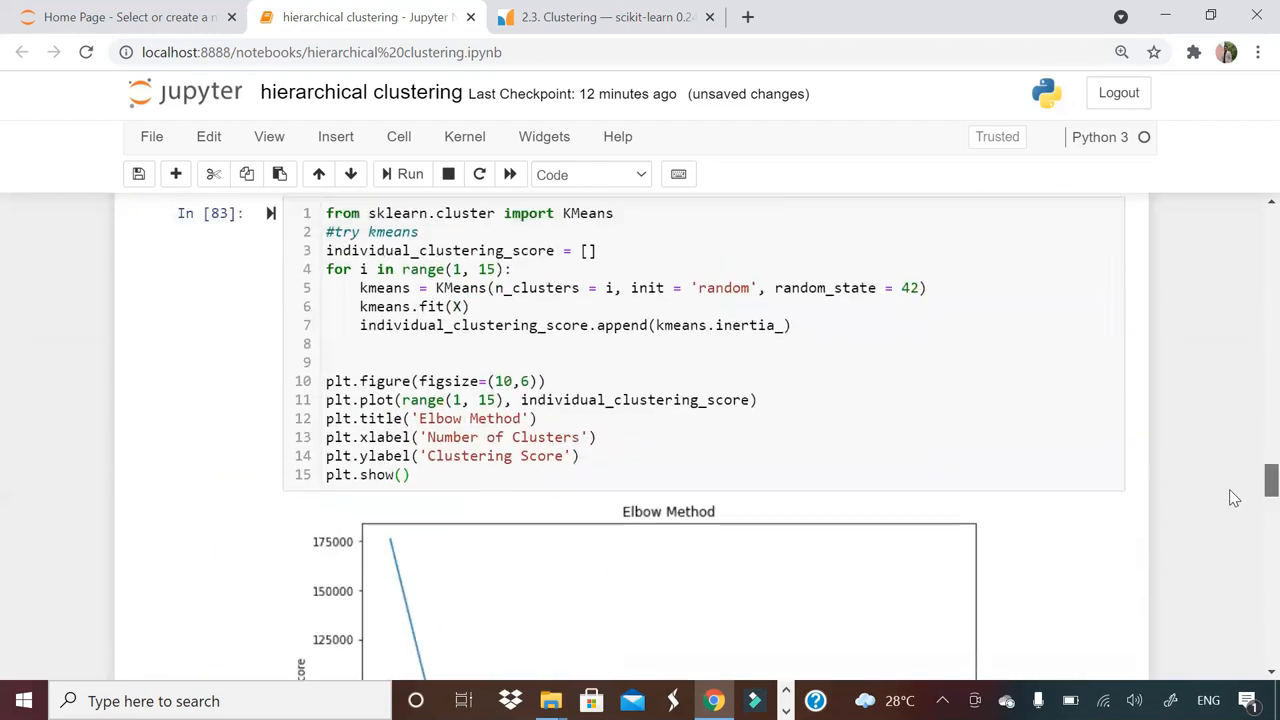
{"action": "scroll", "scroll_direction": "down", "scroll_amount": 3}
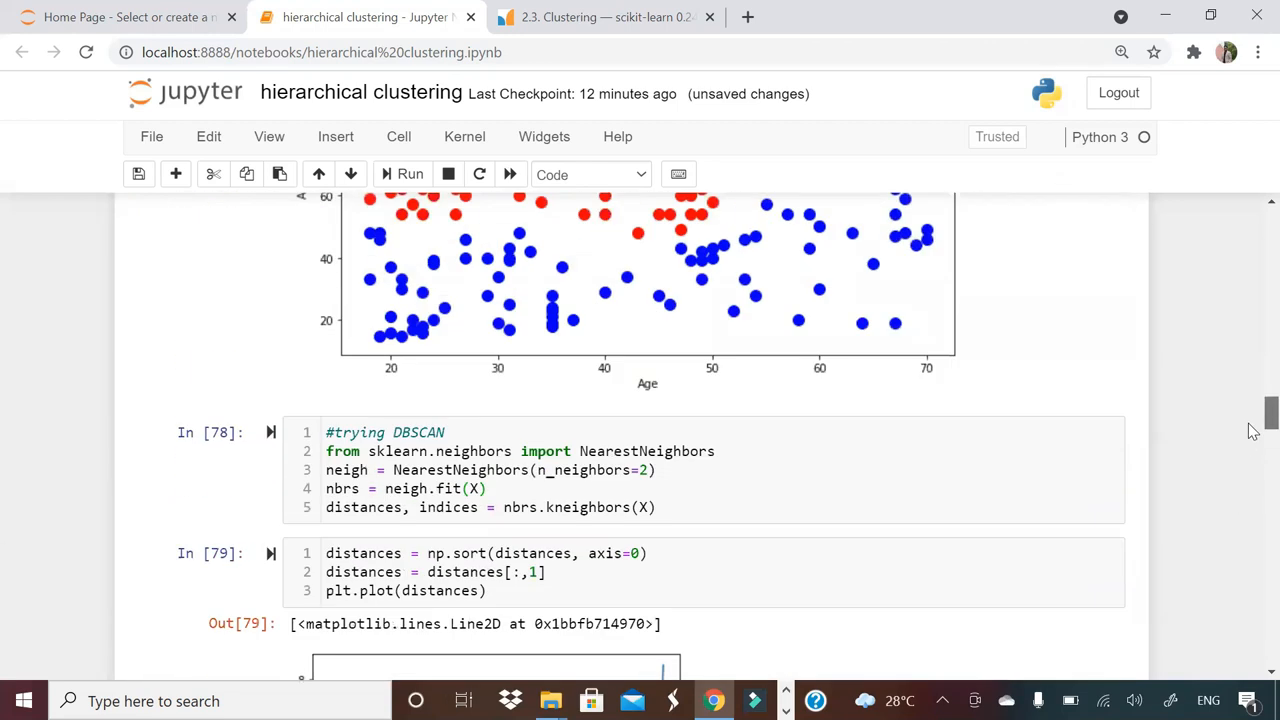
{"action": "scroll", "scroll_direction": "down", "scroll_amount": 3}
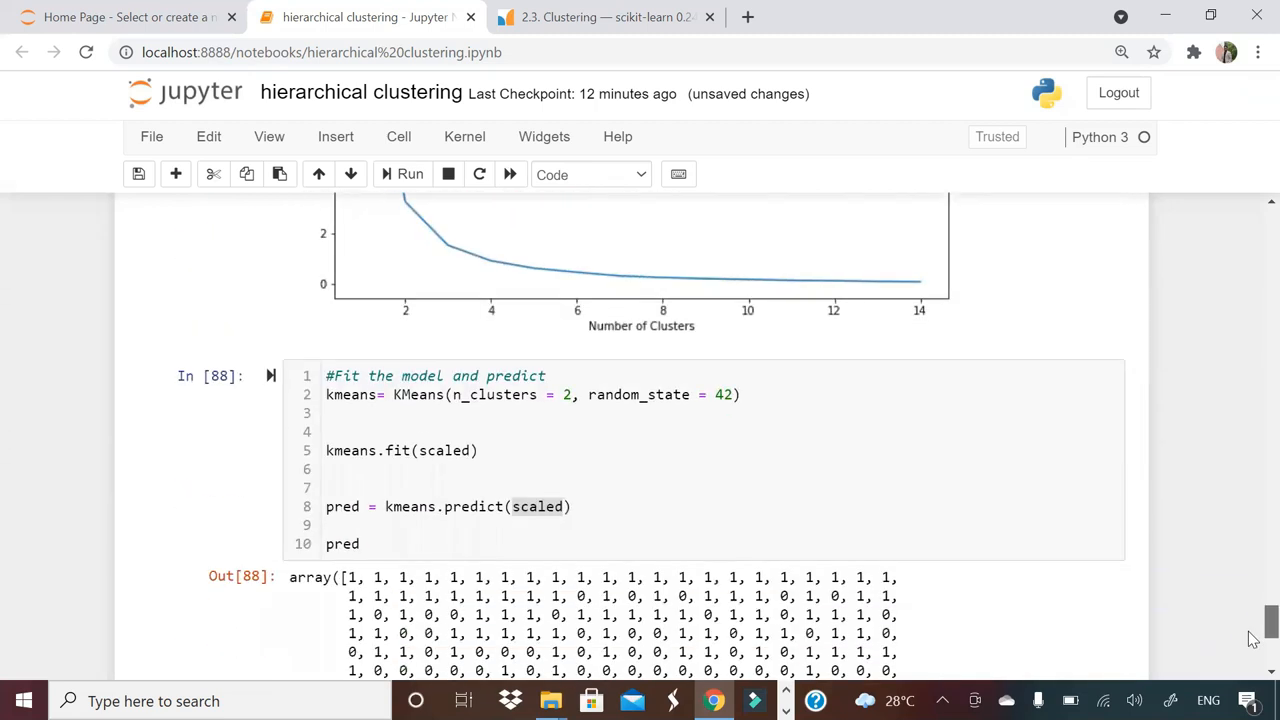
{"action": "scroll", "scroll_direction": "down", "scroll_amount": 3}
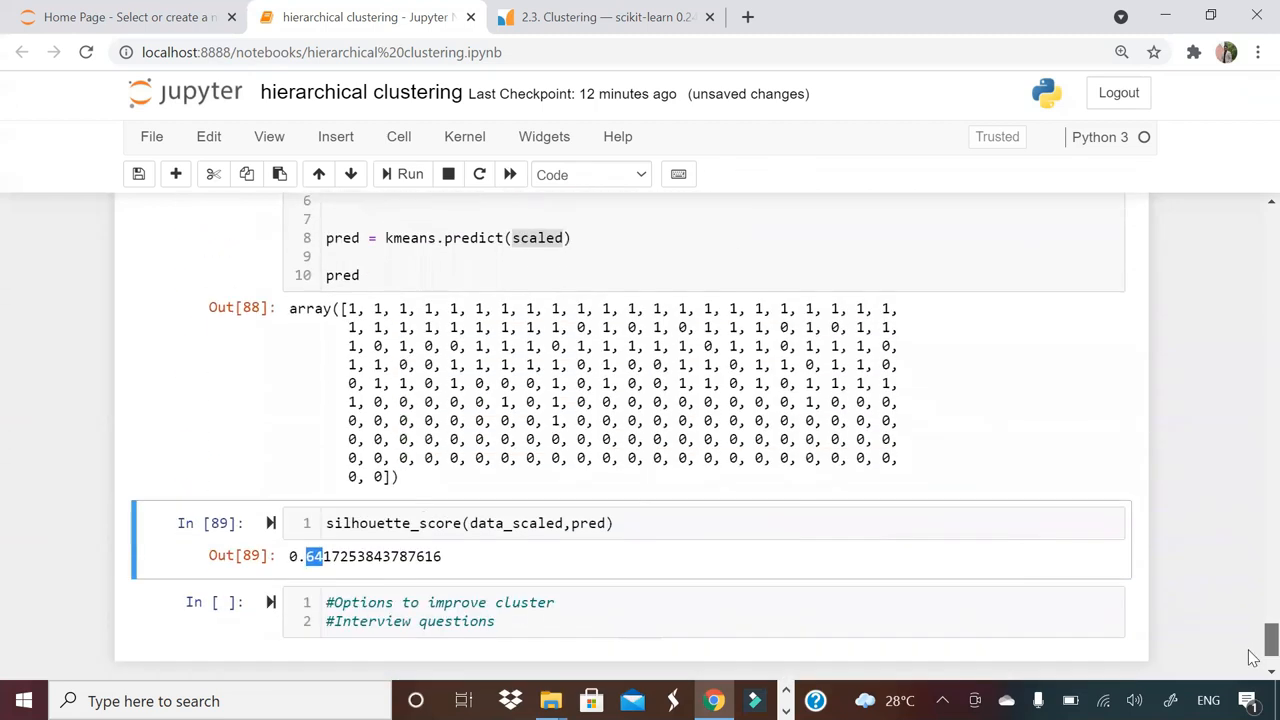
{"action": "left_click", "coordinate": [440, 612]}
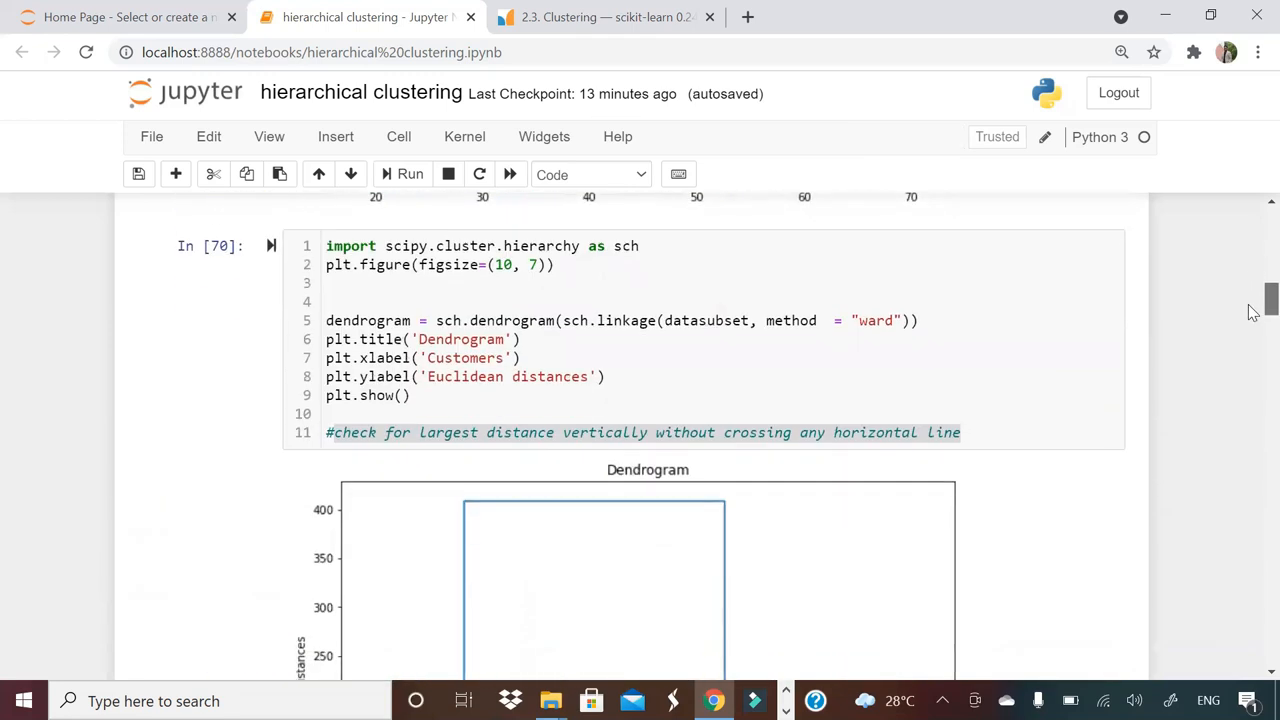
{"action": "scroll", "scroll_direction": "down", "scroll_amount": 3}
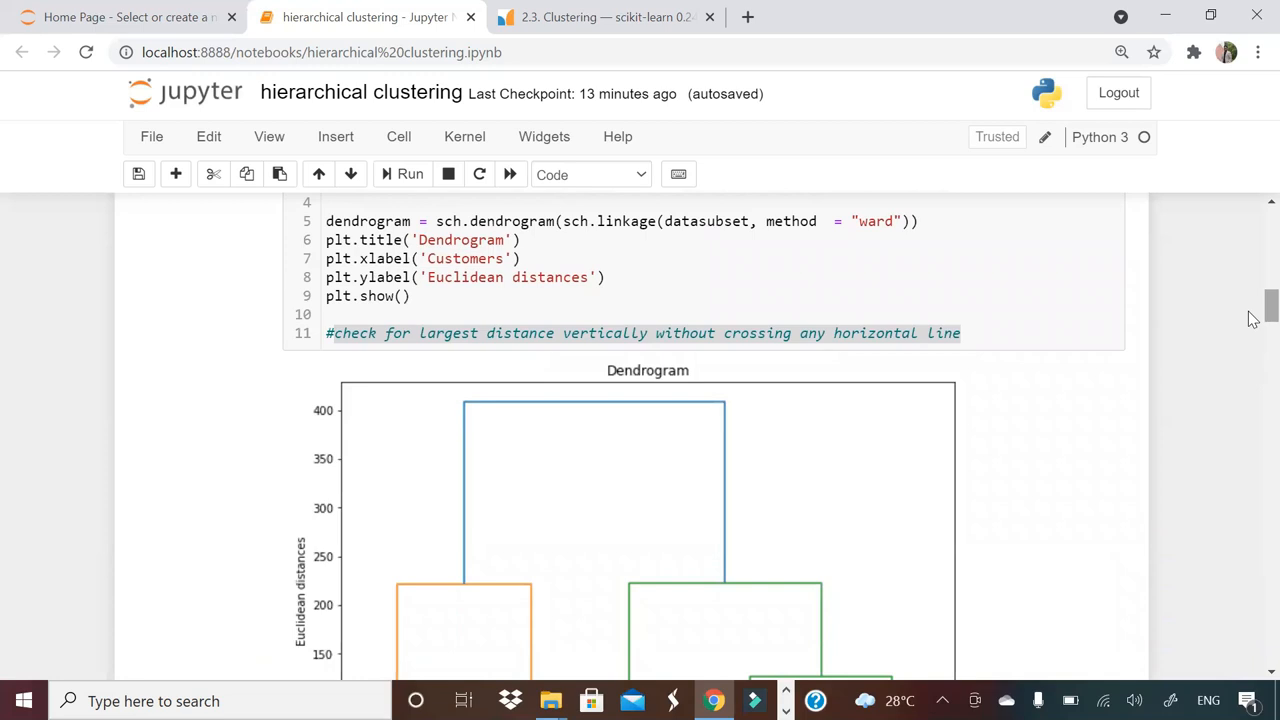